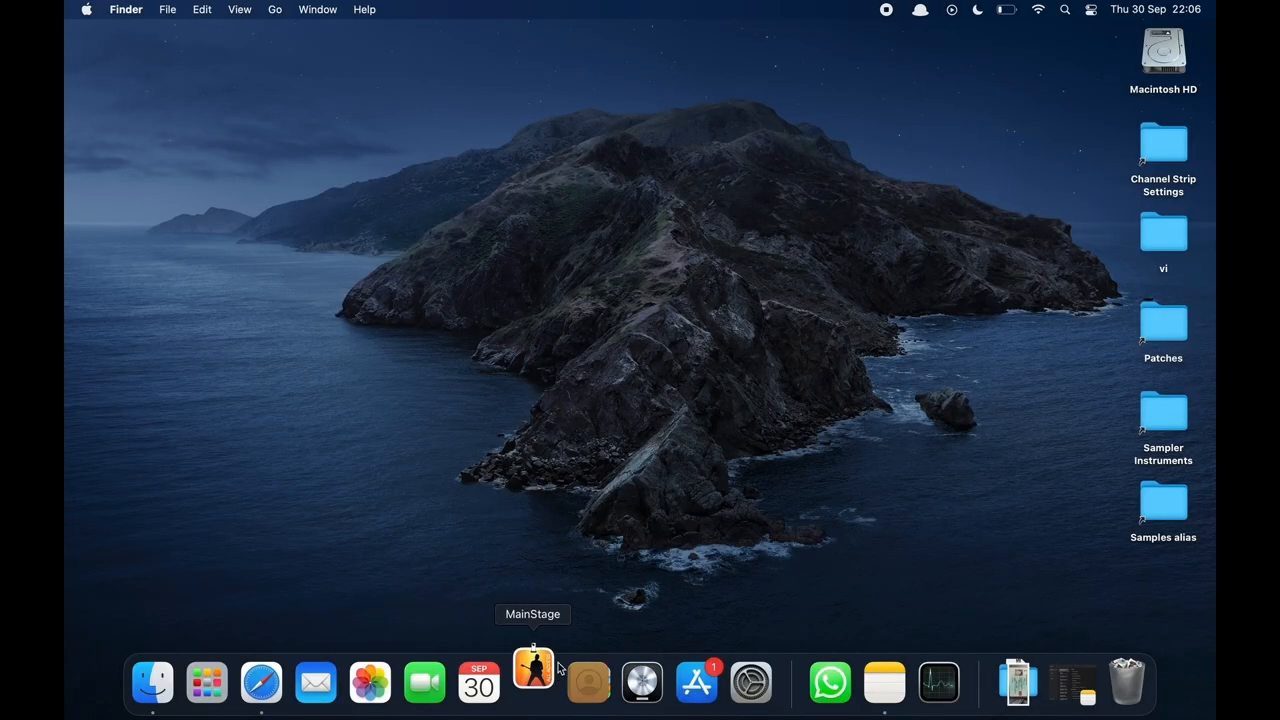
Step: Launch MainStage from the Dock and open the BEGINNERS TEMPLATE concert
click(532, 686)
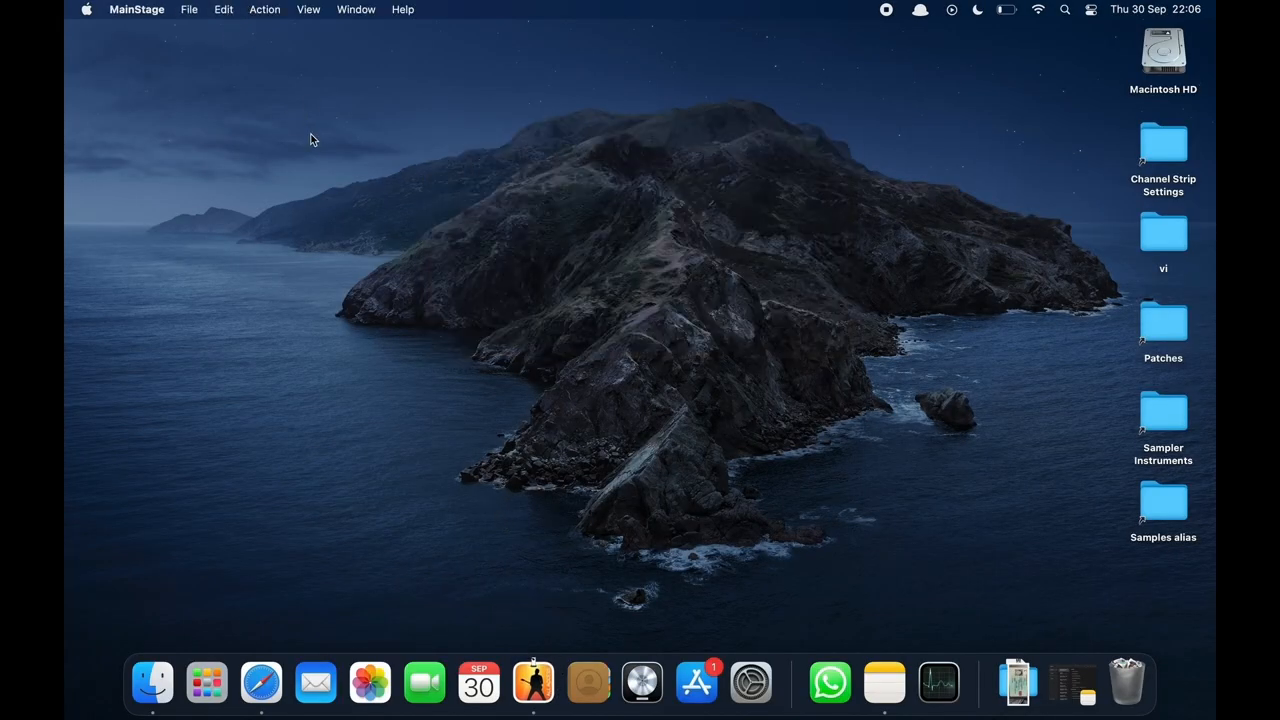
click(533, 685)
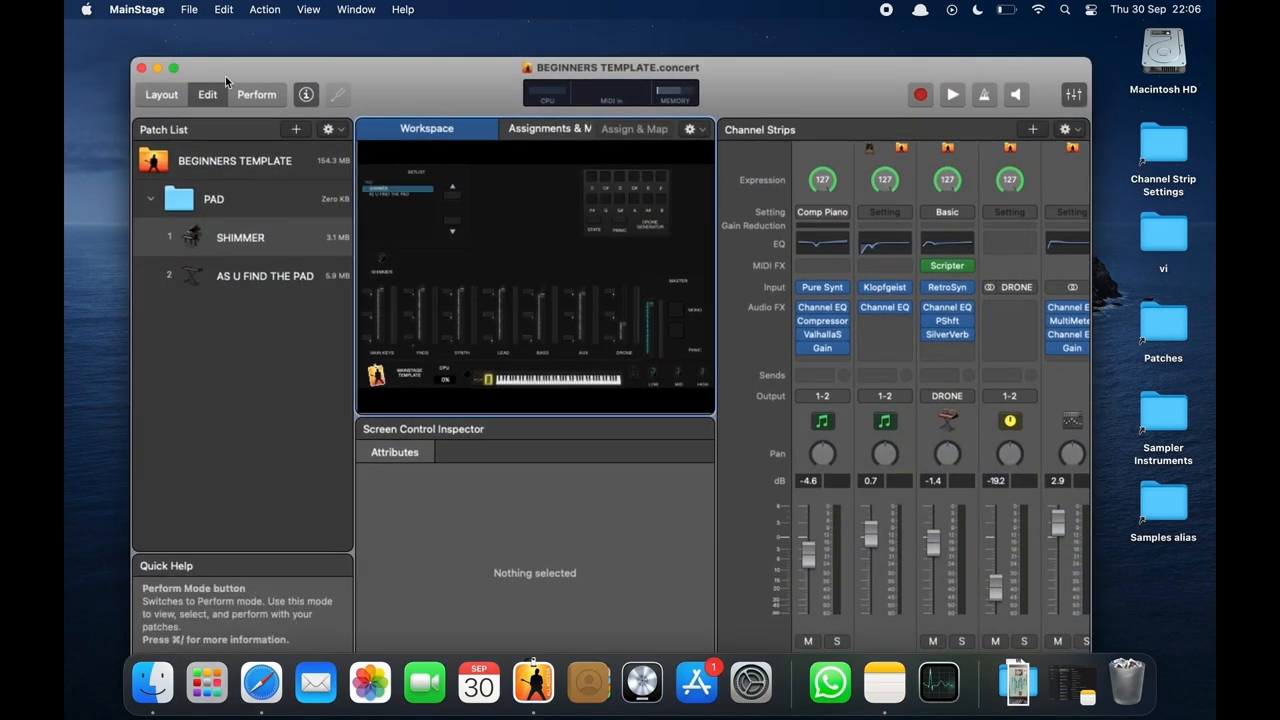
Step: In MainStage Settings, check Audio and set Autosave modified concerts to Never
click(174, 68)
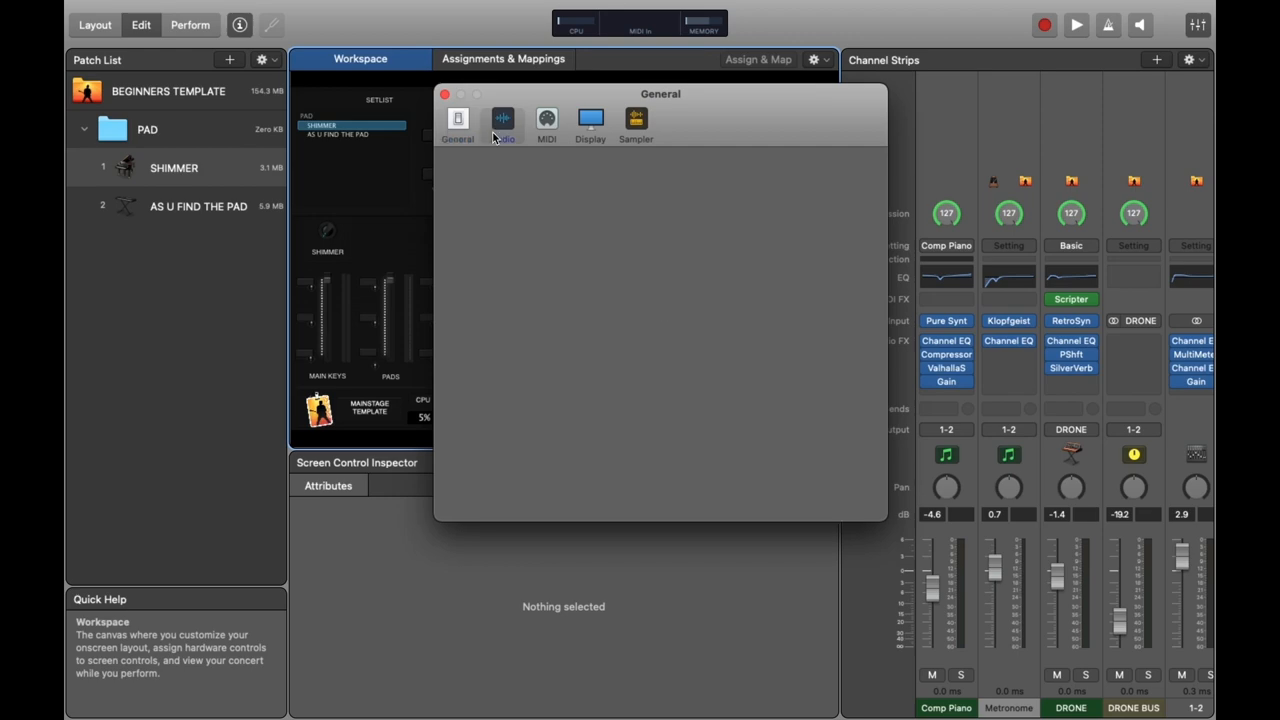
click(503, 118)
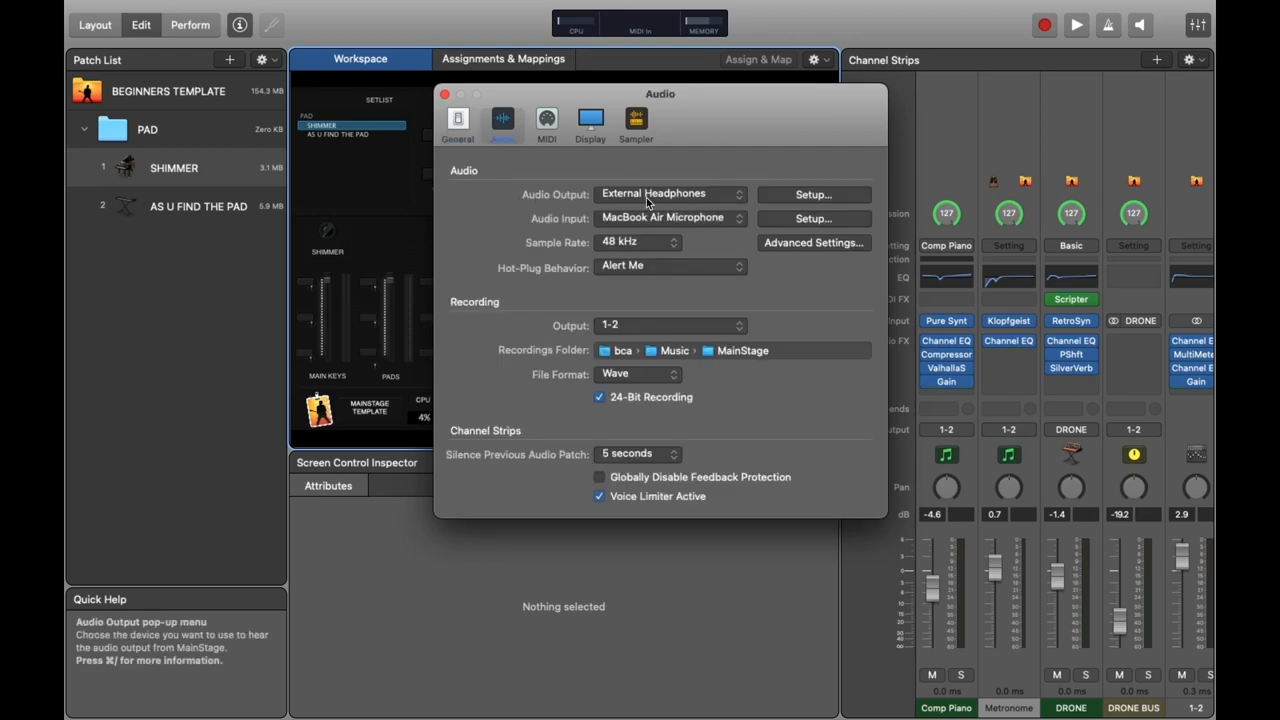
click(457, 118)
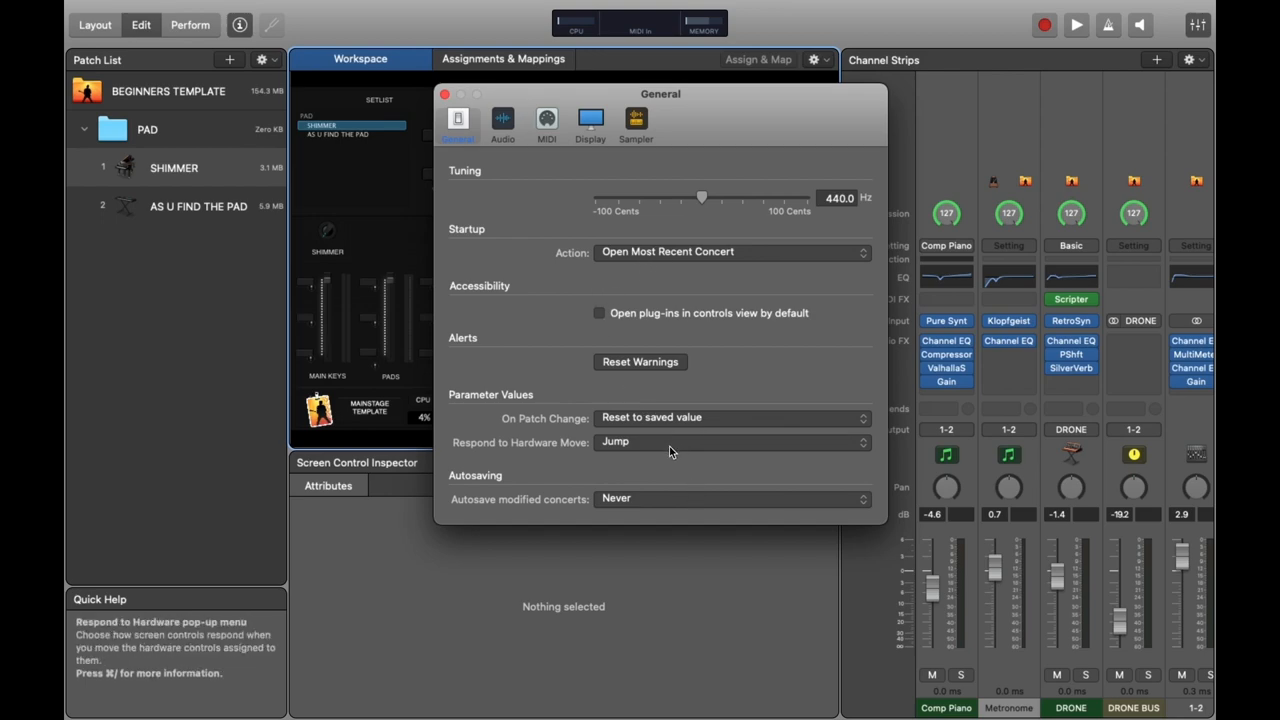
click(732, 499)
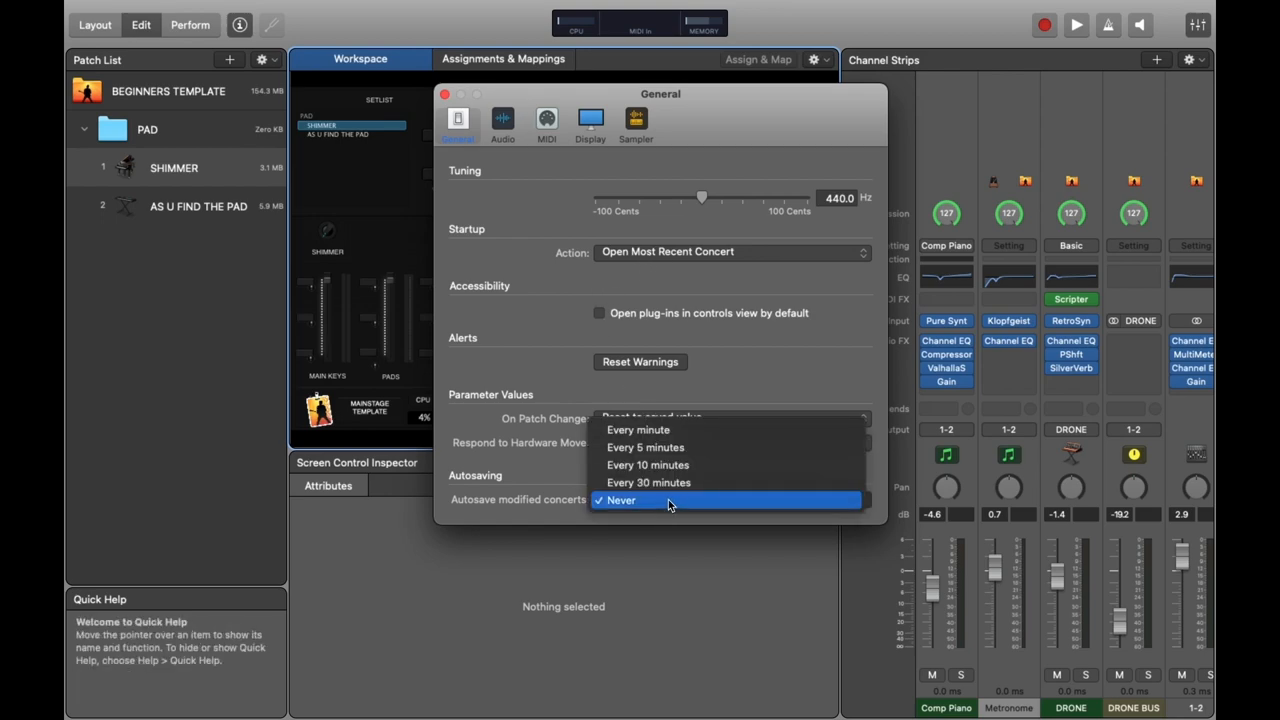
click(620, 500)
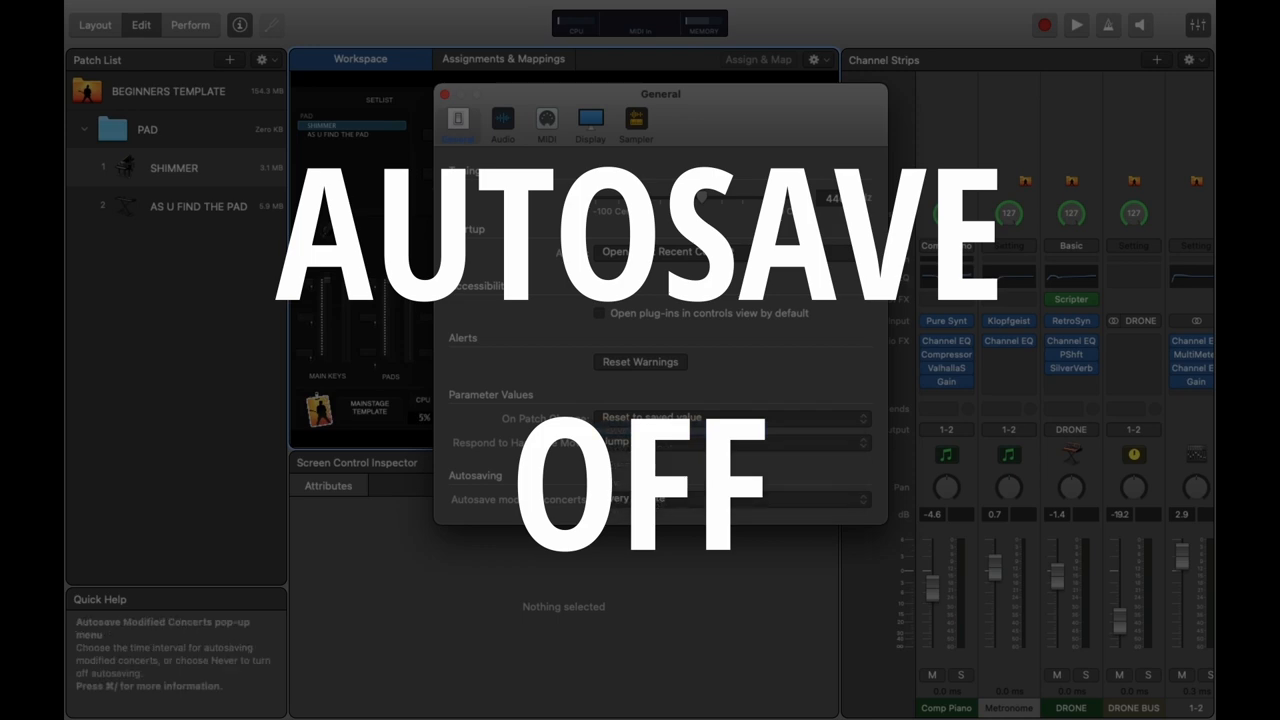
click(730, 500)
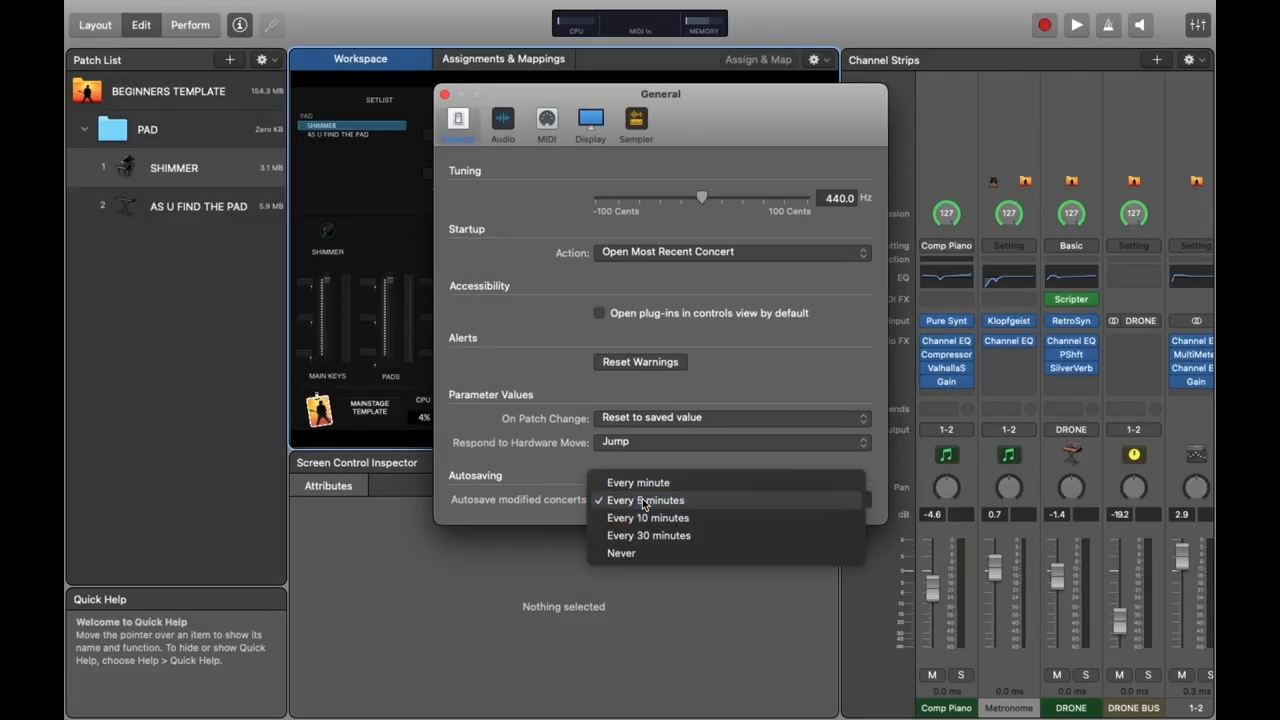
click(621, 553)
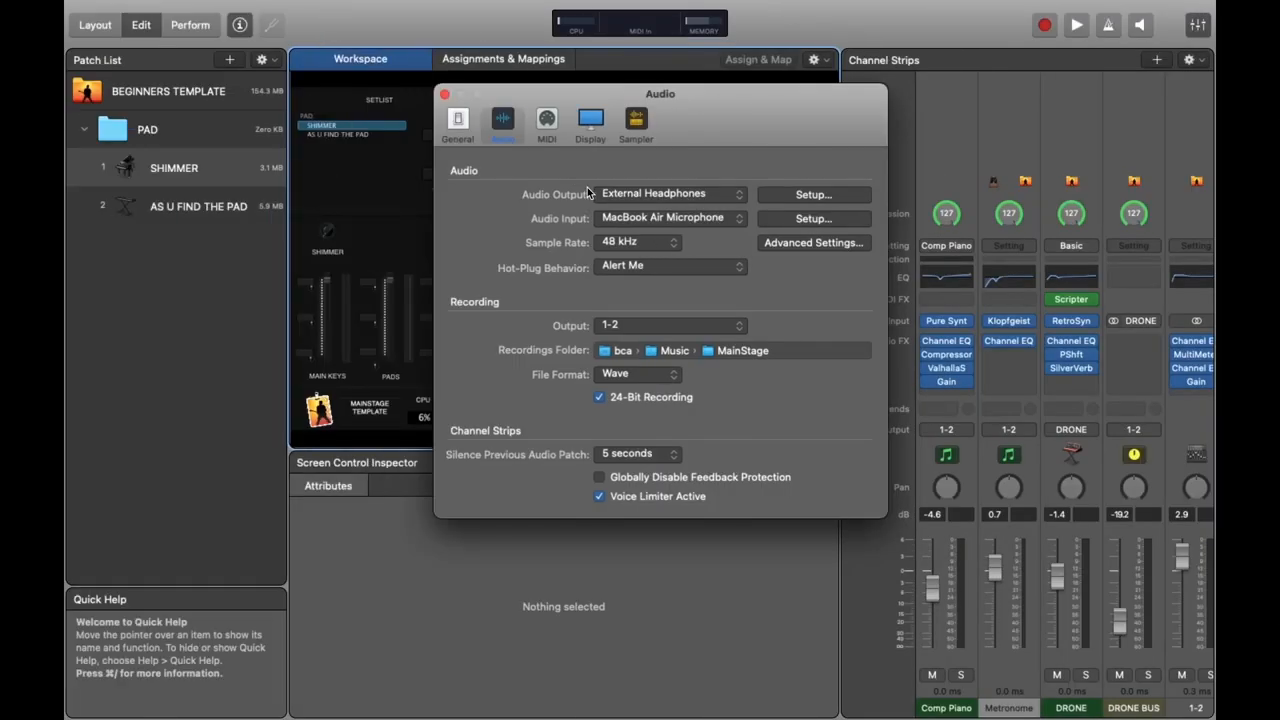
mouse_move(650, 408)
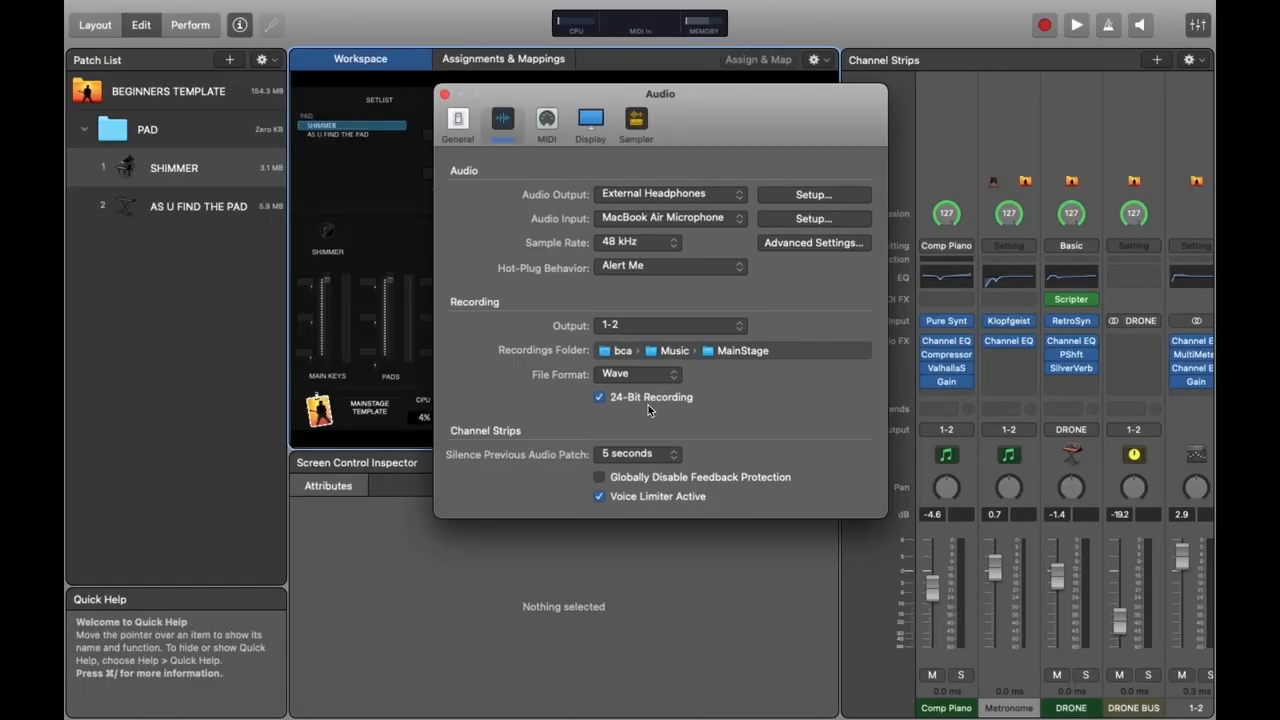
Step: In Advanced Settings, raise the I/O buffer from 128 to 512 samples, keeping 4 CPU cores
click(813, 242)
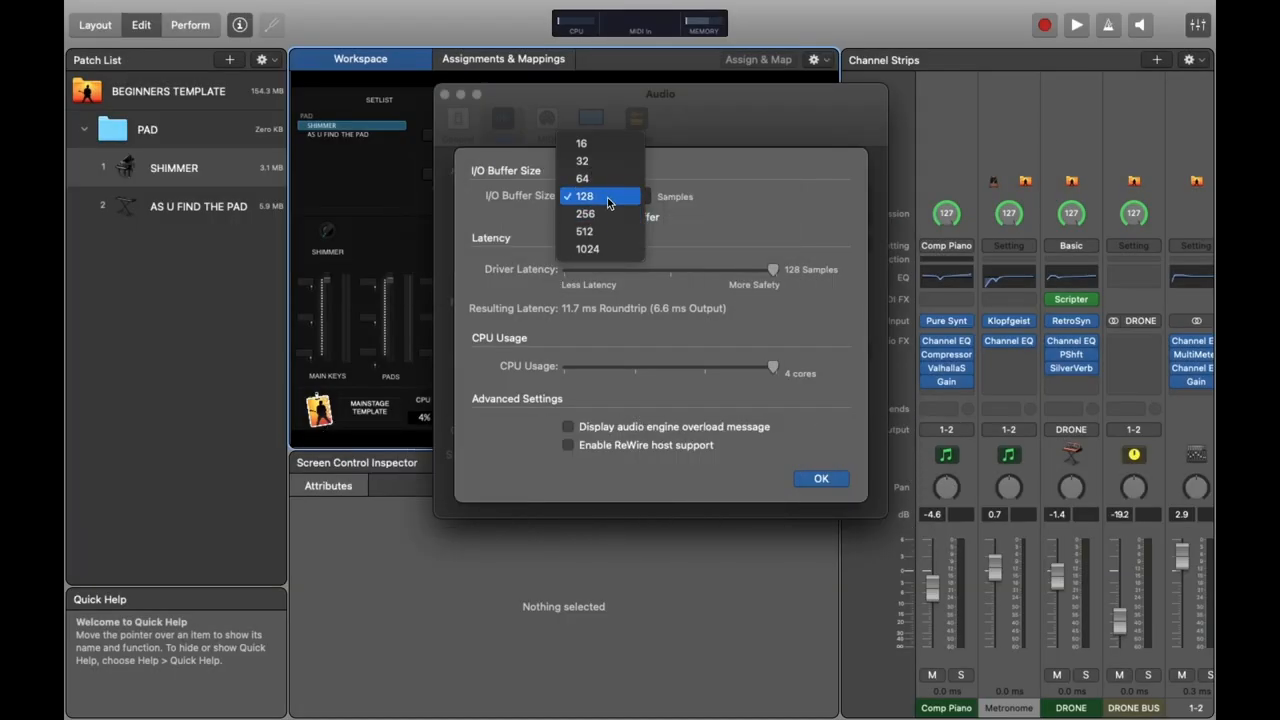
click(584, 195)
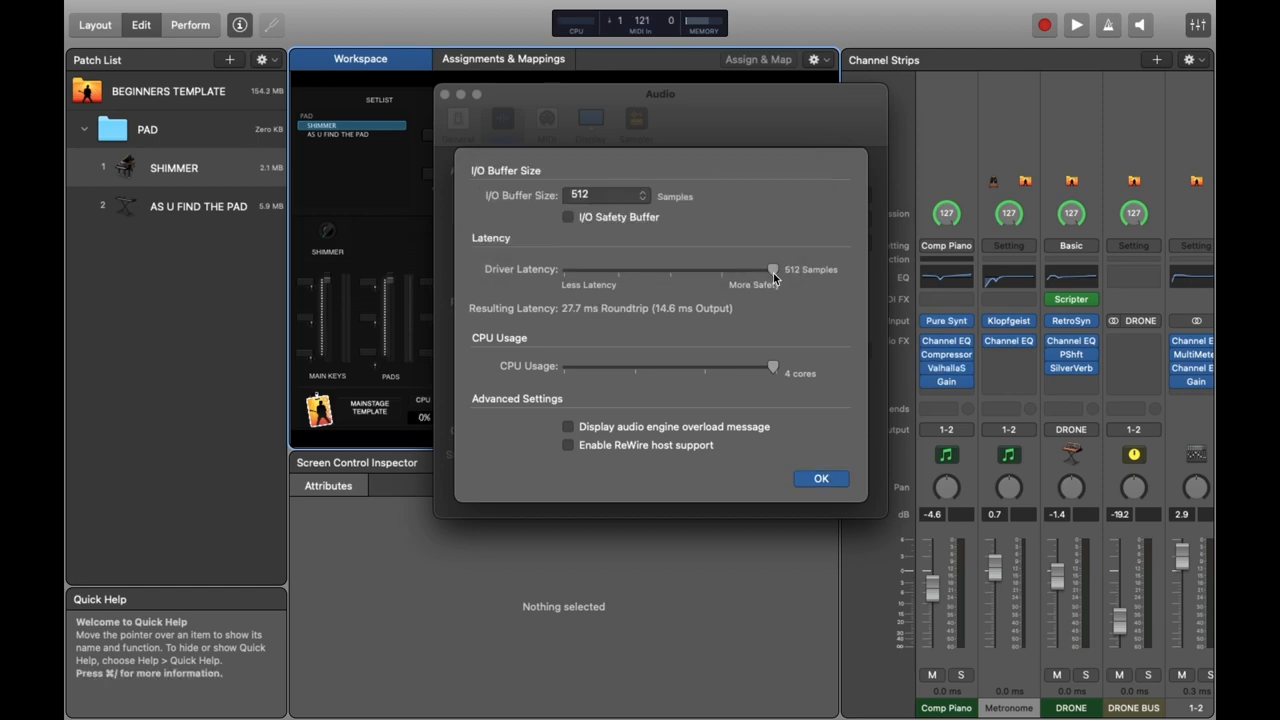
drag(773, 269, 568, 269)
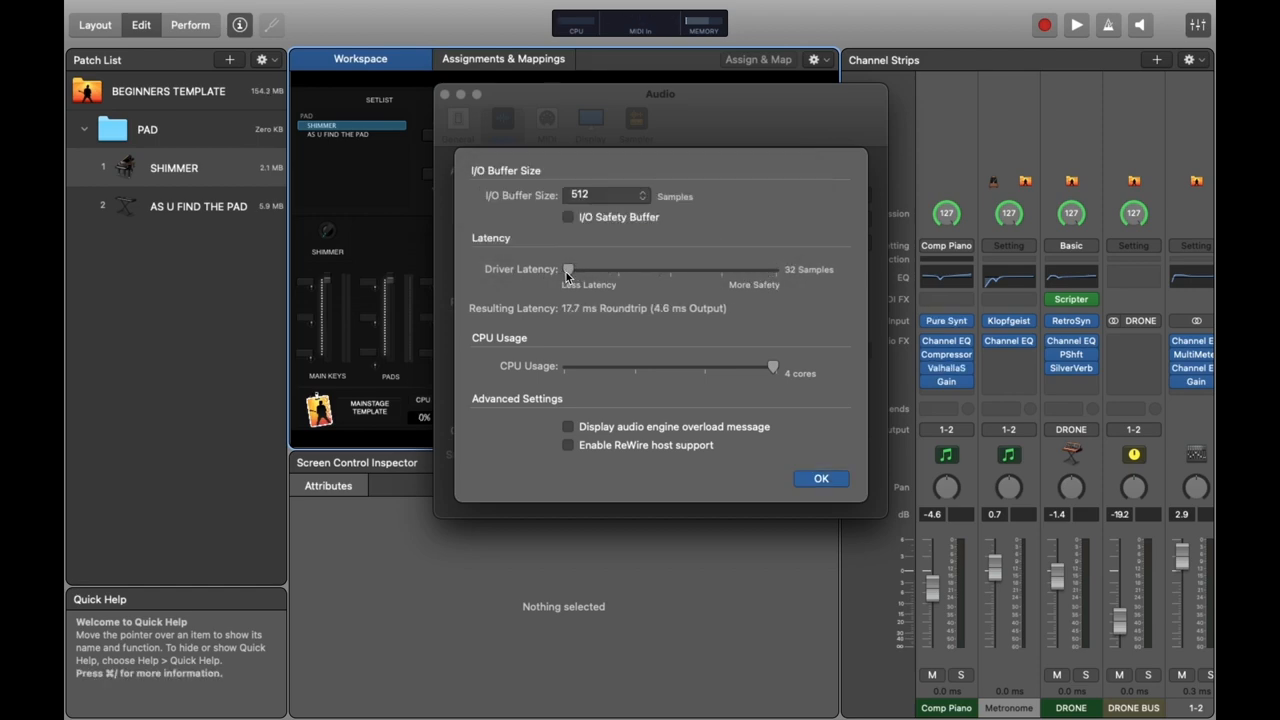
drag(568, 269, 773, 269)
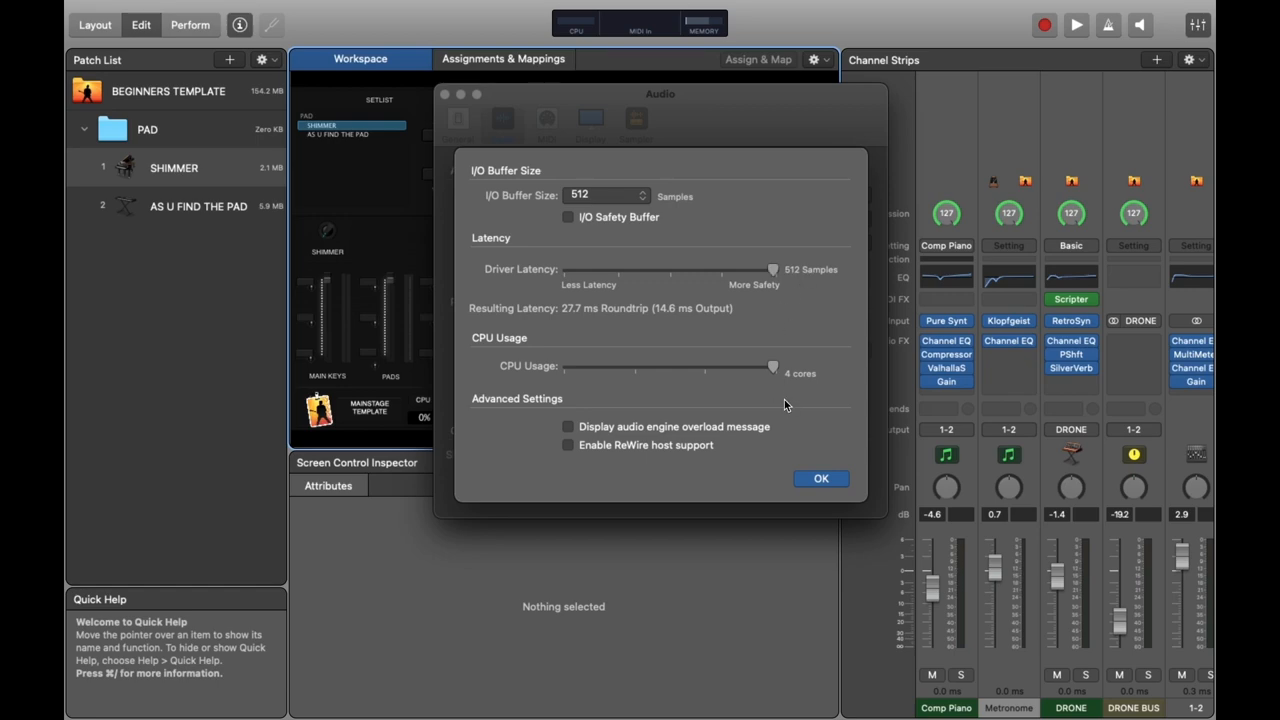
drag(773, 367, 568, 367)
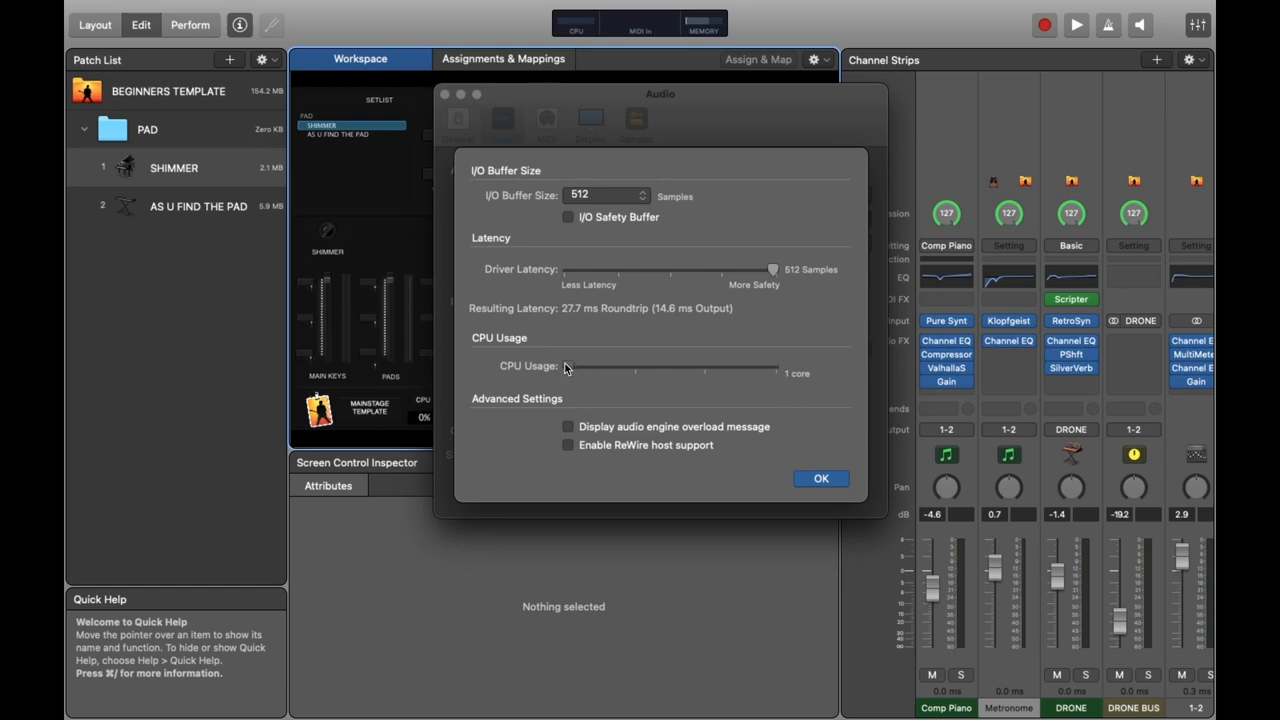
drag(560, 366, 773, 366)
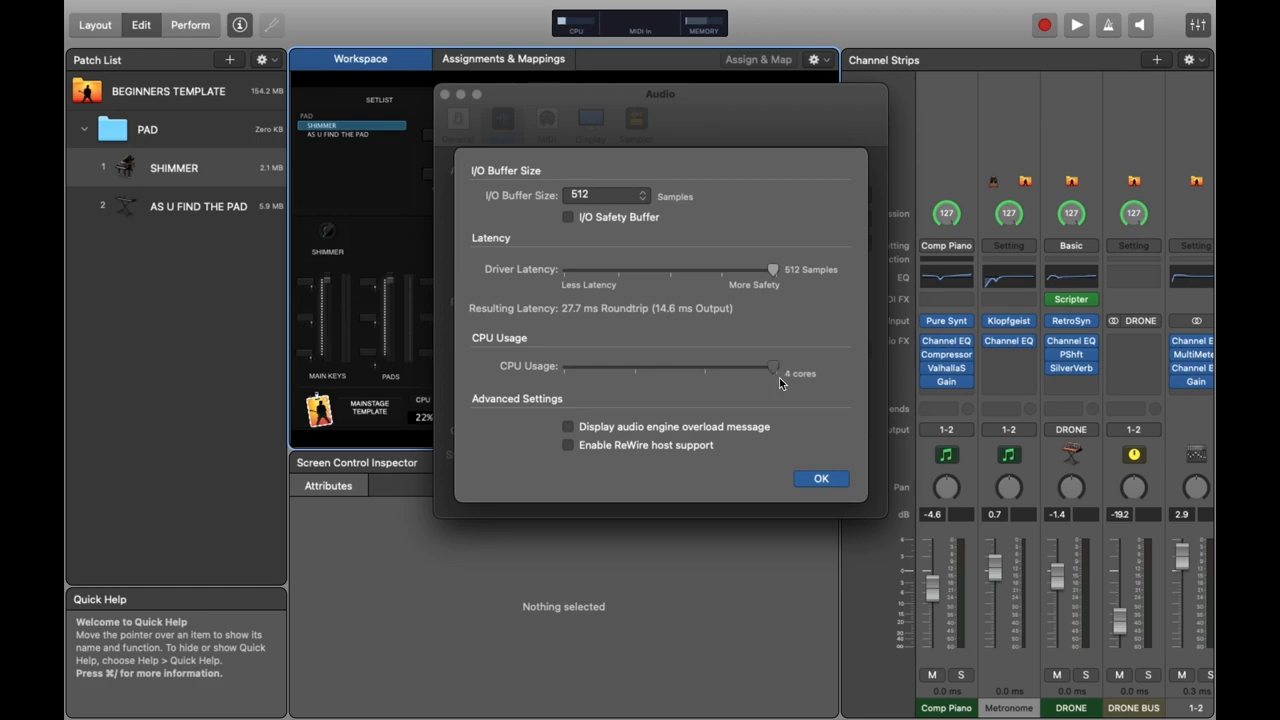
click(600, 195)
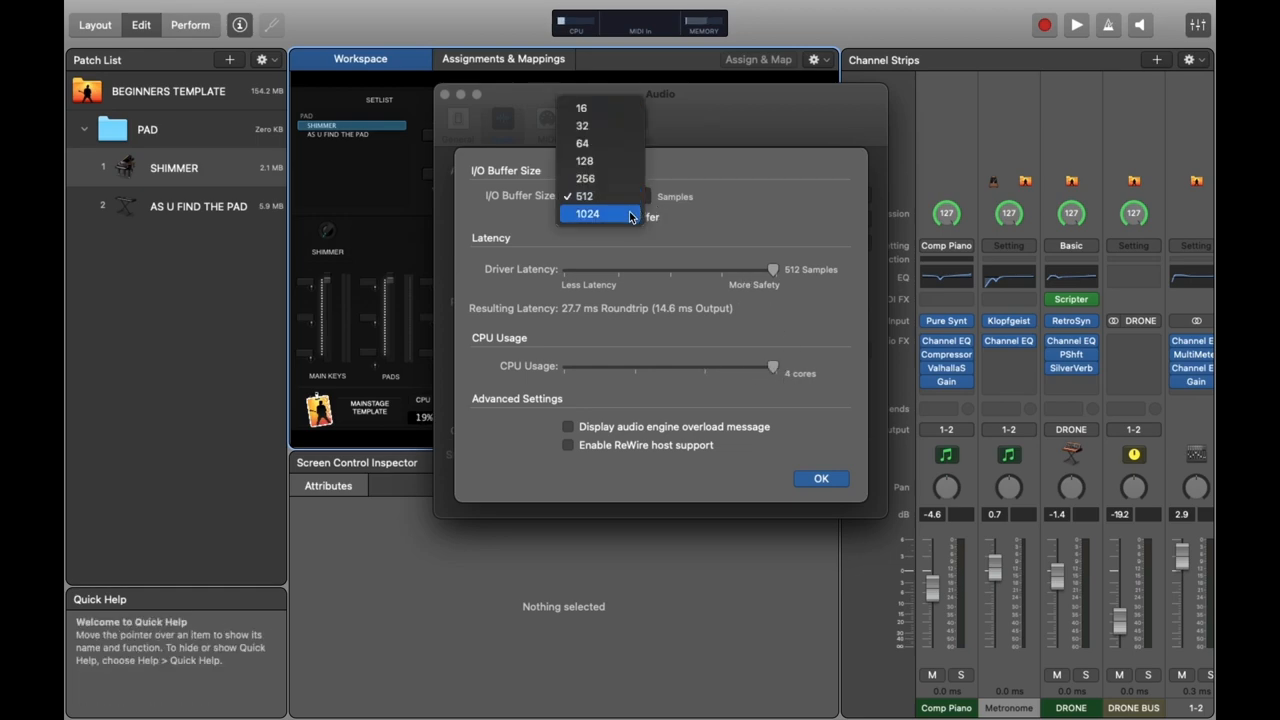
click(593, 214)
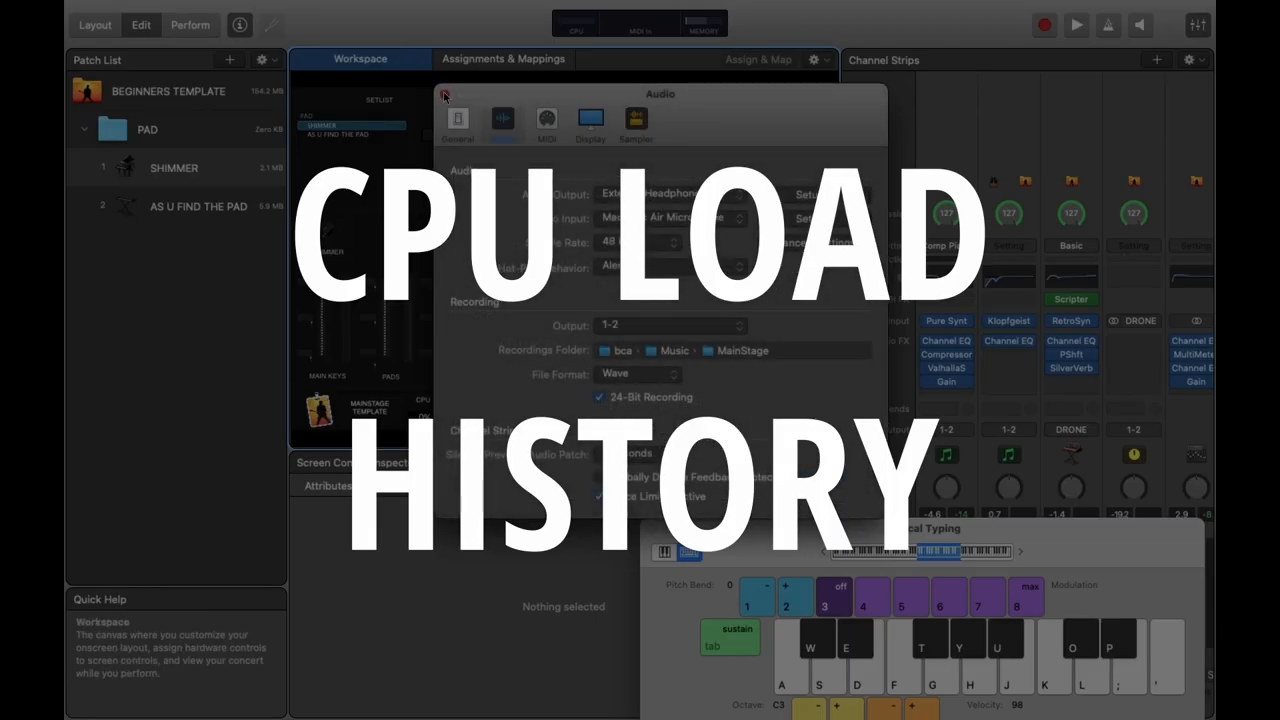
Step: Close the Settings window
click(444, 95)
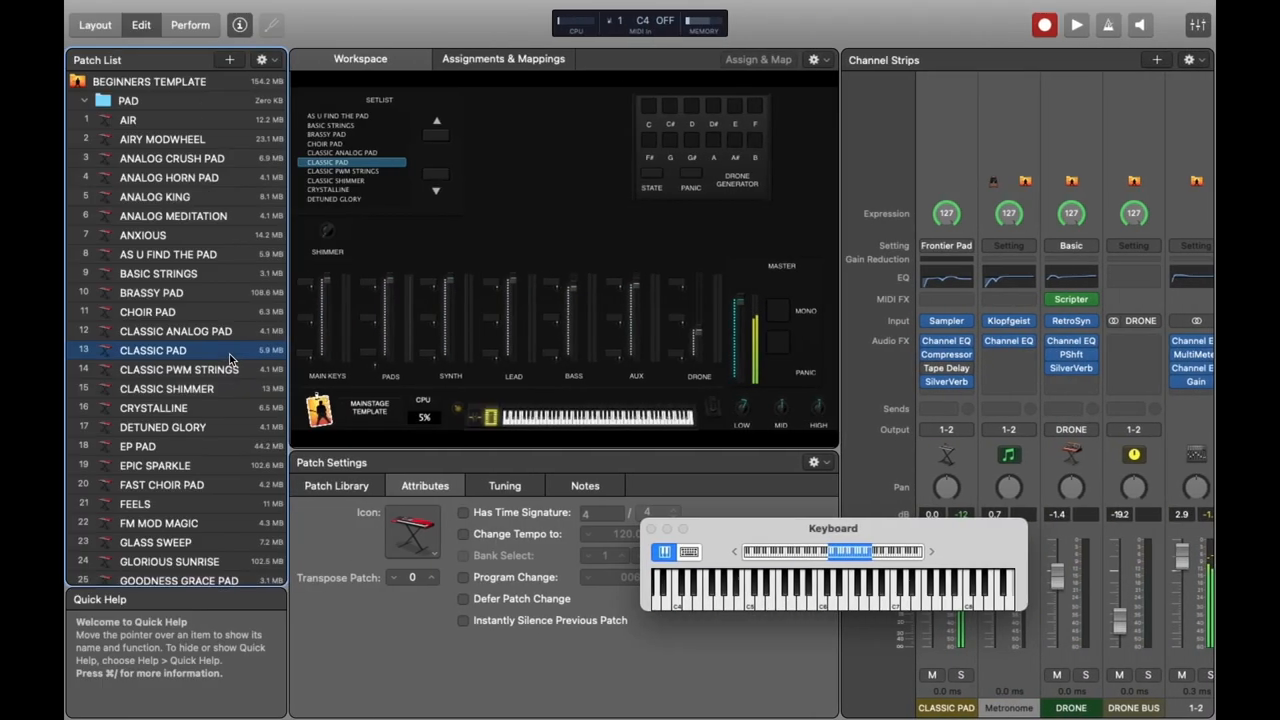
Step: Delete the unwanted pad patches, keeping AIR, CRYSTALLINE, FAST CHOIR PAD and FM MOD MAGIC
click(179, 369)
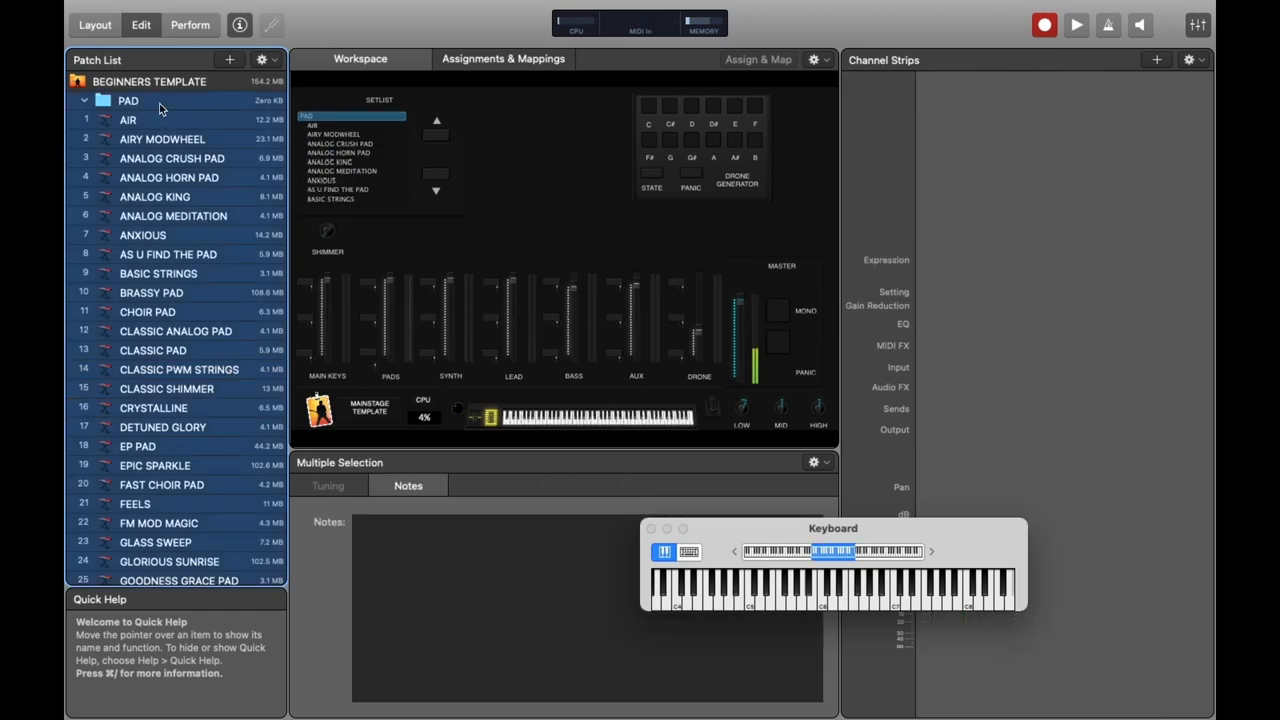
click(127, 120)
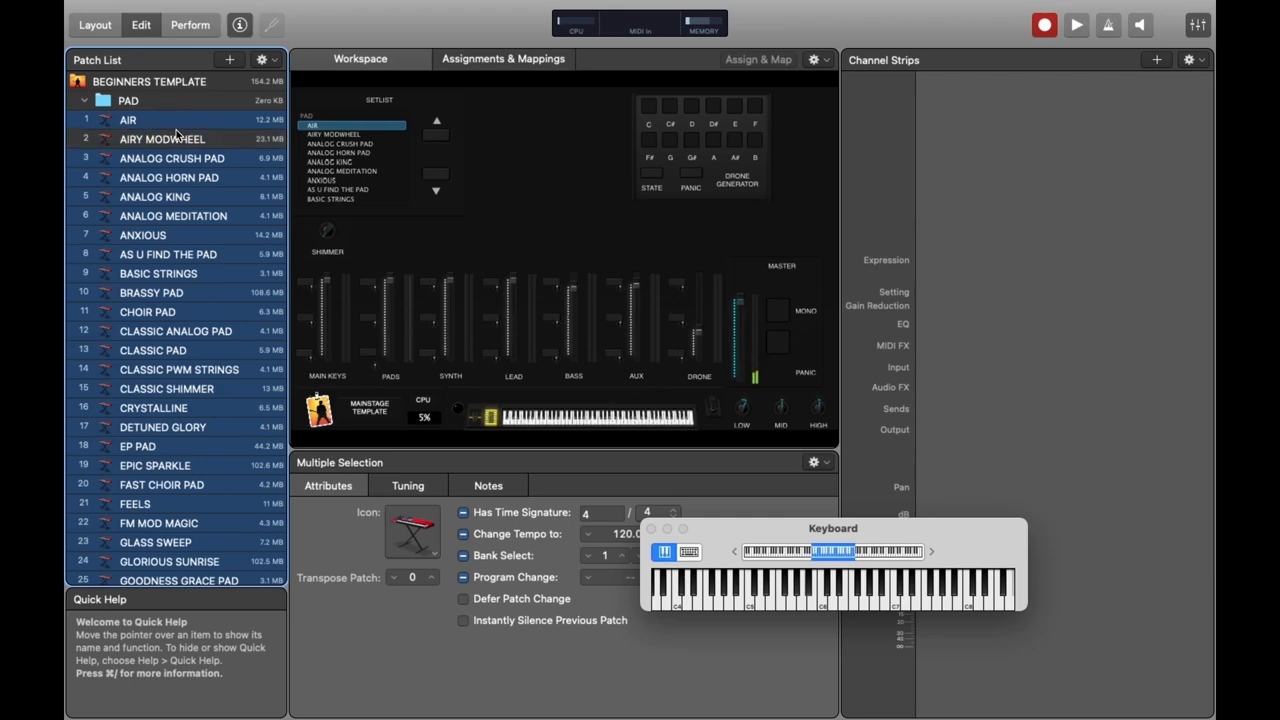
click(127, 101)
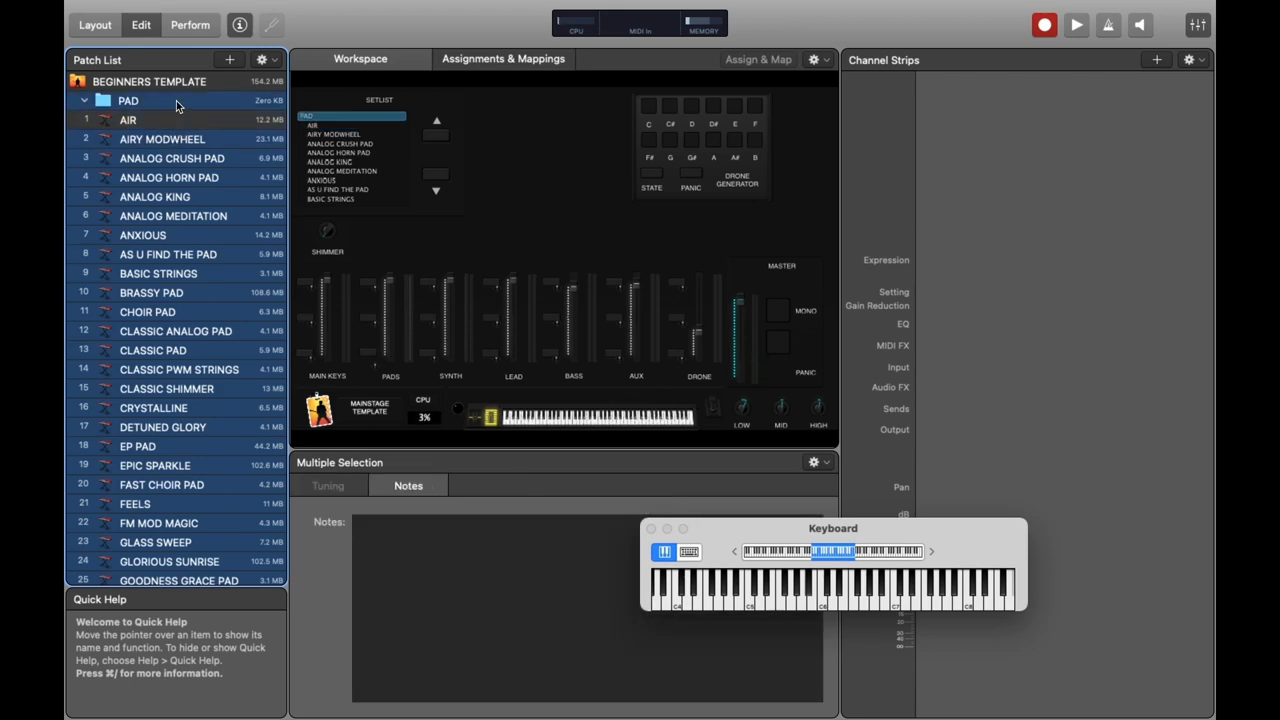
click(161, 139)
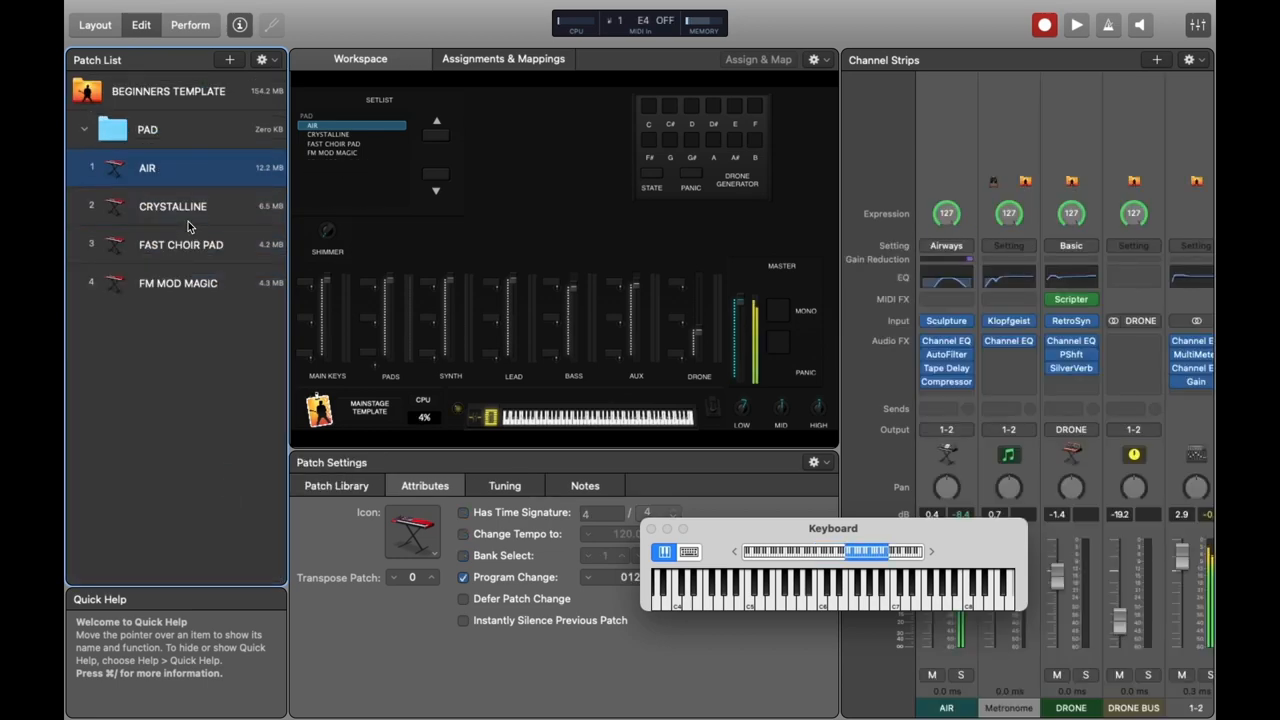
click(172, 206)
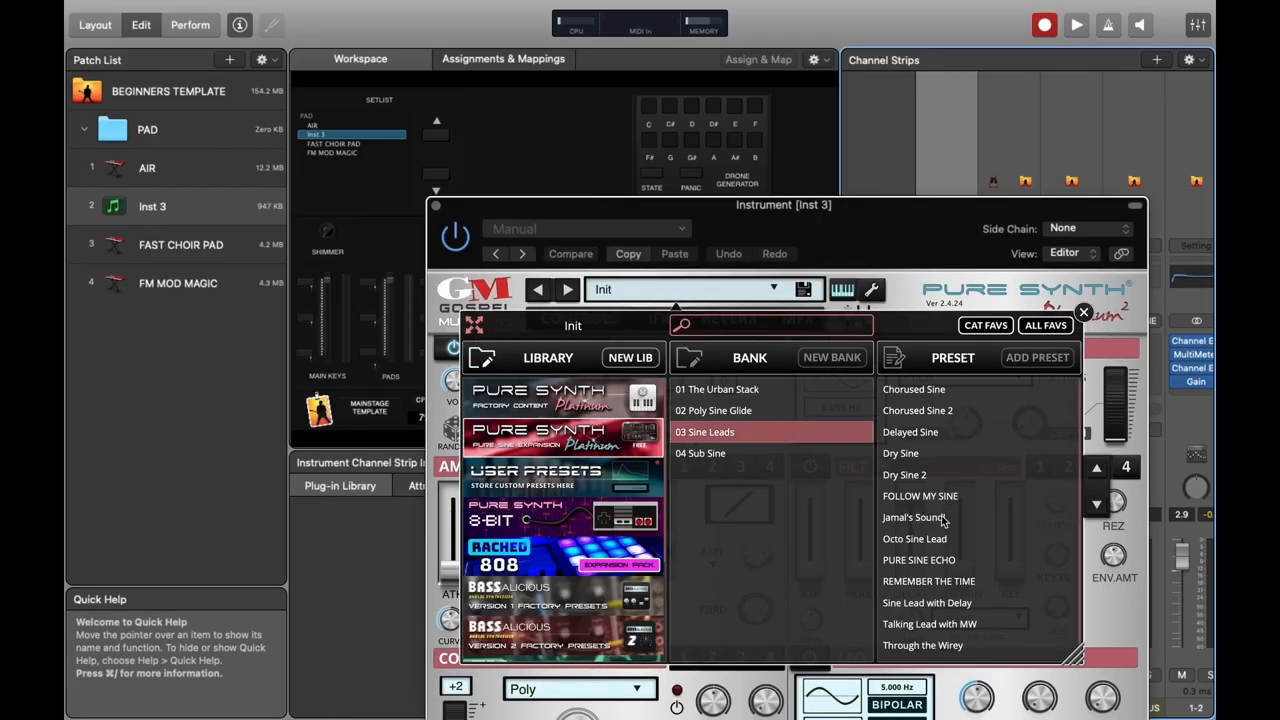
Step: Pick a Sine Leads preset and rename the second PAD patch to SYNTH
click(914, 517)
text(sy)
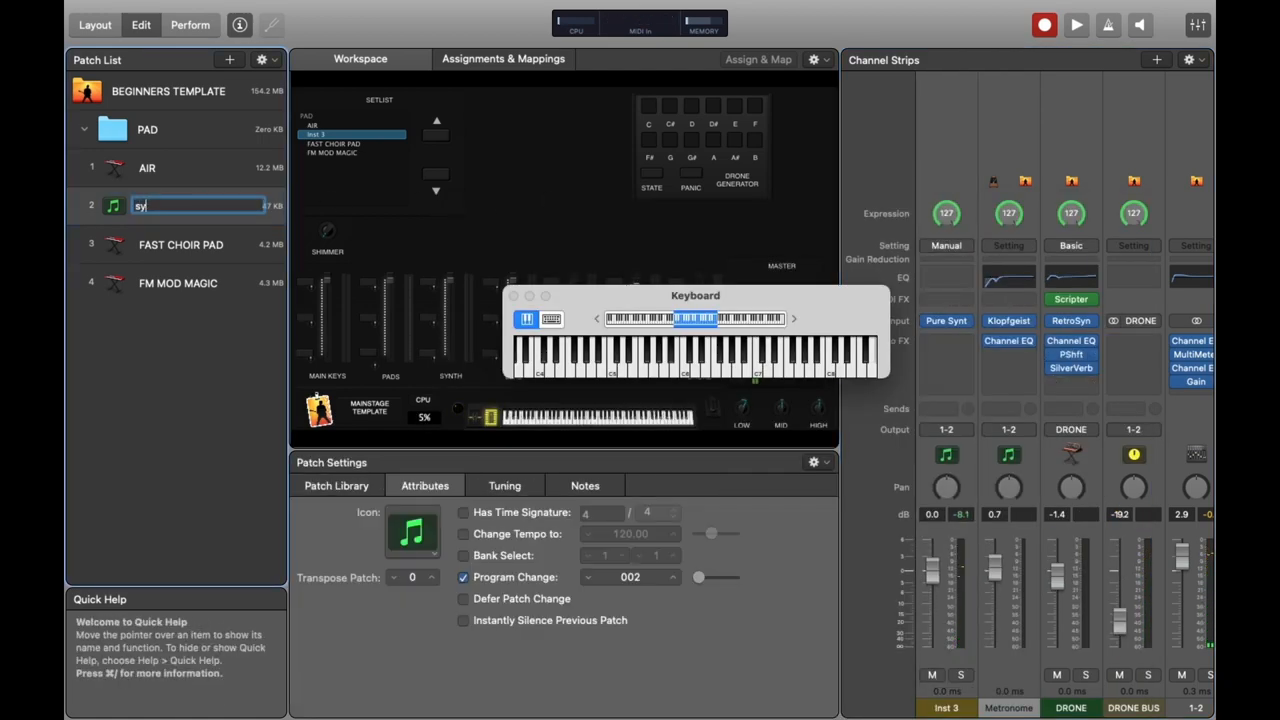
text(SYNTH)
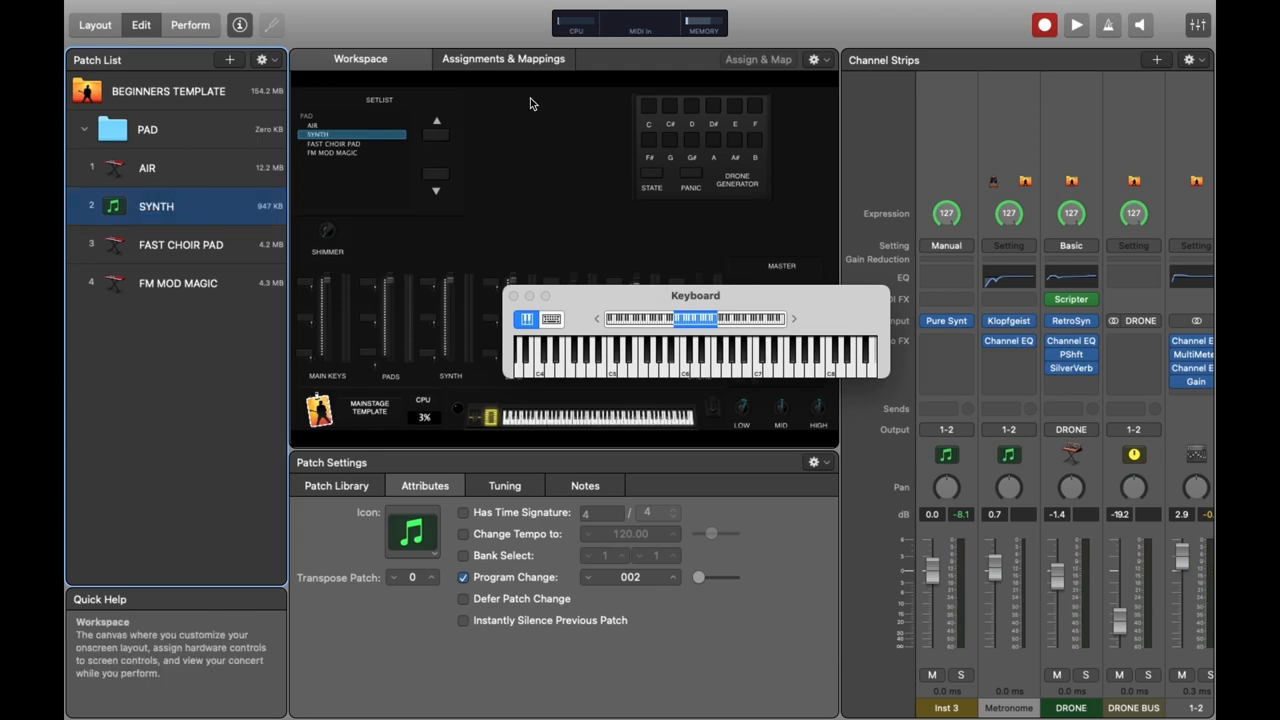
Step: Copy the Pure Synth channel strip and paste it into the FAST CHOIR PAD and AIR patches
click(147, 167)
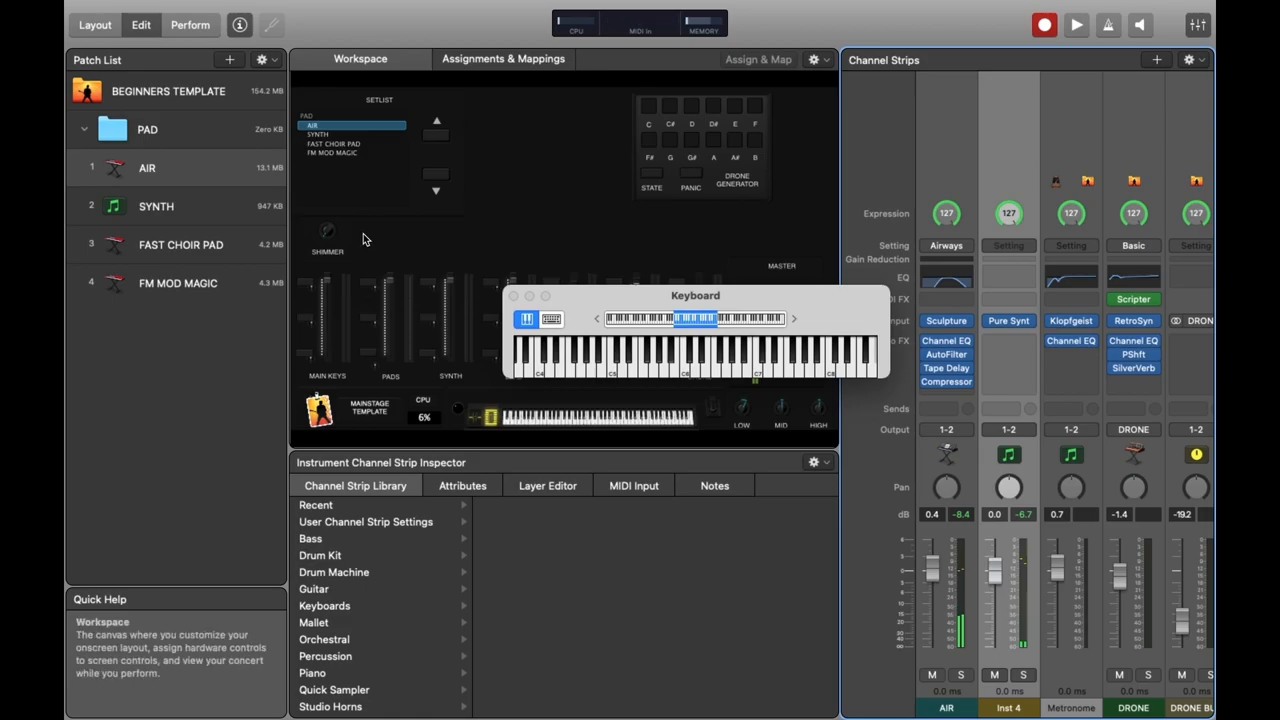
key(cmd+v)
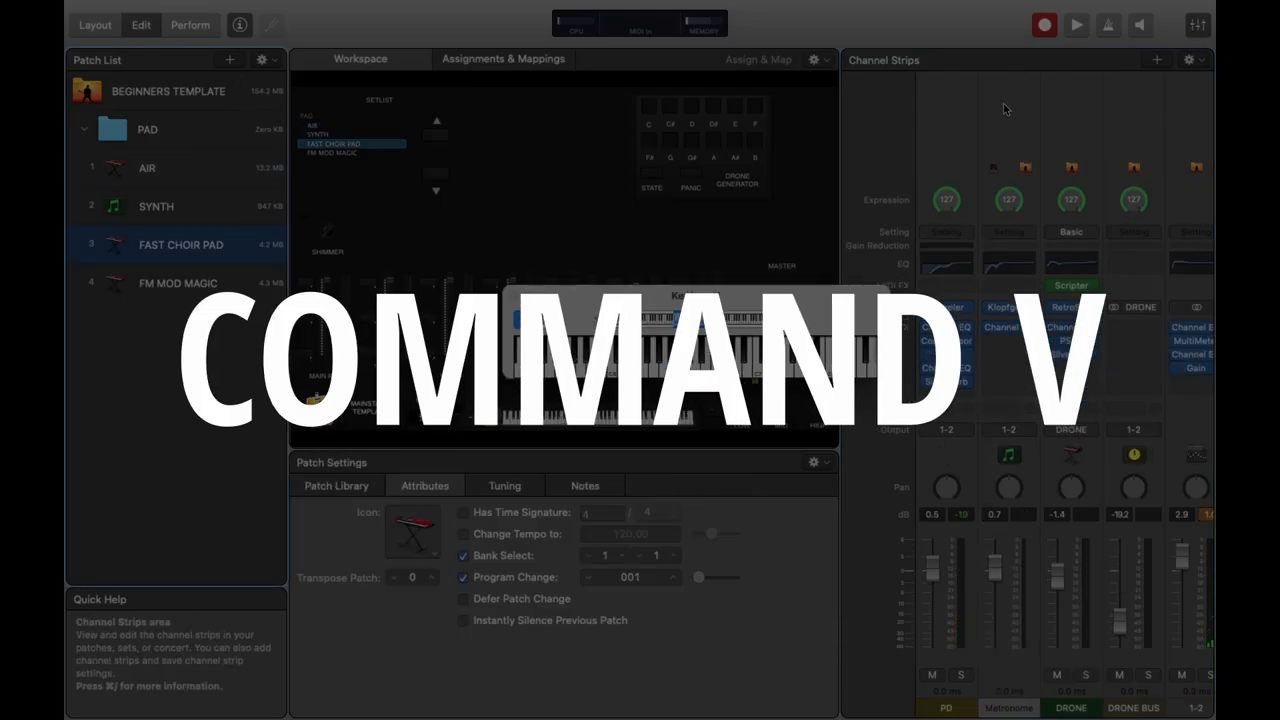
key(cmd+v)
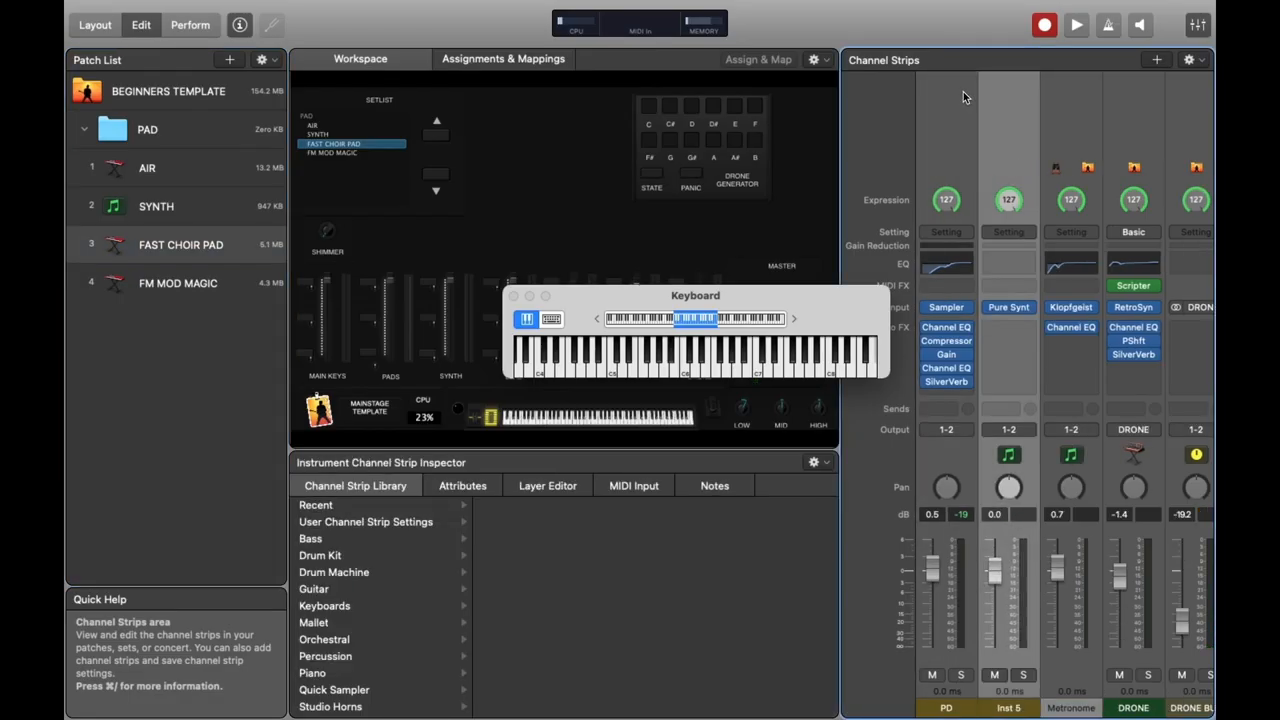
click(147, 167)
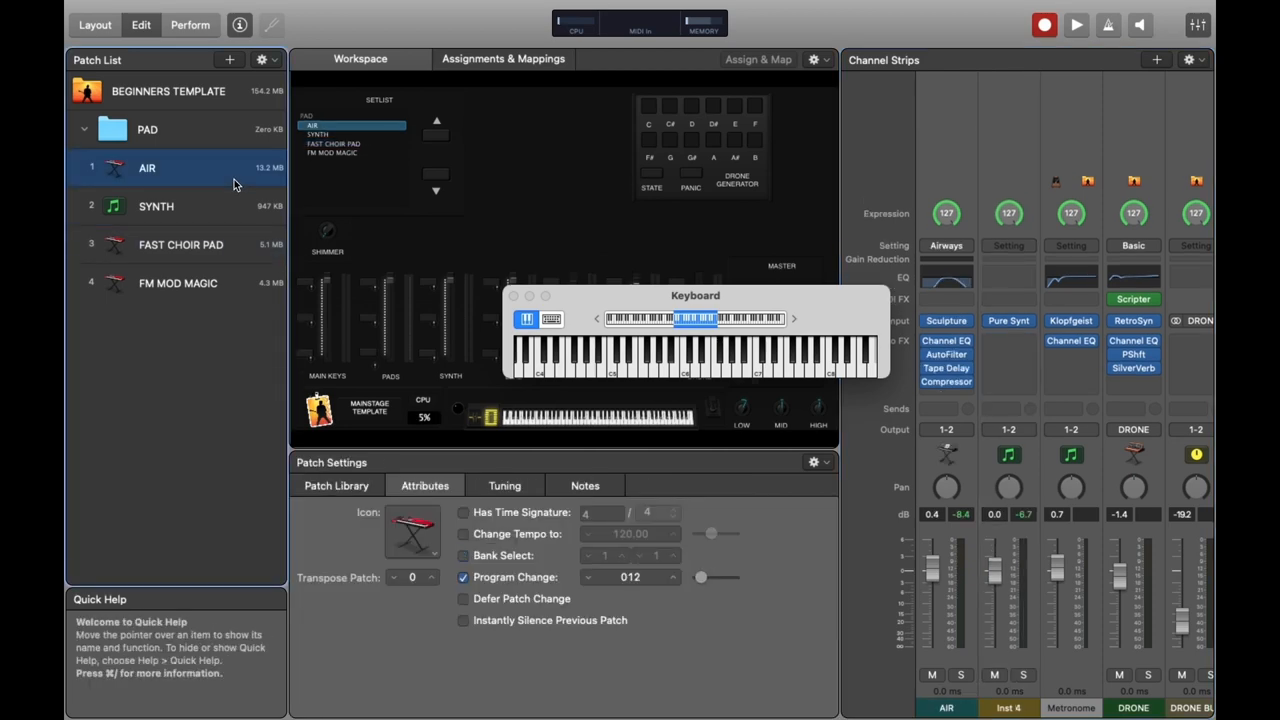
mouse_move(251, 243)
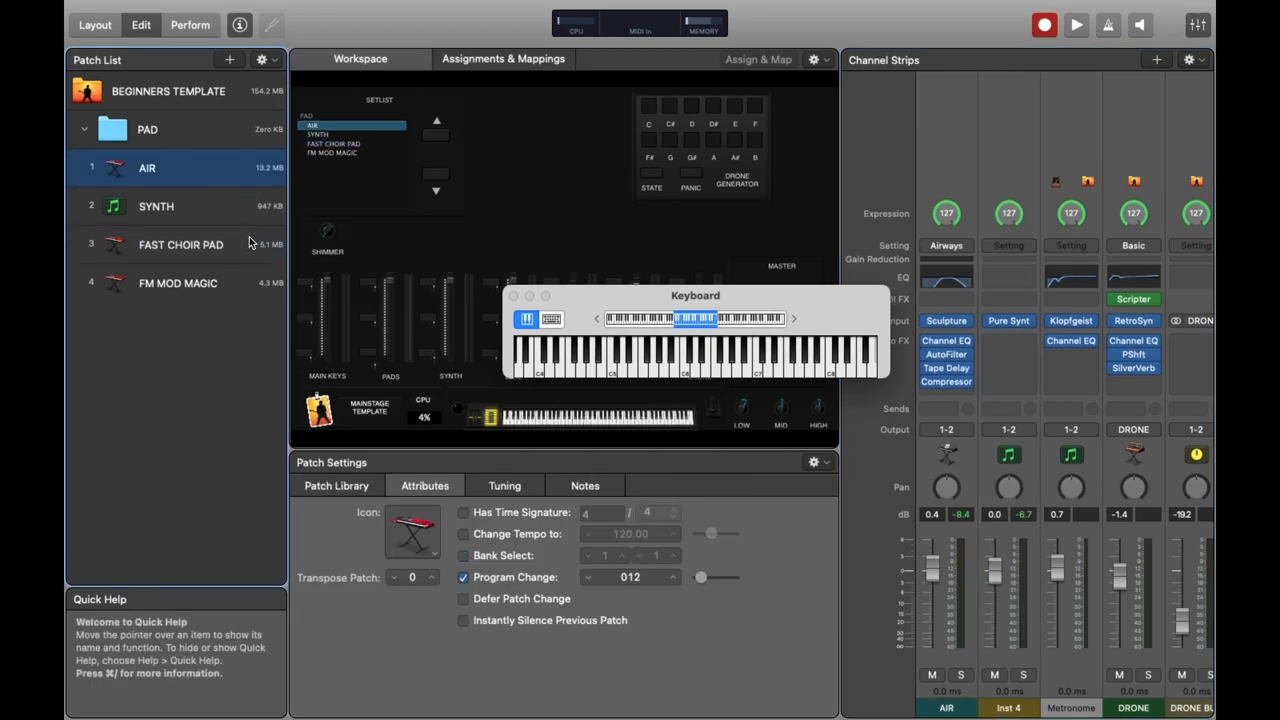
click(180, 244)
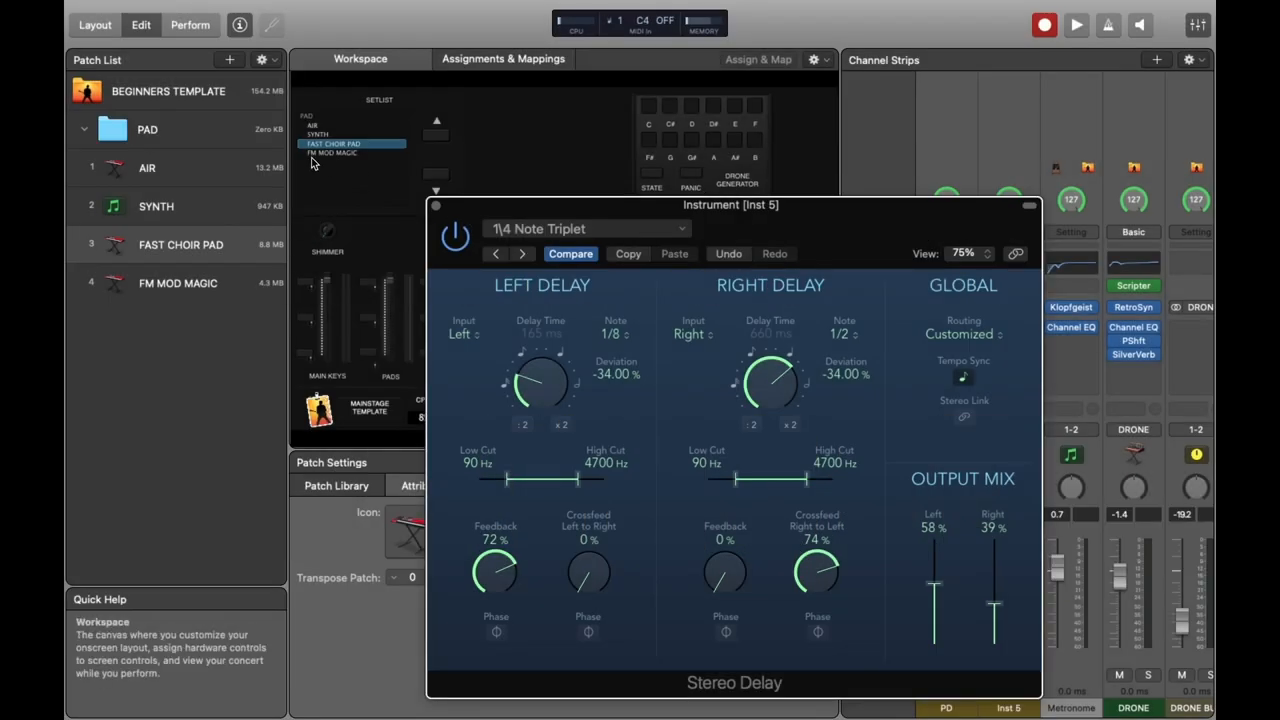
click(146, 167)
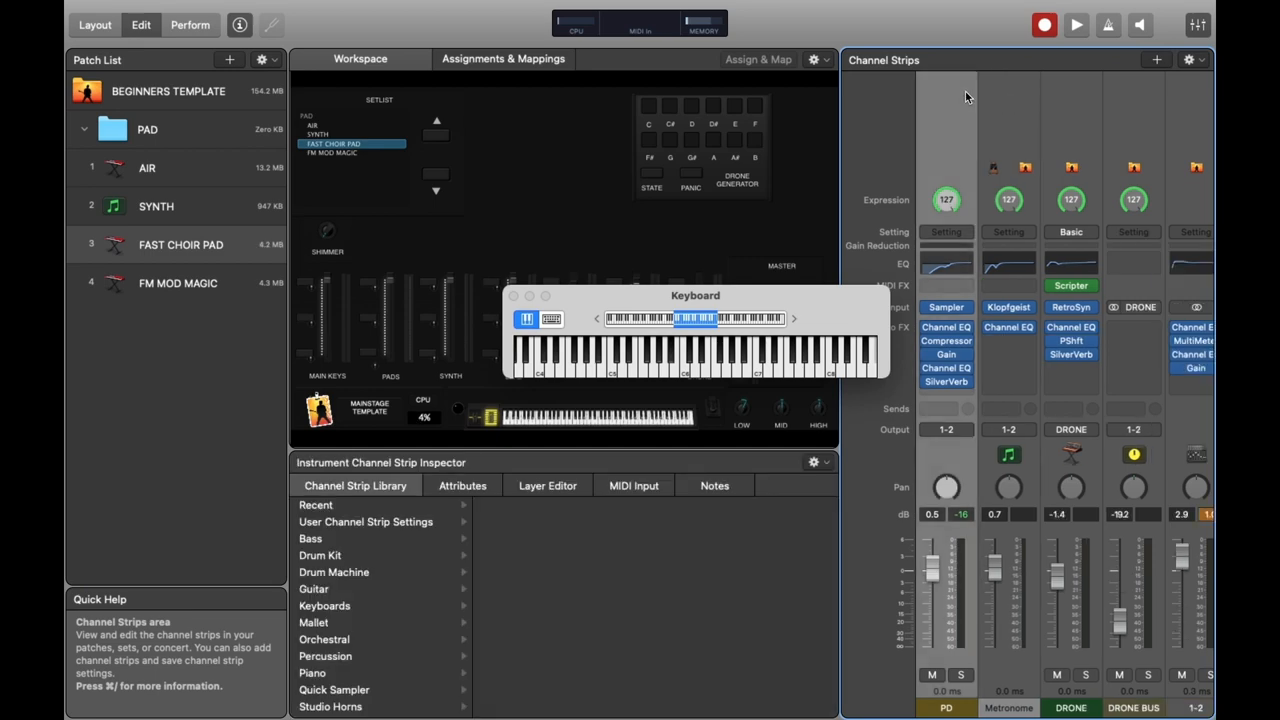
key(cmd+v)
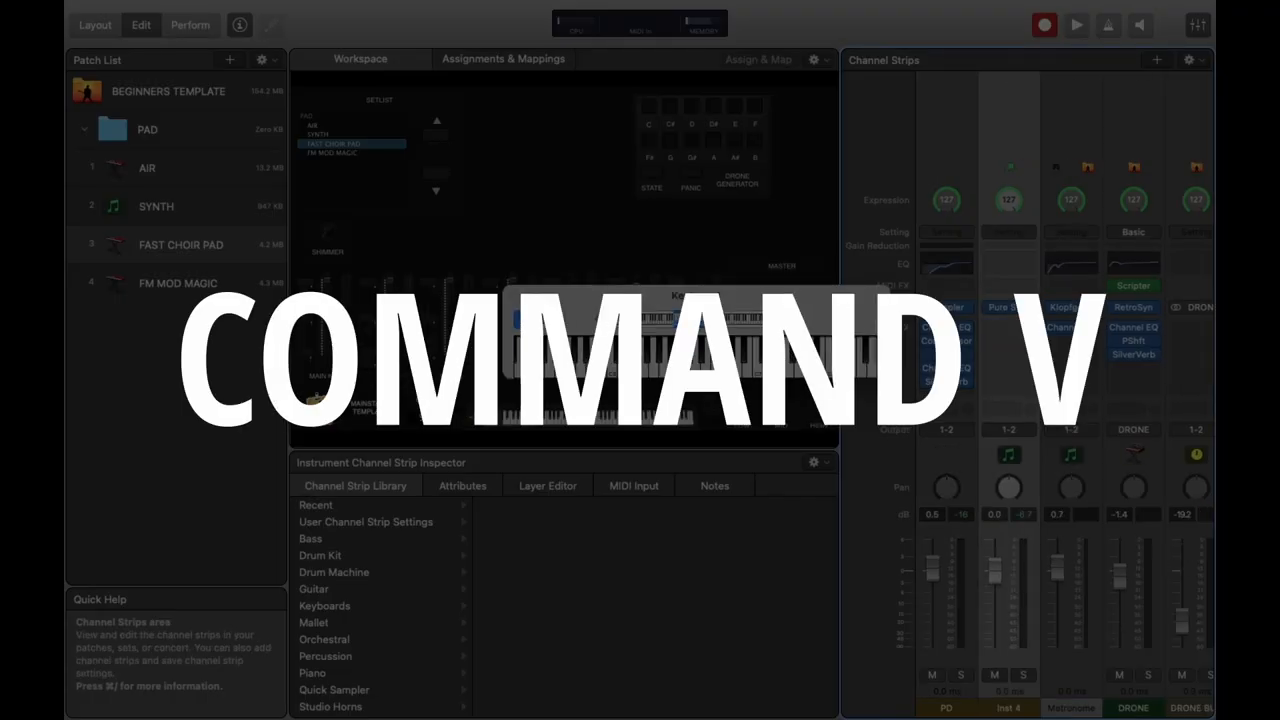
key(cmd+v)
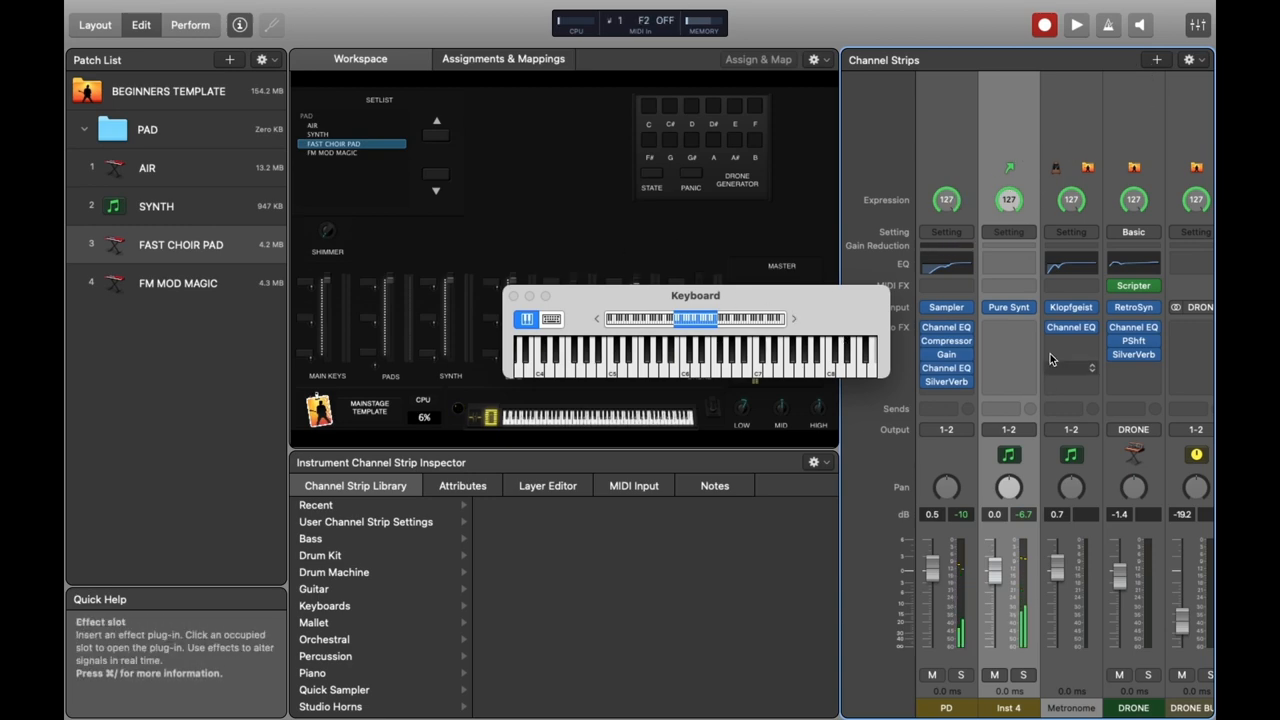
Step: Add a SilverVerb reverb to the synth strip and compare the AIR and FAST CHOIR PAD patches
click(1071, 357)
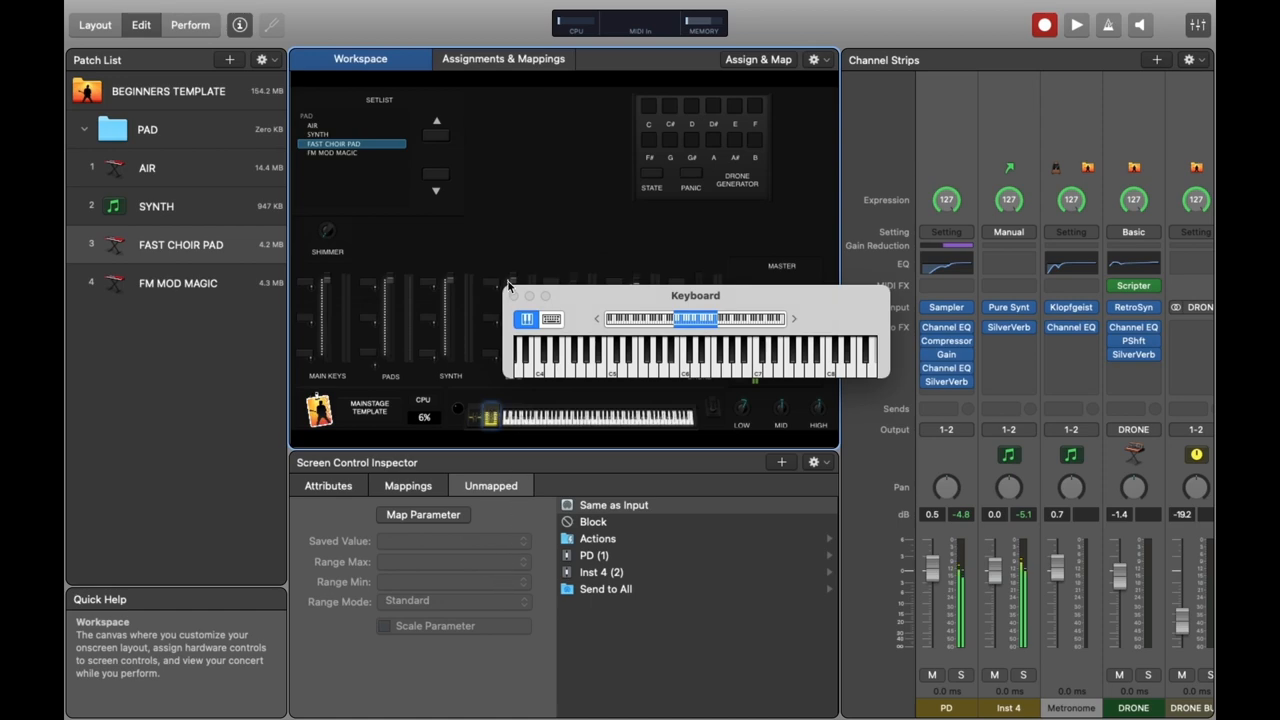
click(147, 167)
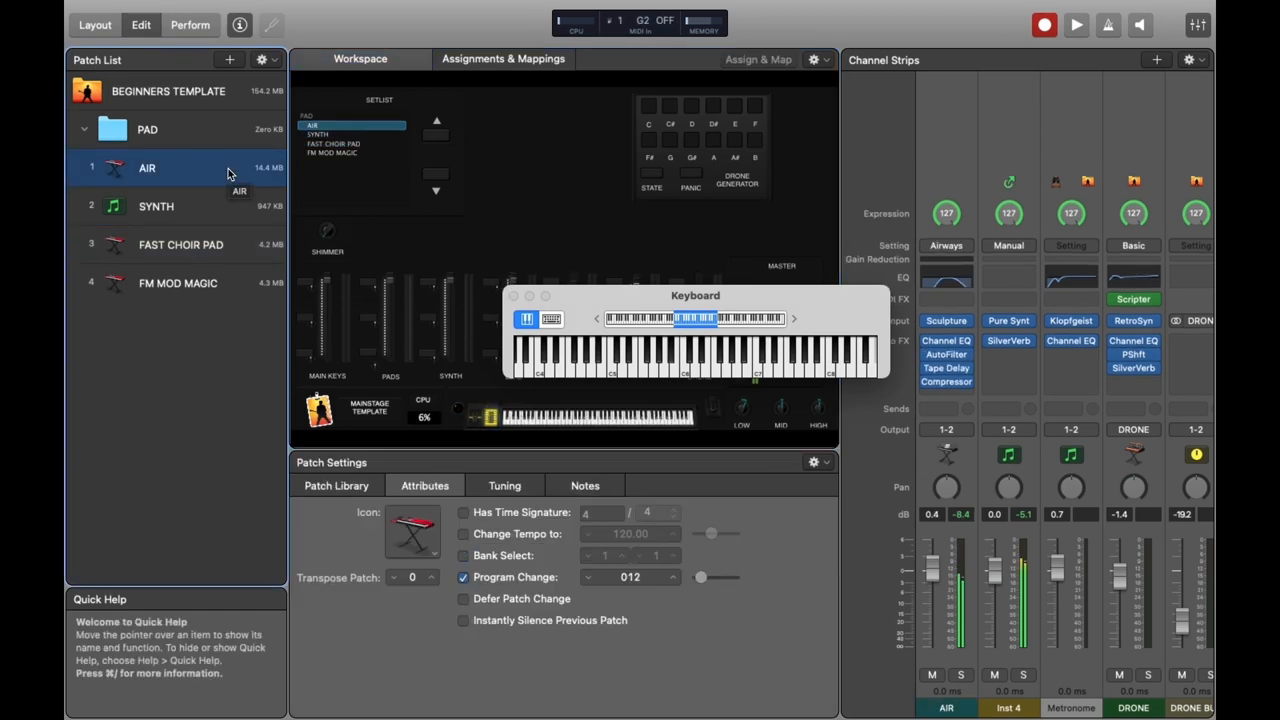
click(180, 244)
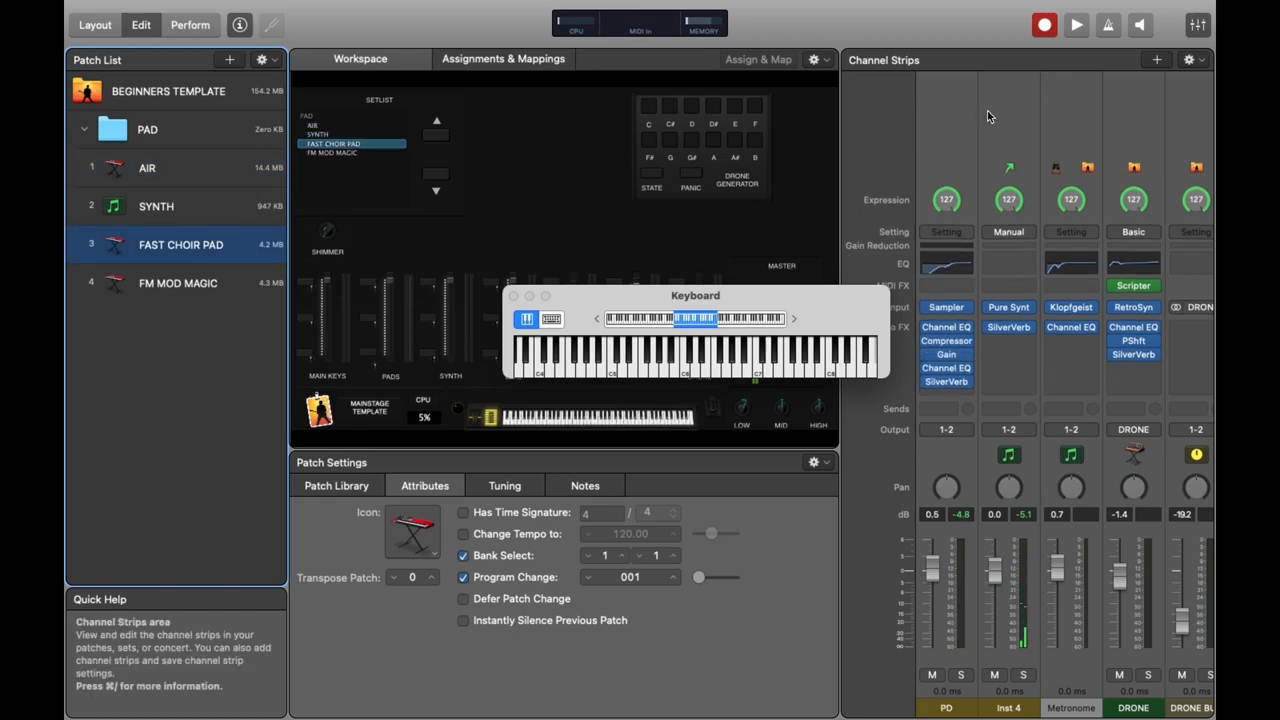
click(177, 283)
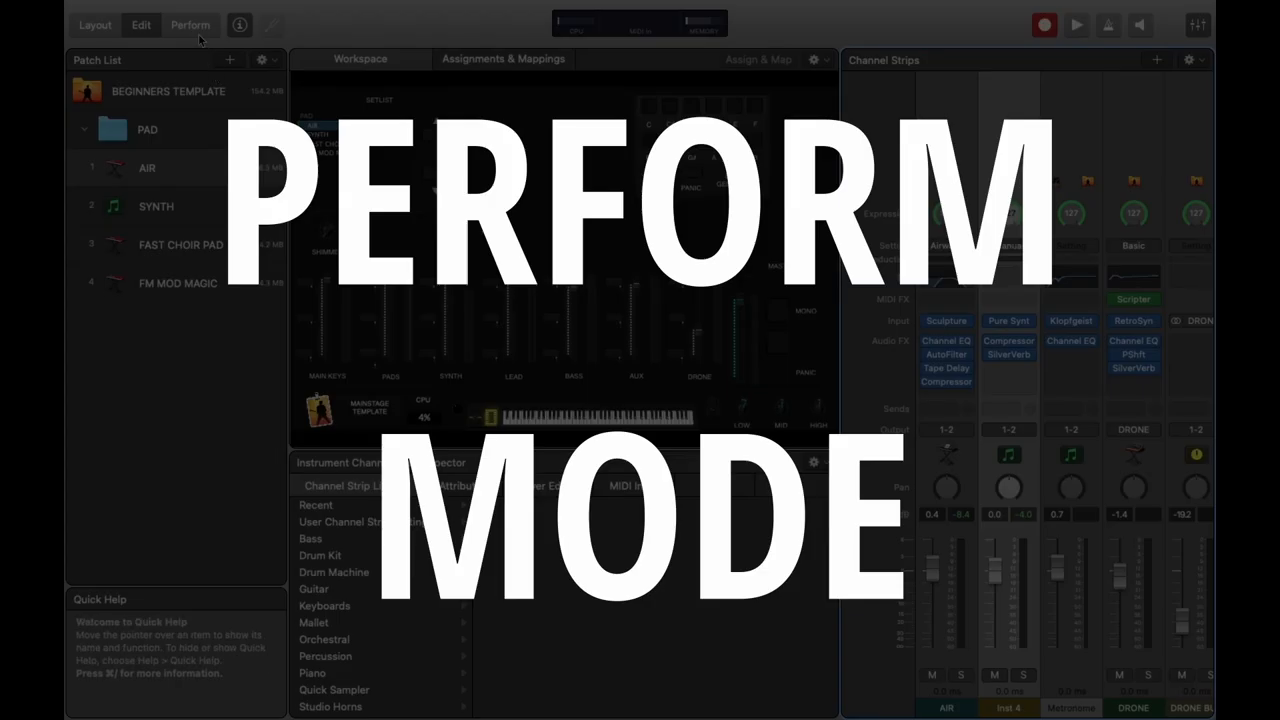
Step: Enter Perform mode to view the layout full screen, then exit it
click(190, 25)
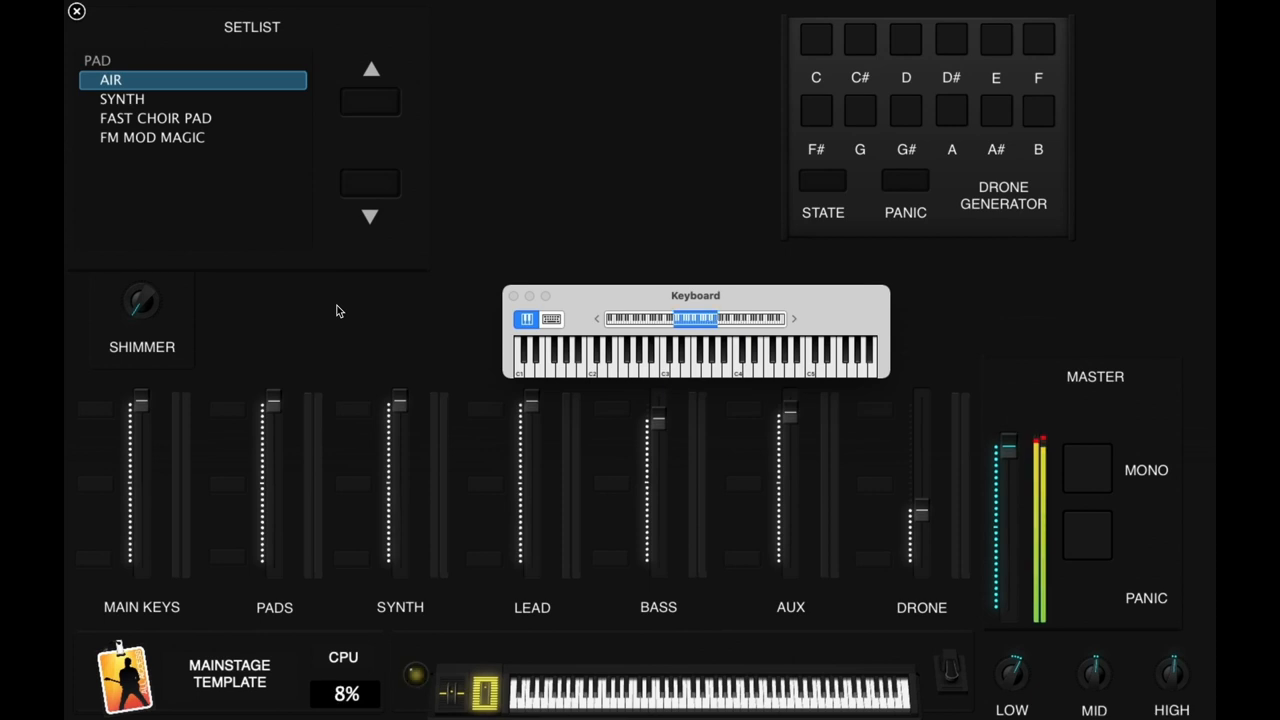
click(152, 137)
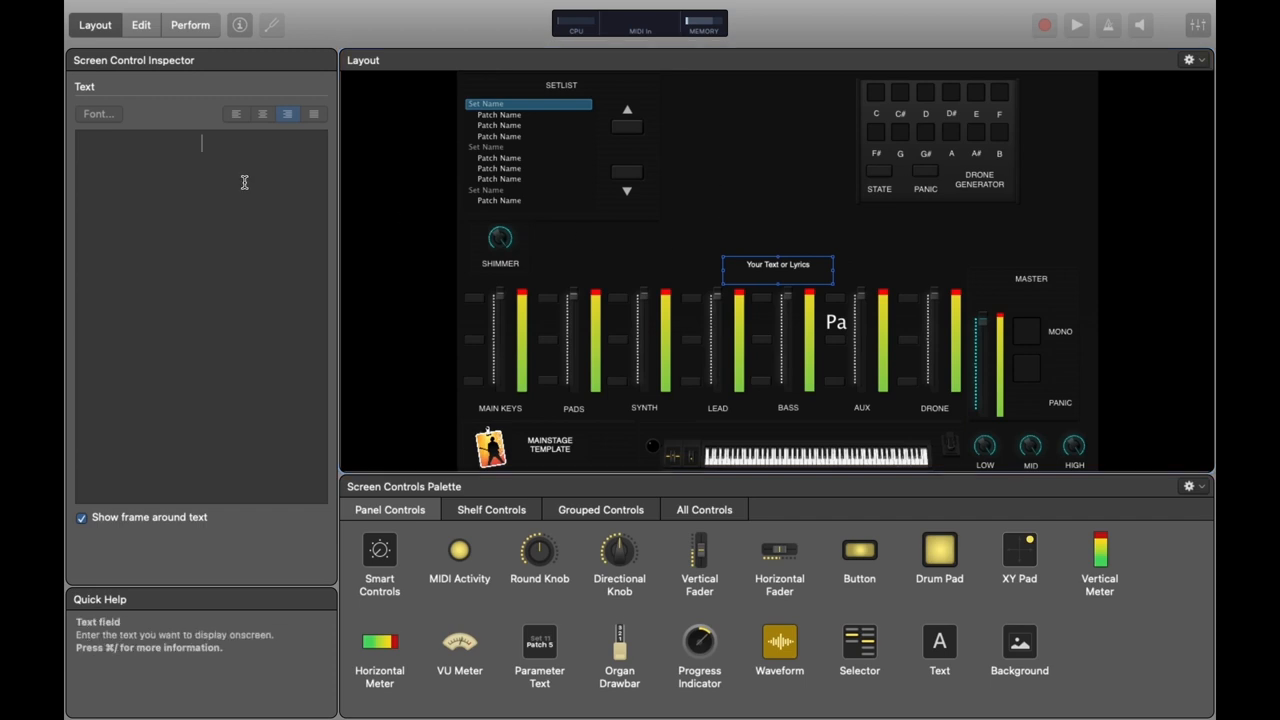
Step: Add a text label reading CPU and place a Parameter Text display beneath it
text(CPU)
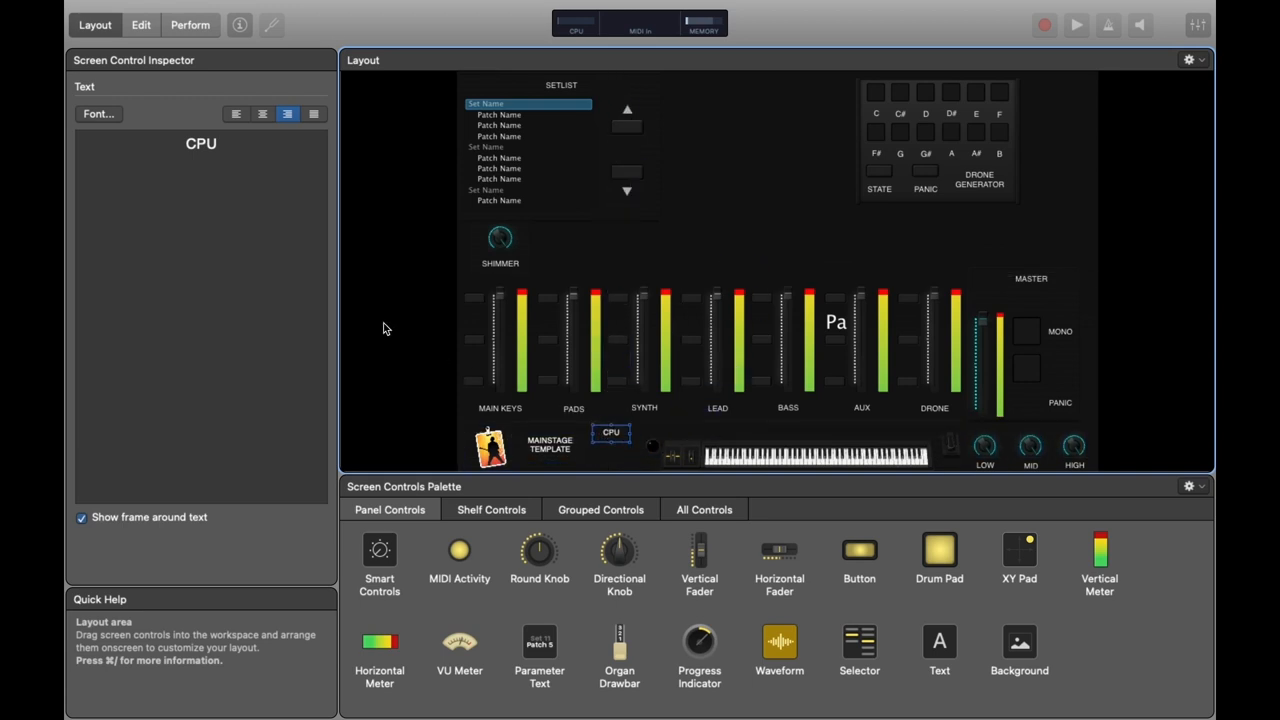
click(610, 433)
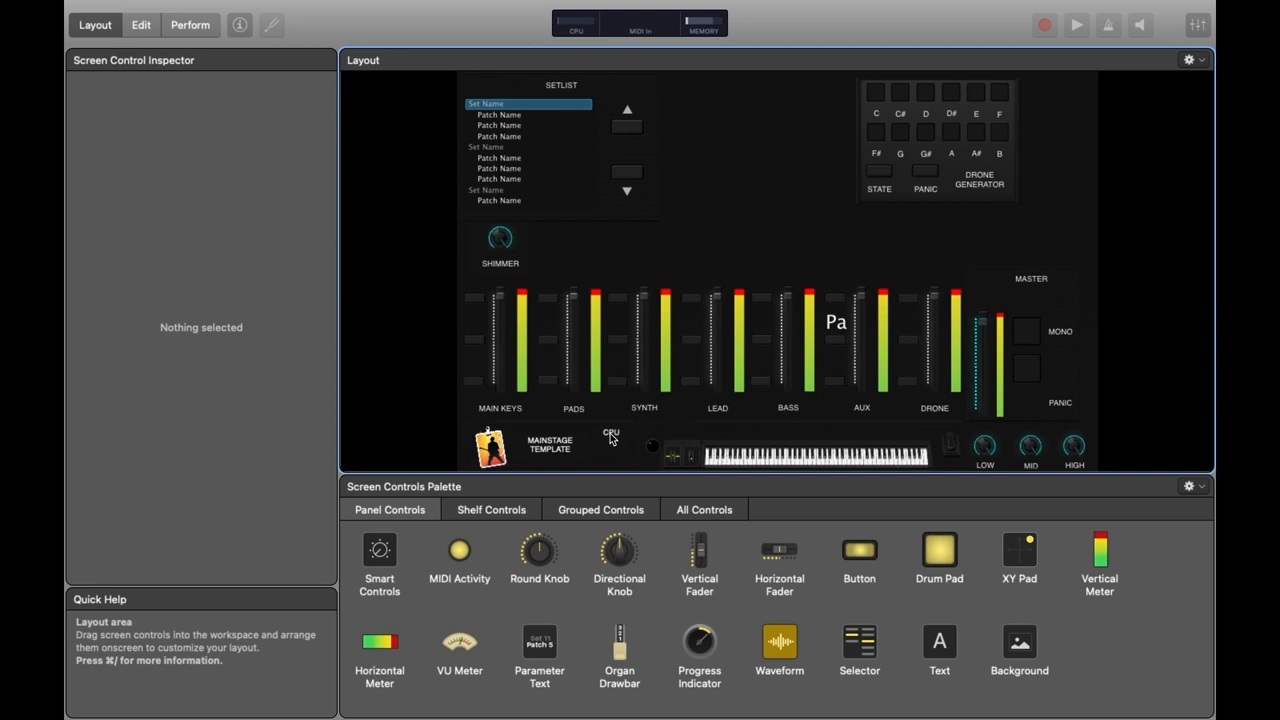
click(611, 432)
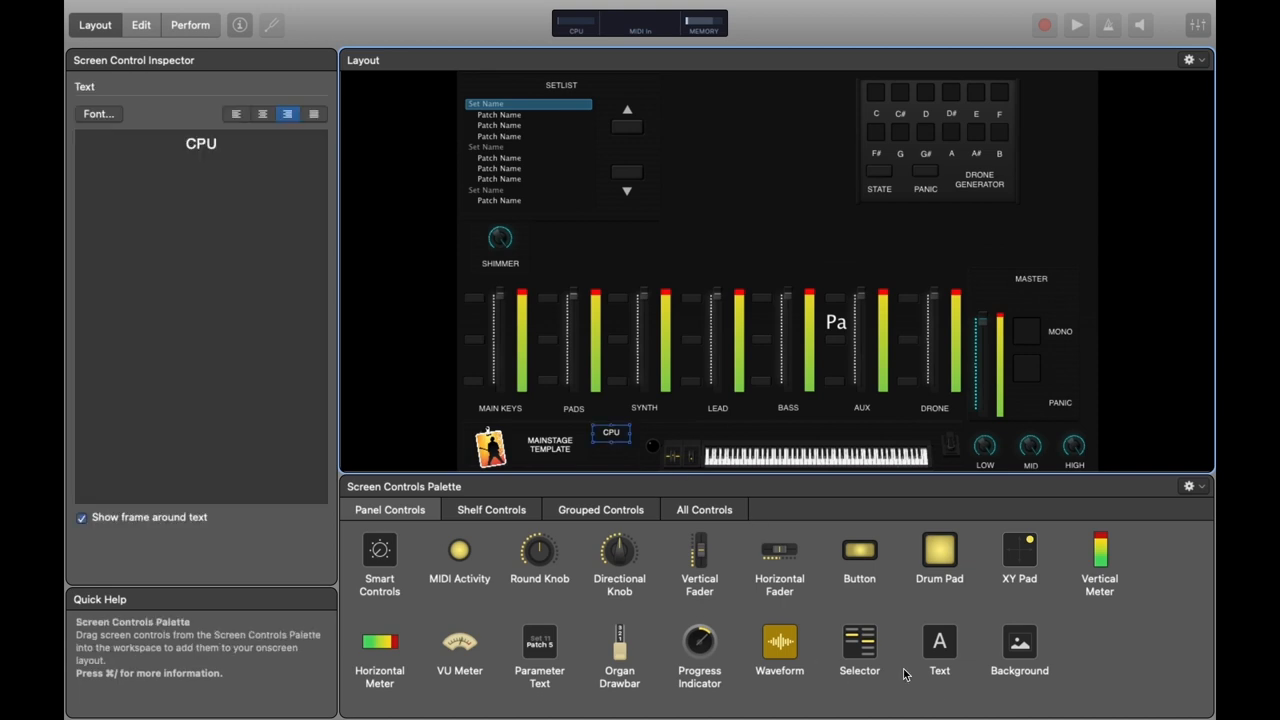
click(539, 645)
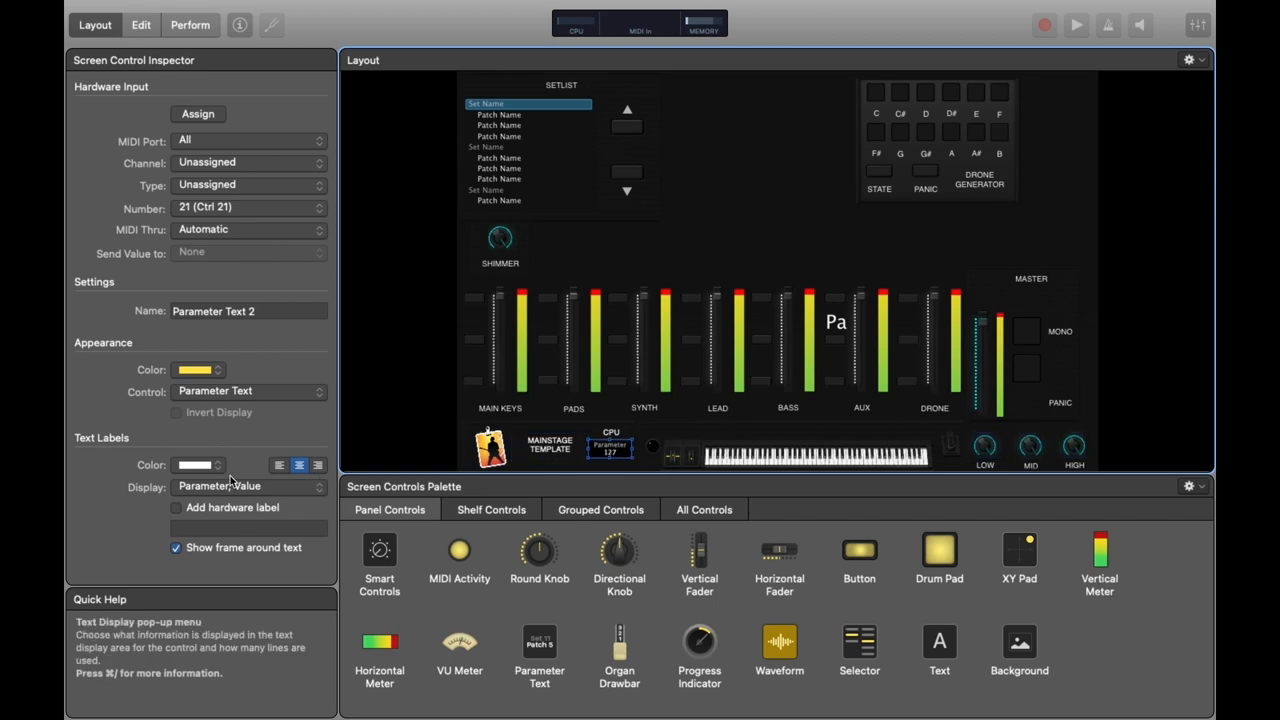
click(248, 486)
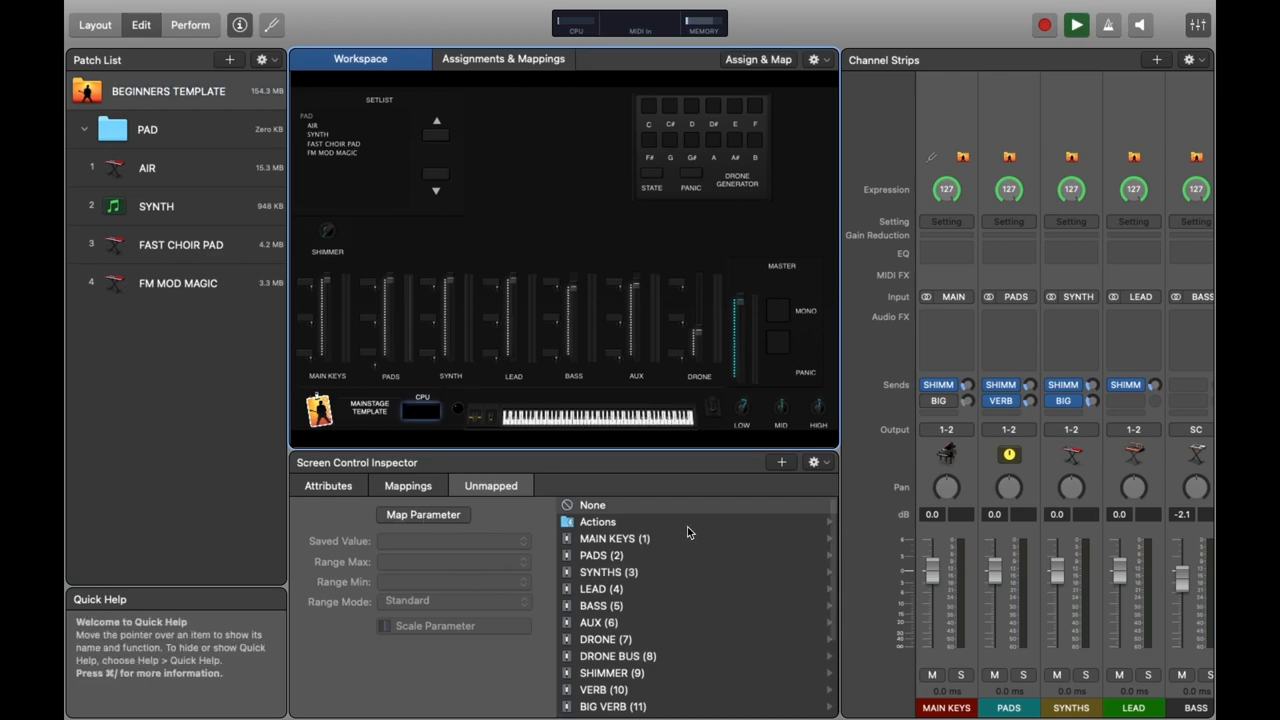
Step: Map the Parameter Text to Actions > CPU meter and step through SYNTH and FM MOD MAGIC
click(597, 522)
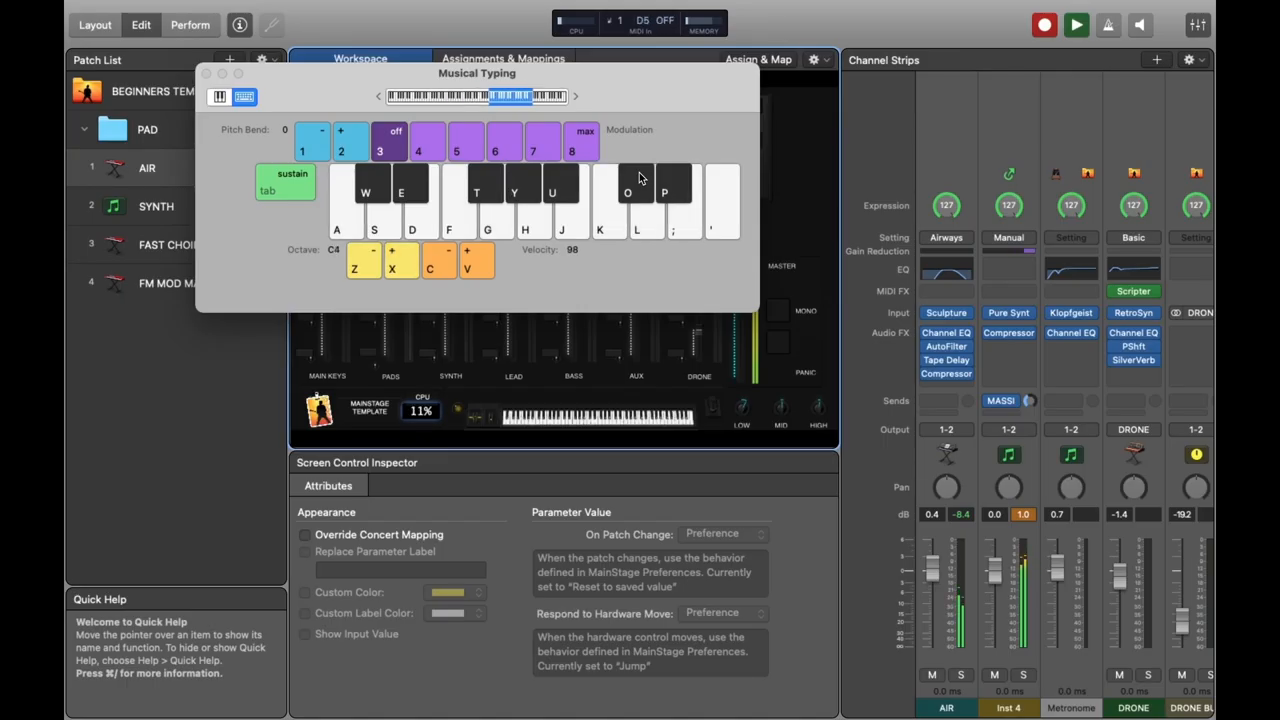
click(156, 206)
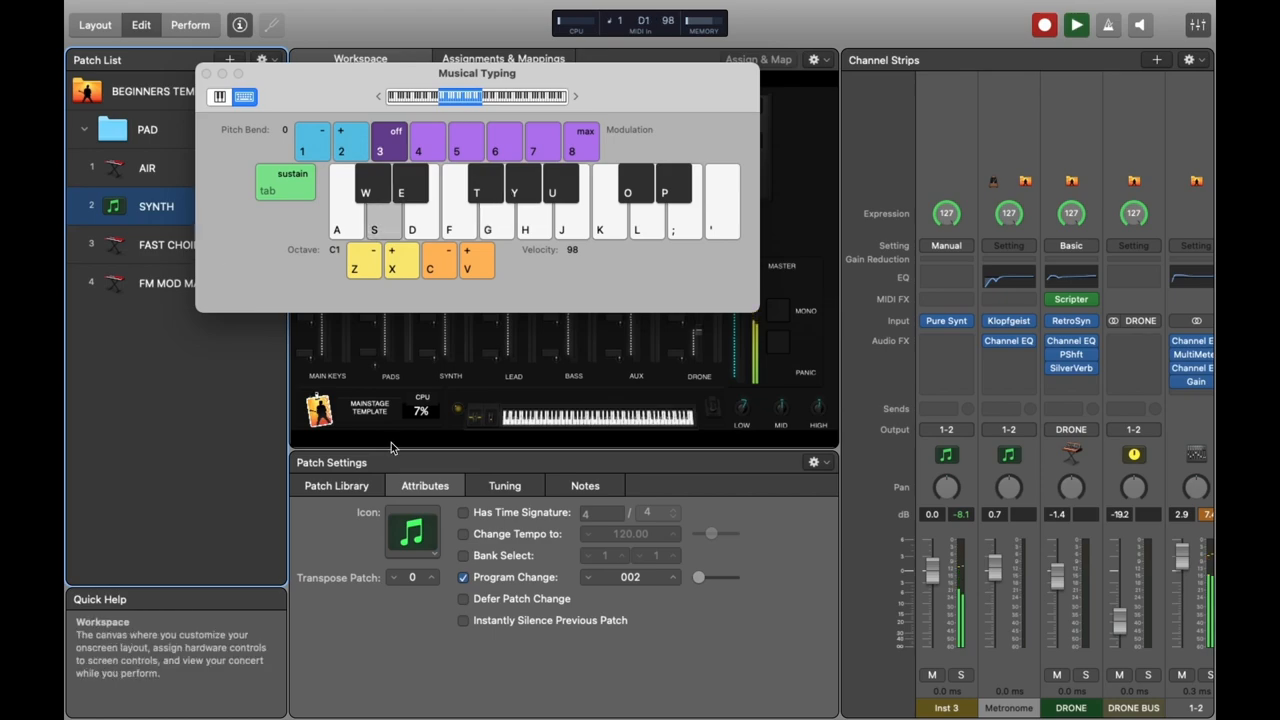
click(165, 244)
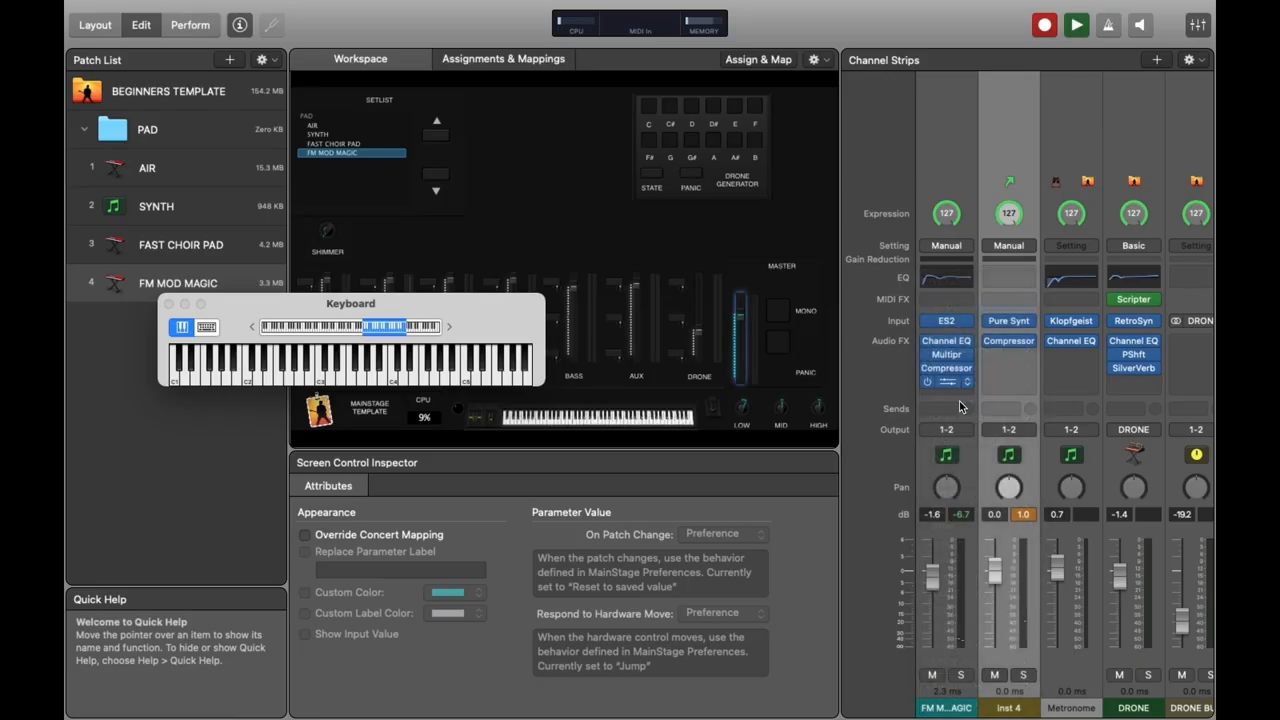
click(946, 408)
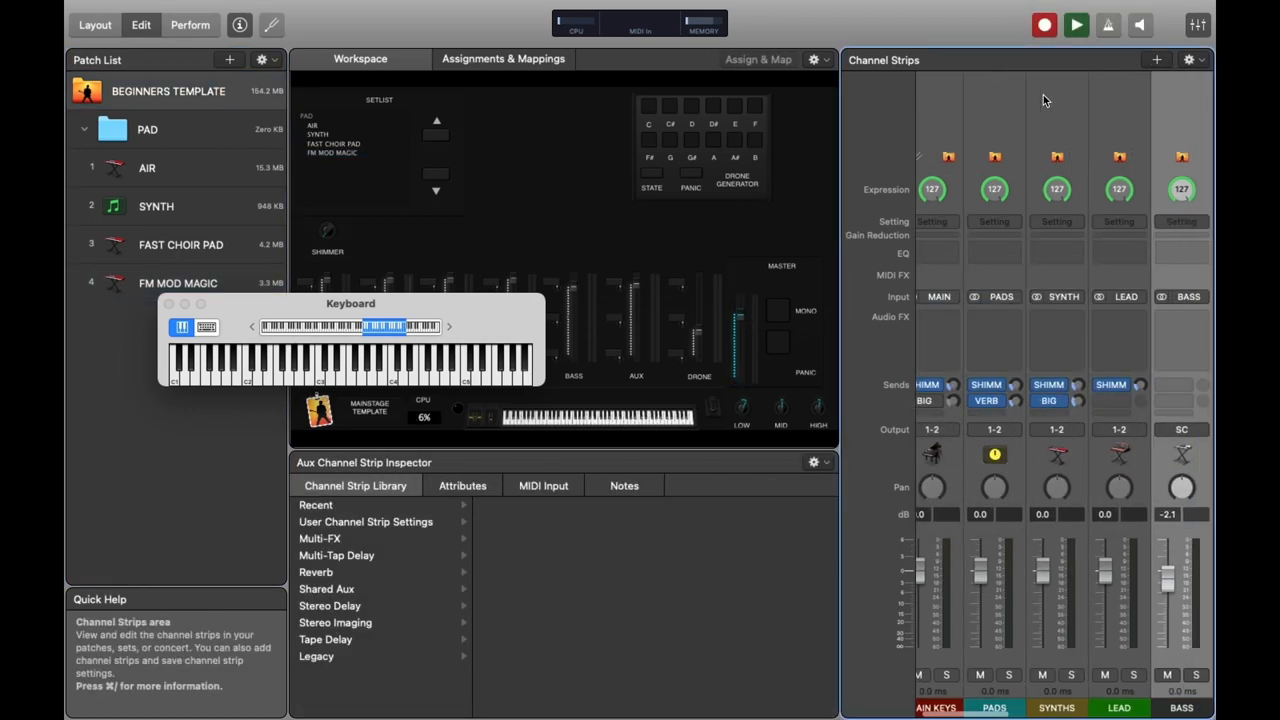
Step: Create a concert-level channel strip and insert ValhallaShimmer in Mono->Stereo
click(1156, 60)
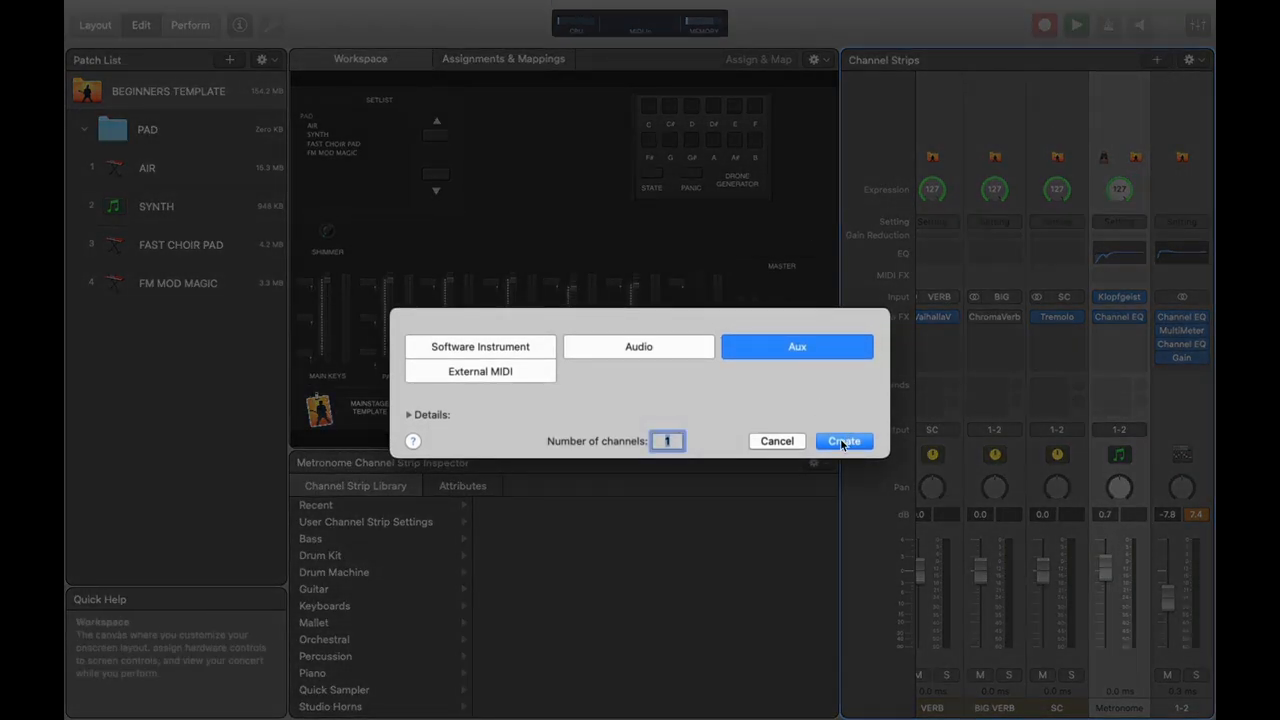
click(844, 441)
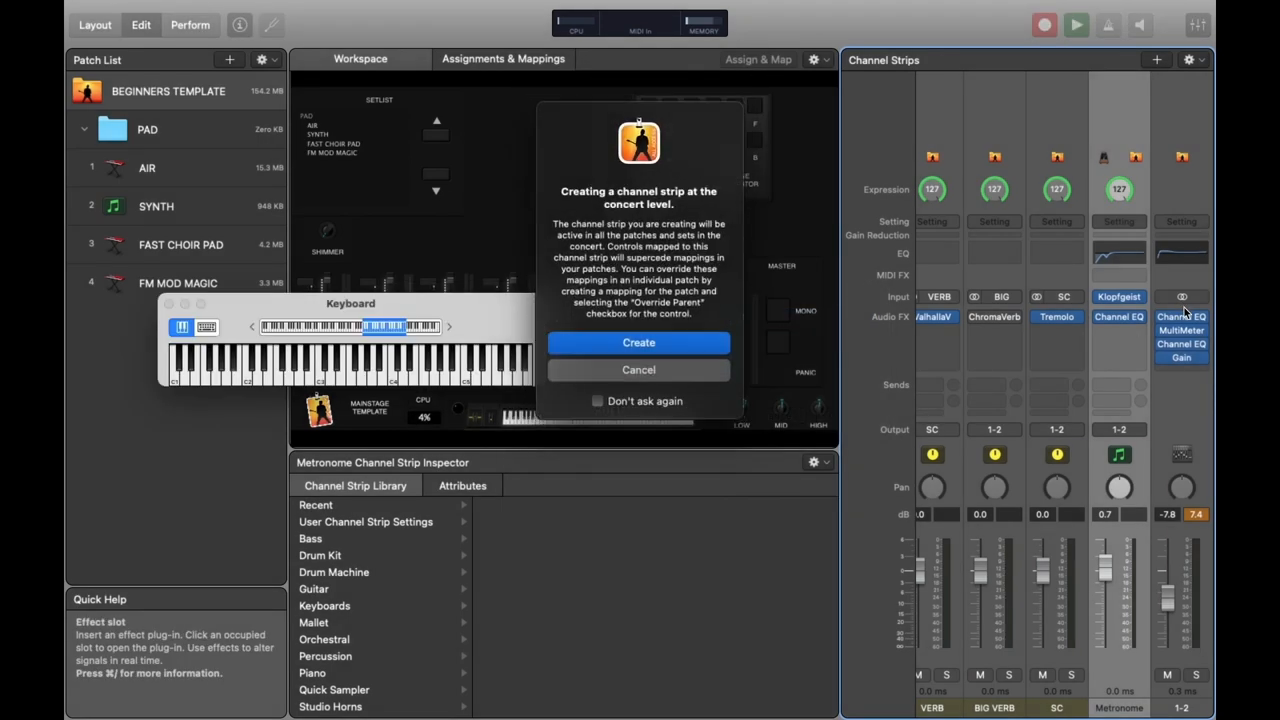
click(638, 342)
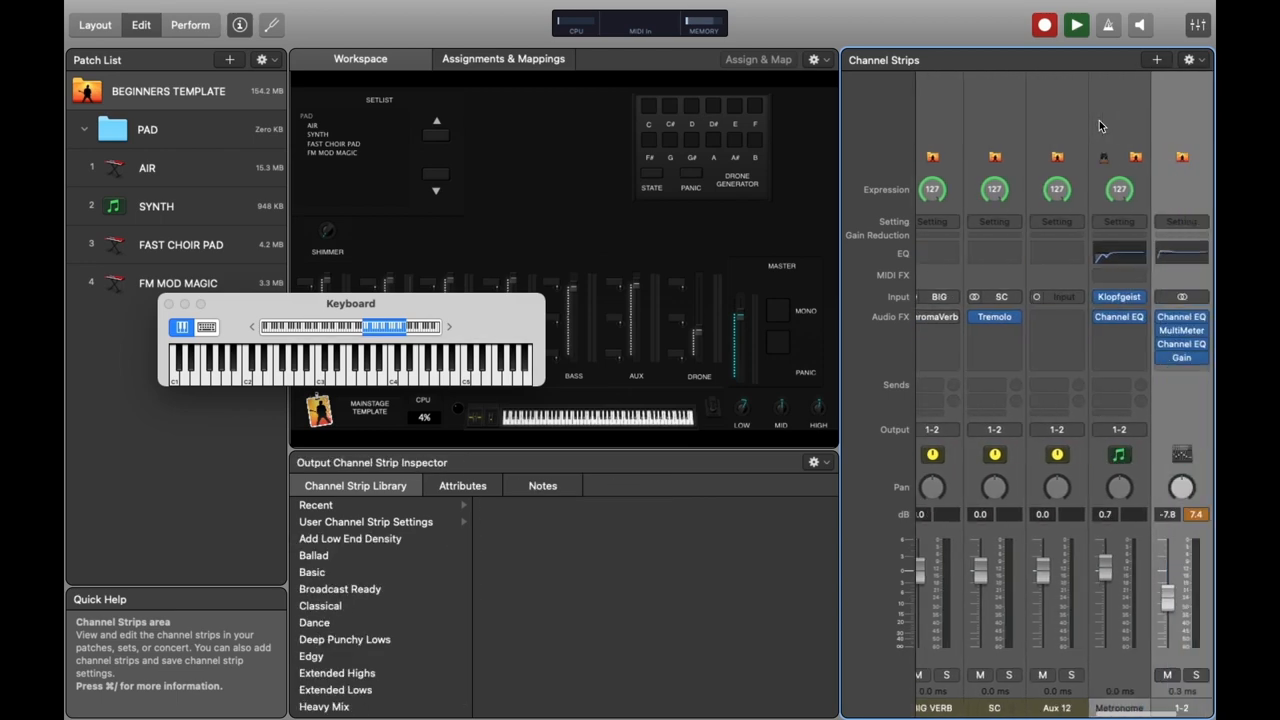
click(1056, 316)
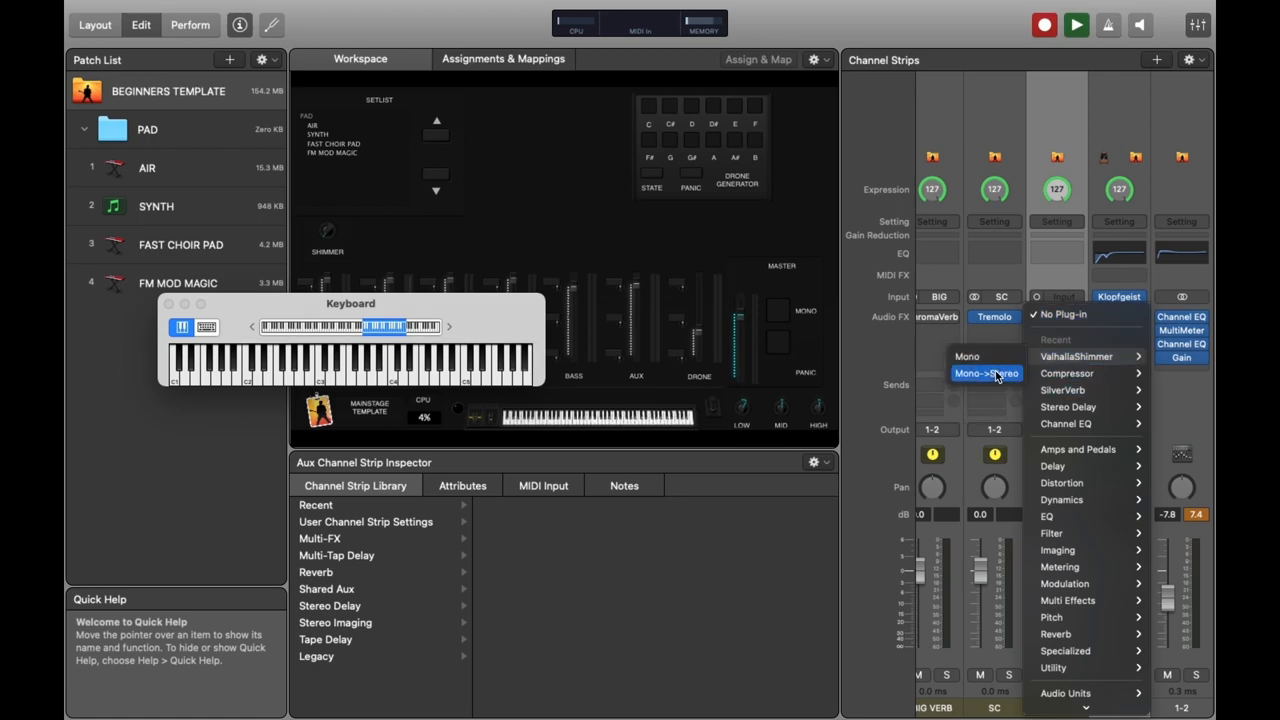
click(1085, 355)
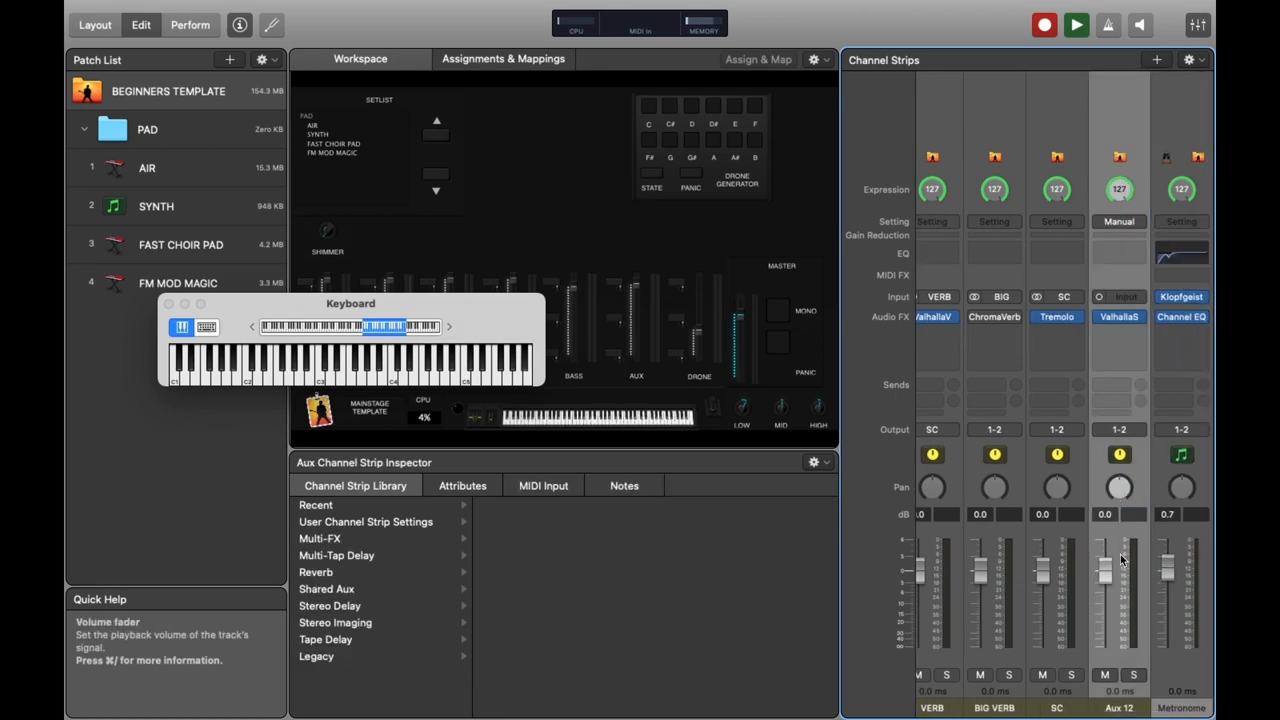
Step: Set the aux input to Bus 8, then select the FAST CHOIR PAD patch
click(1128, 296)
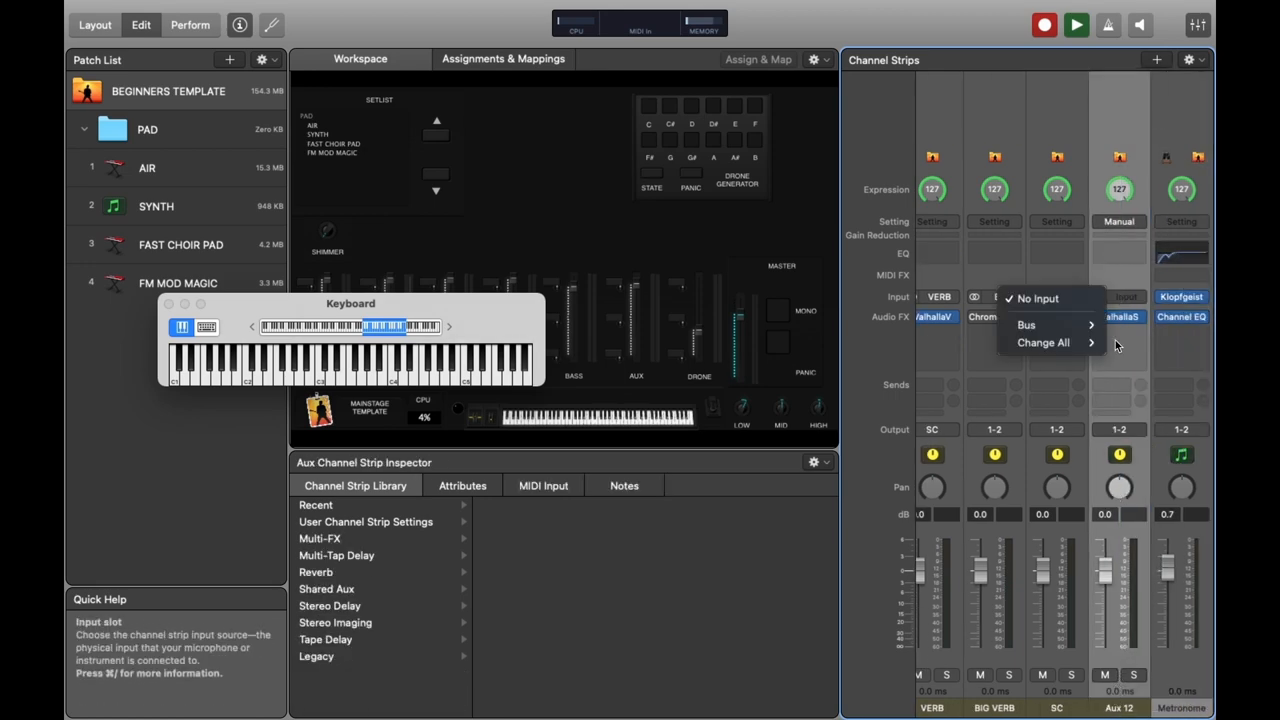
click(1024, 324)
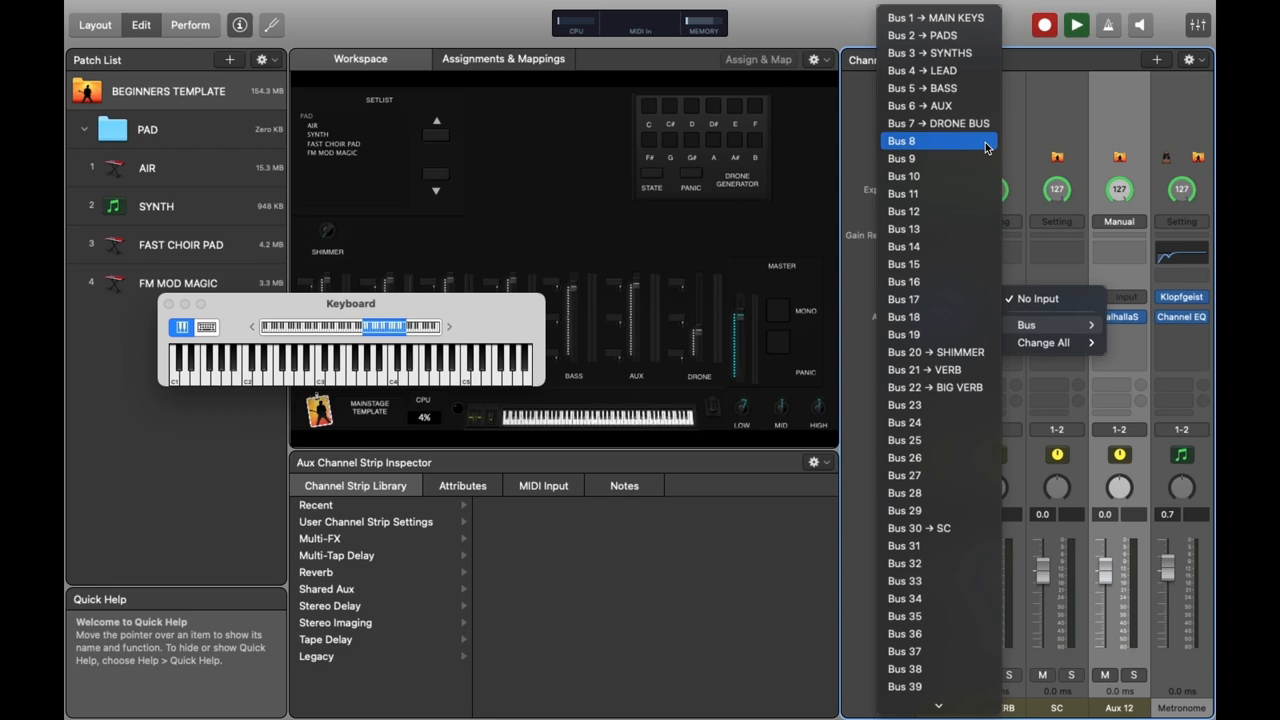
click(938, 140)
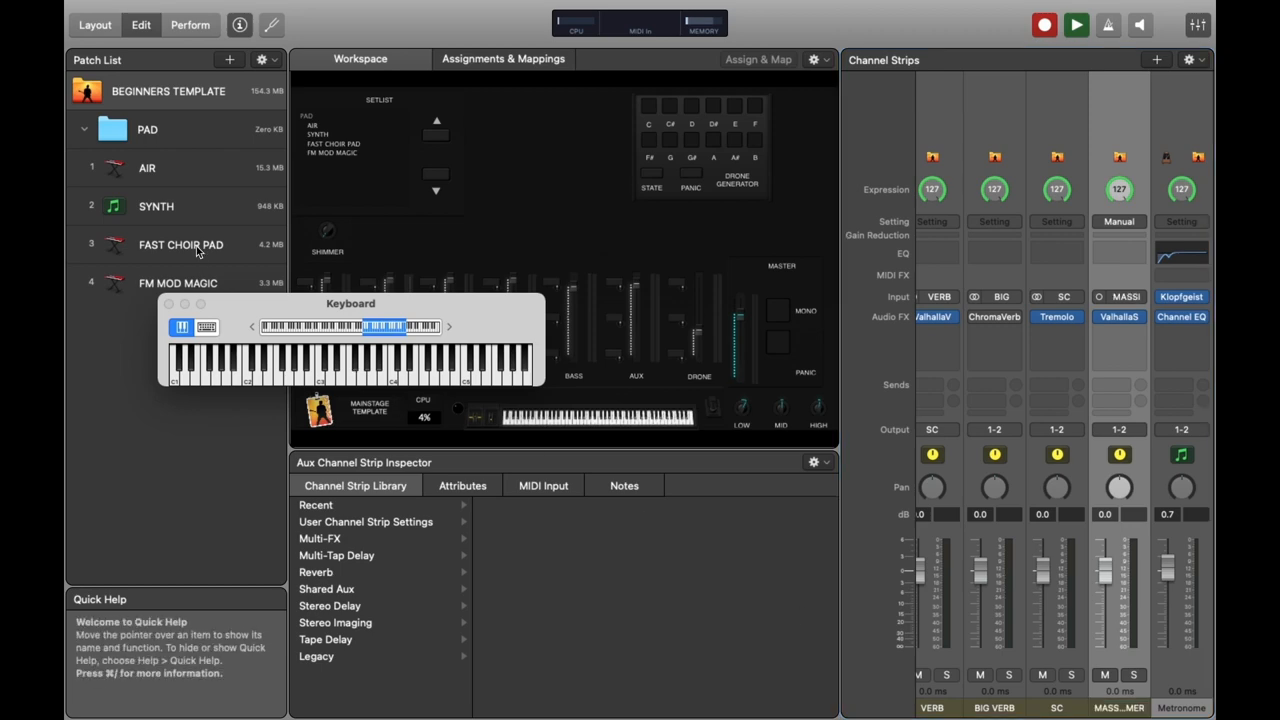
click(180, 245)
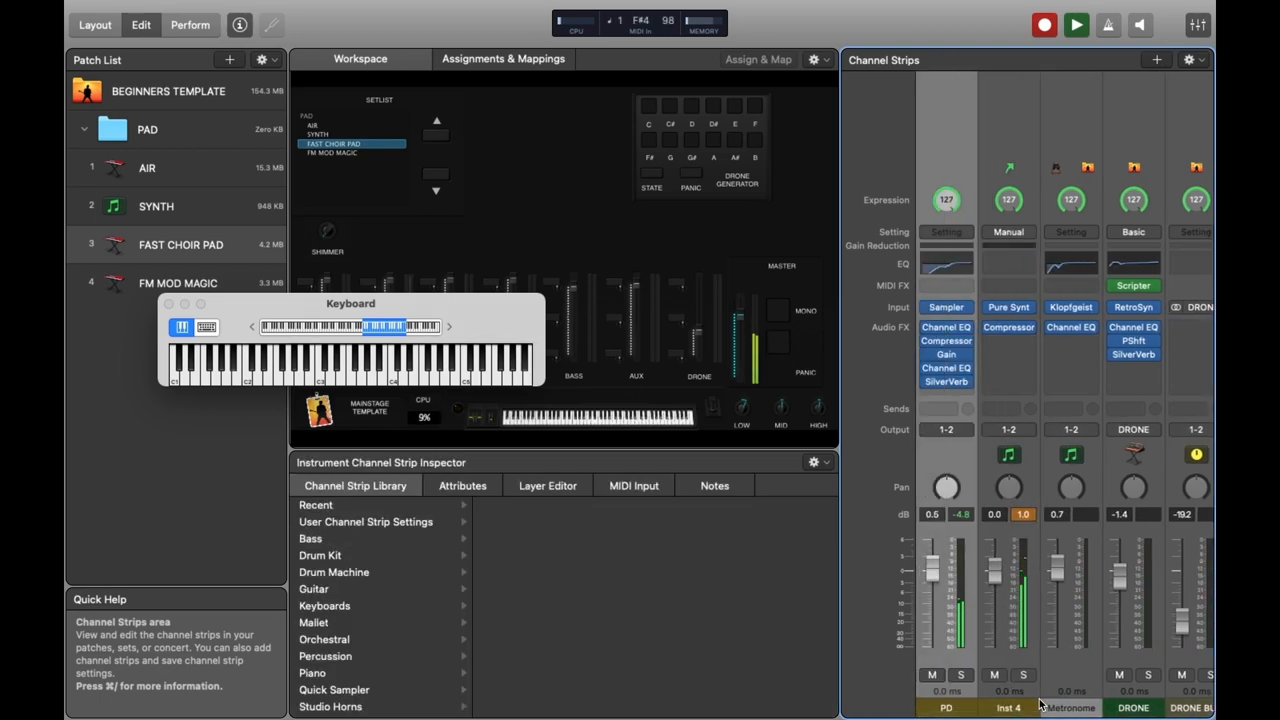
Step: Route the Inst 4 and PD strip sends to Bus 8 (MASSIVE SHIMMER)
click(1008, 409)
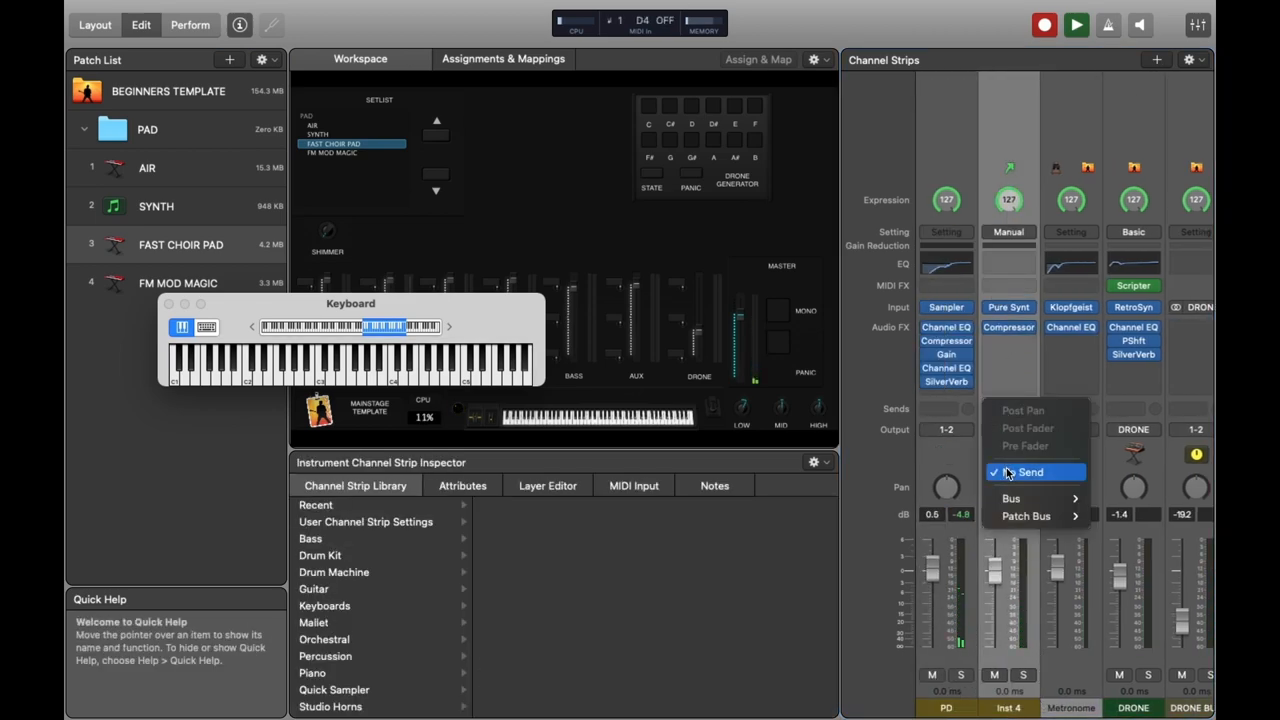
click(1010, 498)
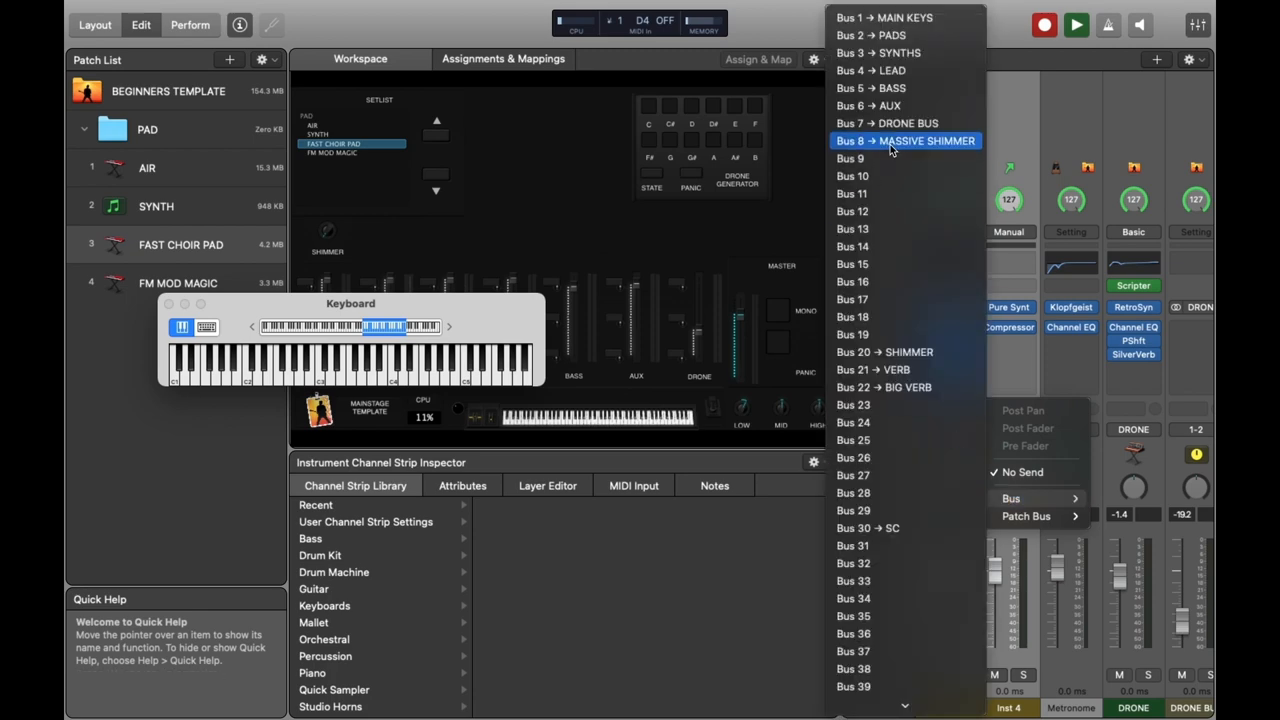
click(905, 140)
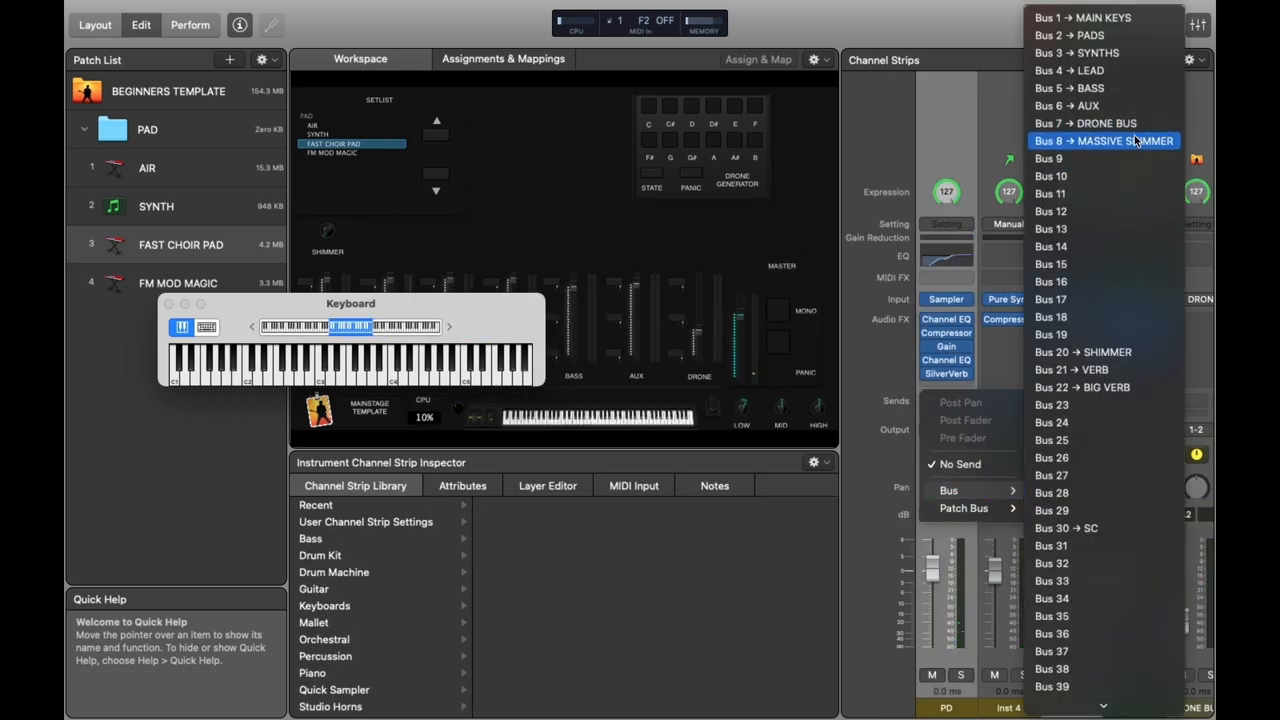
click(1104, 140)
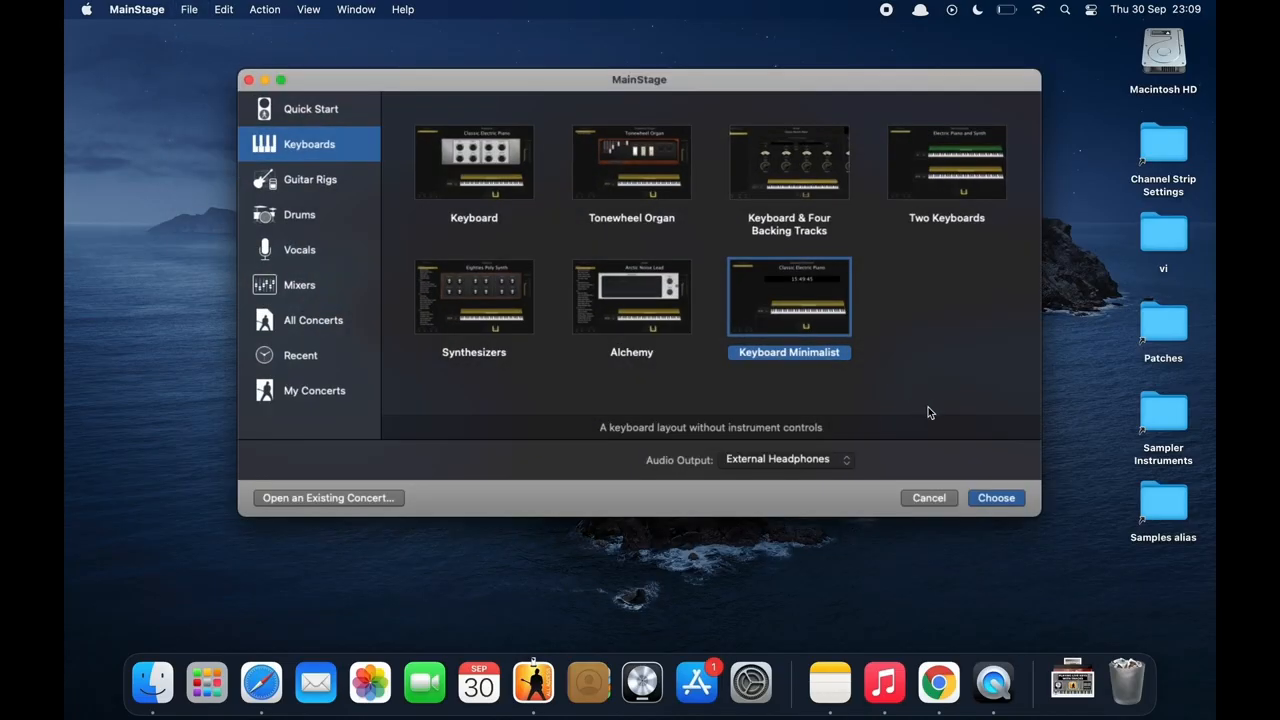
Step: Start a concert from the Keyboard Minimalist template and show the CPU Load History
click(996, 497)
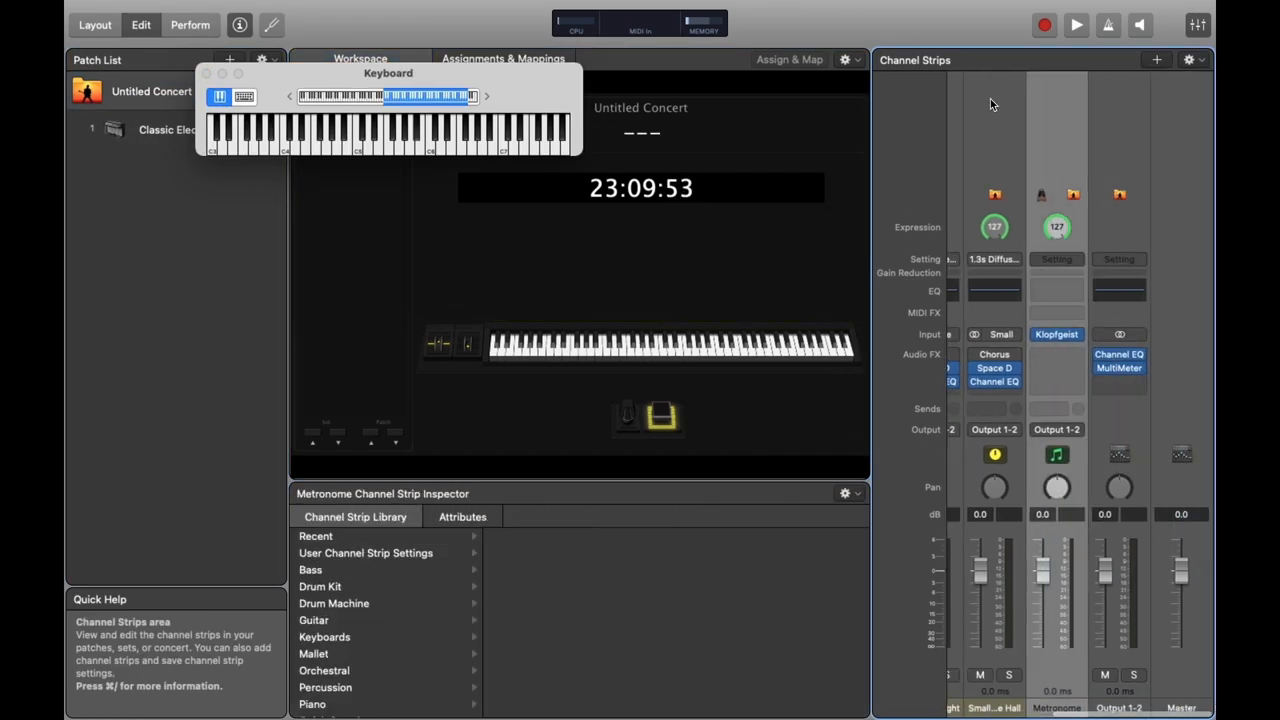
click(578, 22)
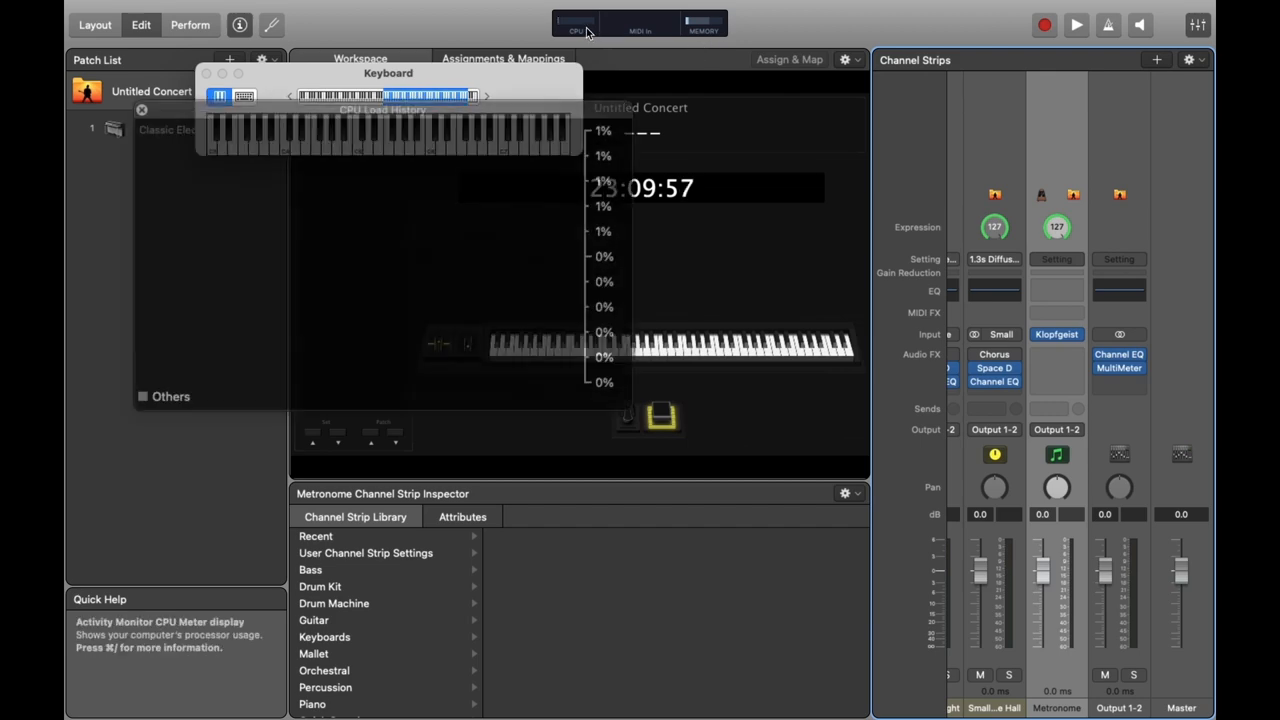
click(700, 26)
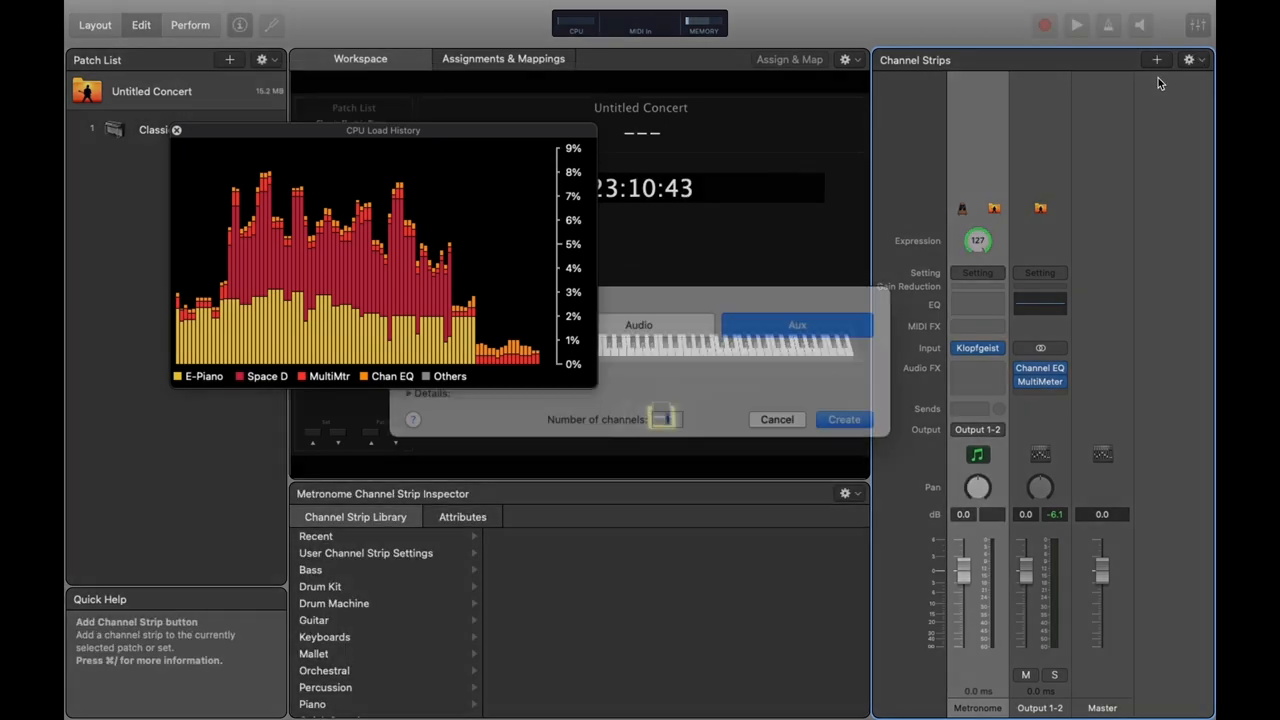
Step: Create a concert-level Aux 1 and insert SilverVerb in Mono->Stereo
click(845, 419)
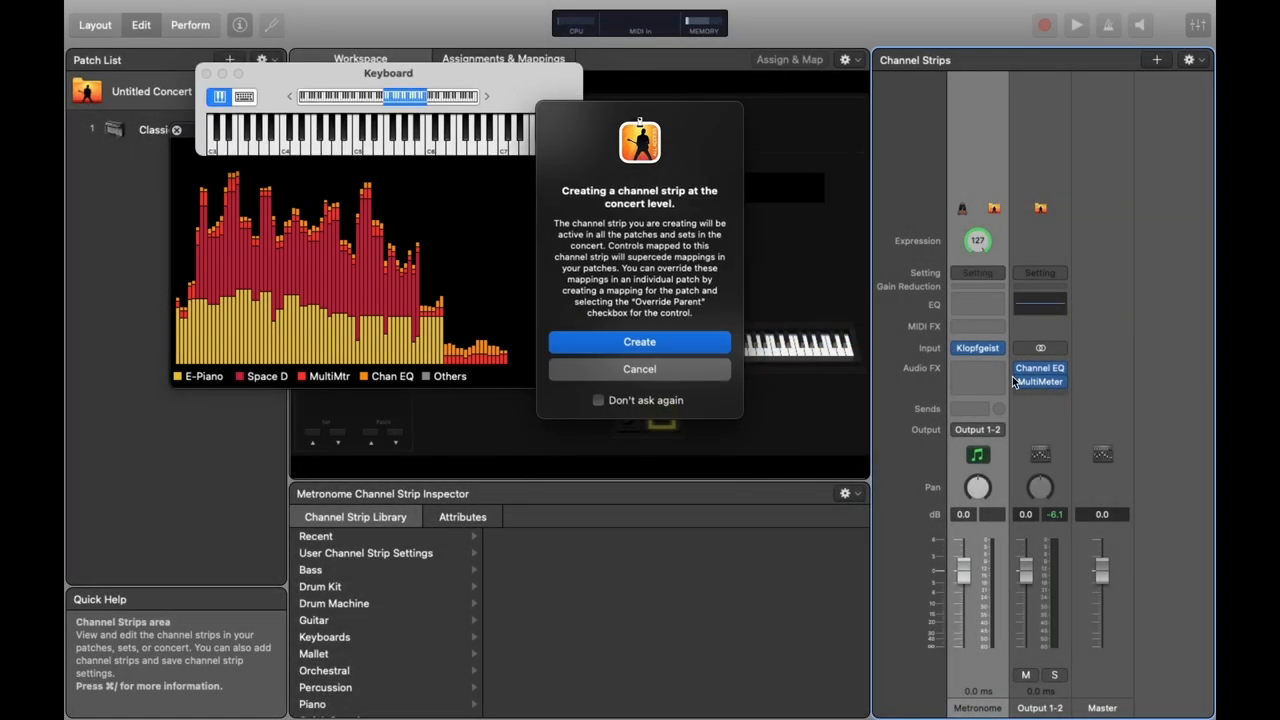
click(639, 341)
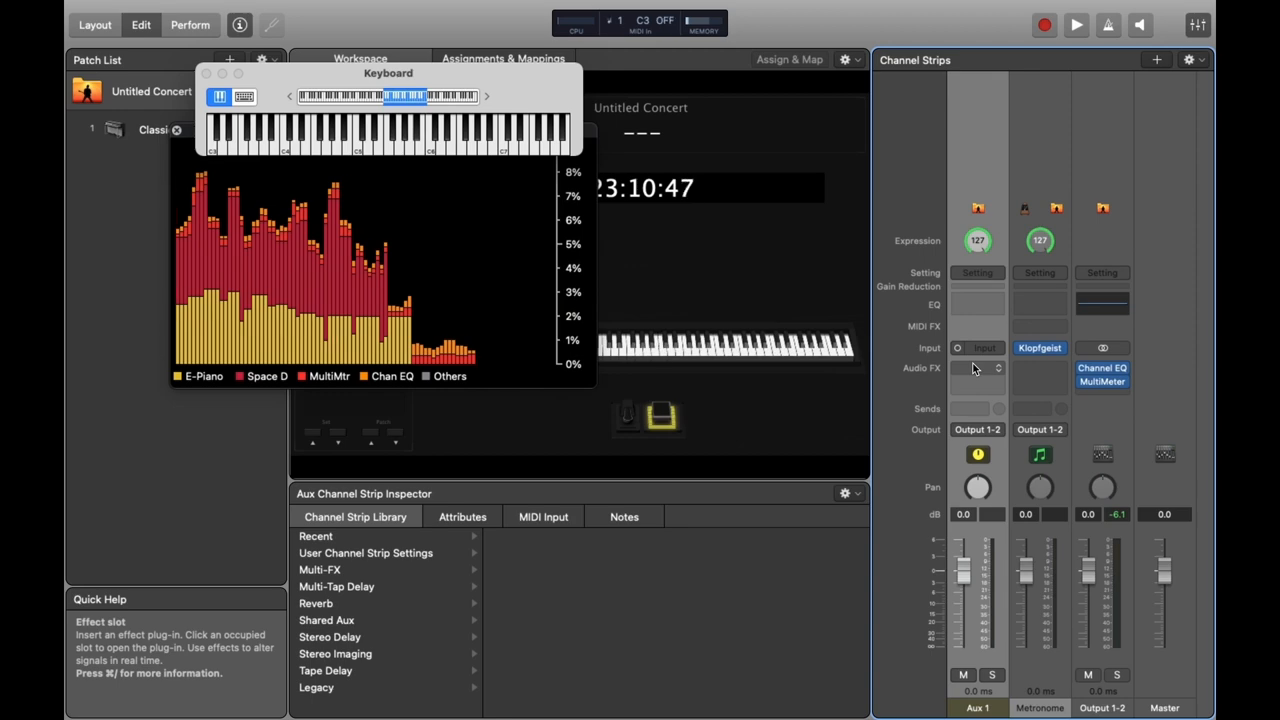
click(977, 347)
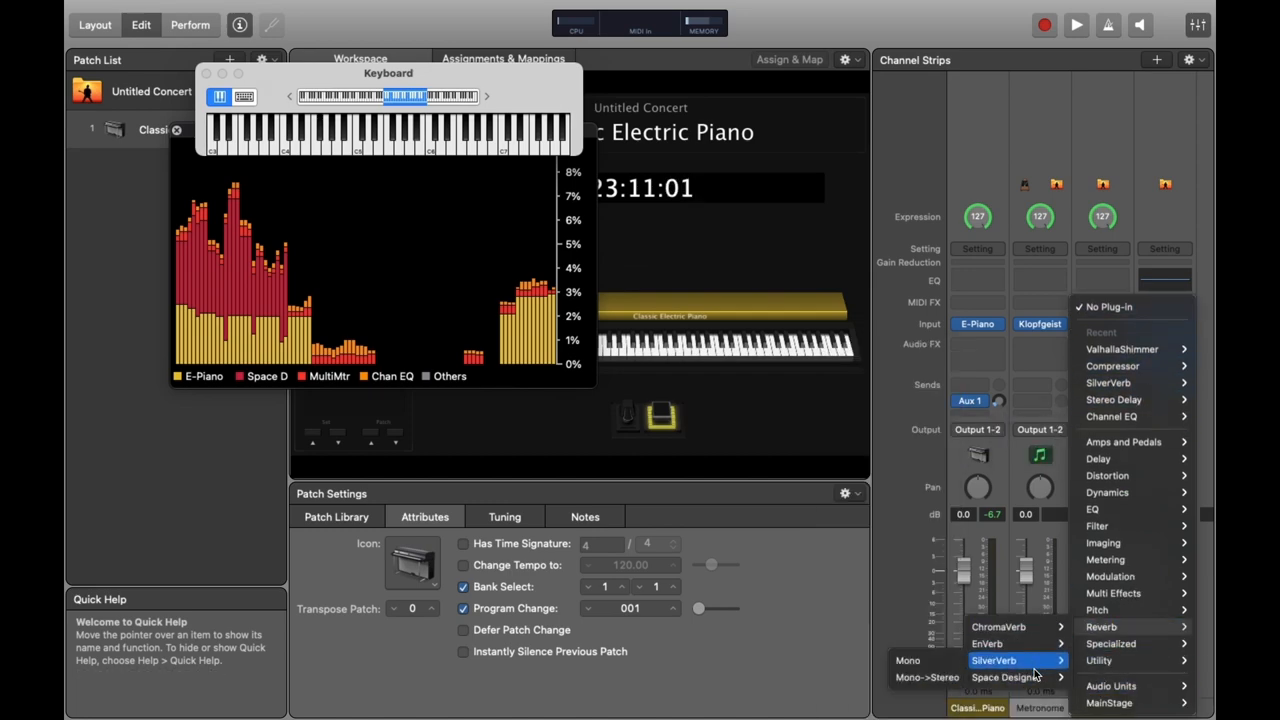
click(1003, 660)
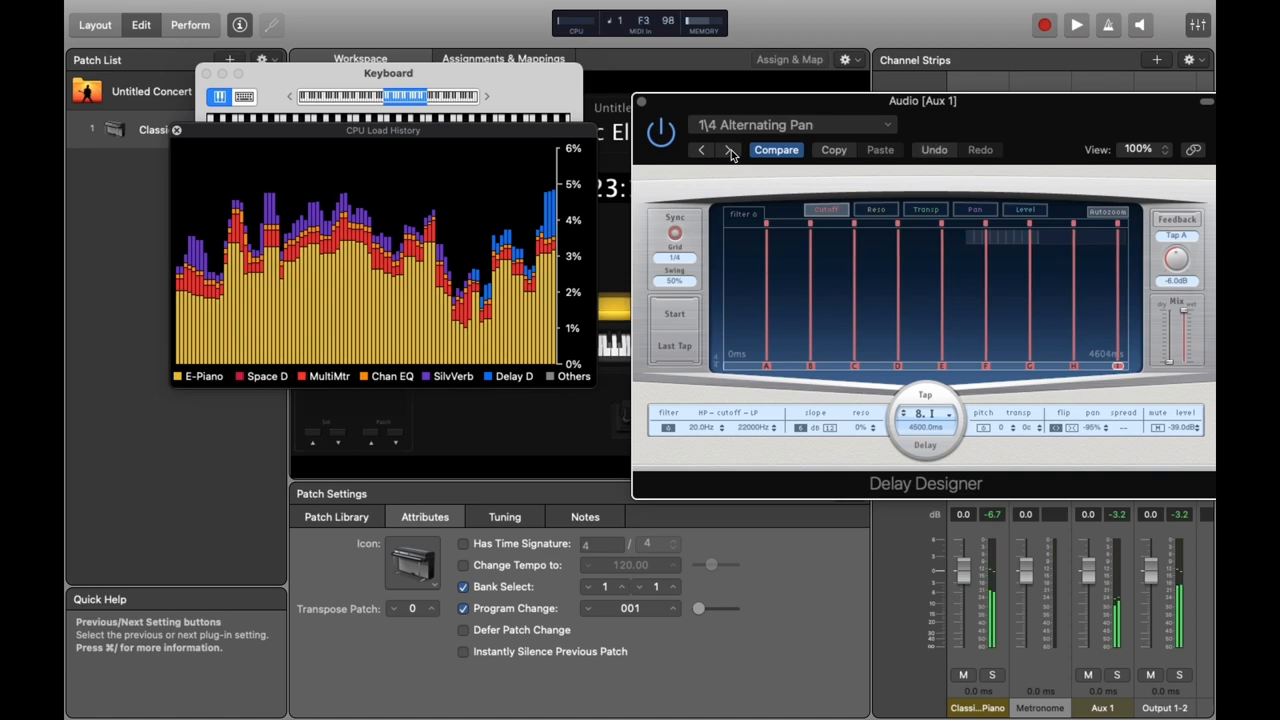
Step: Step Delay Designer's presets forward to 1/4 Dotted Basic Pan
click(730, 150)
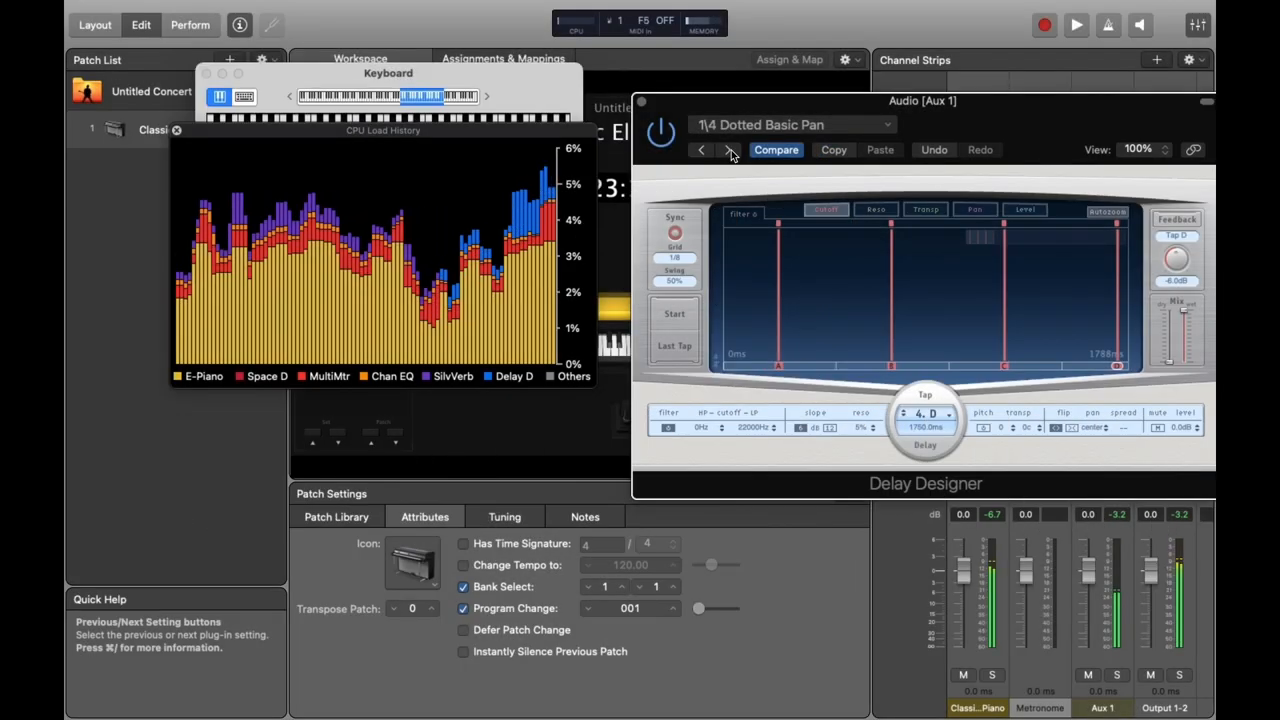
click(729, 150)
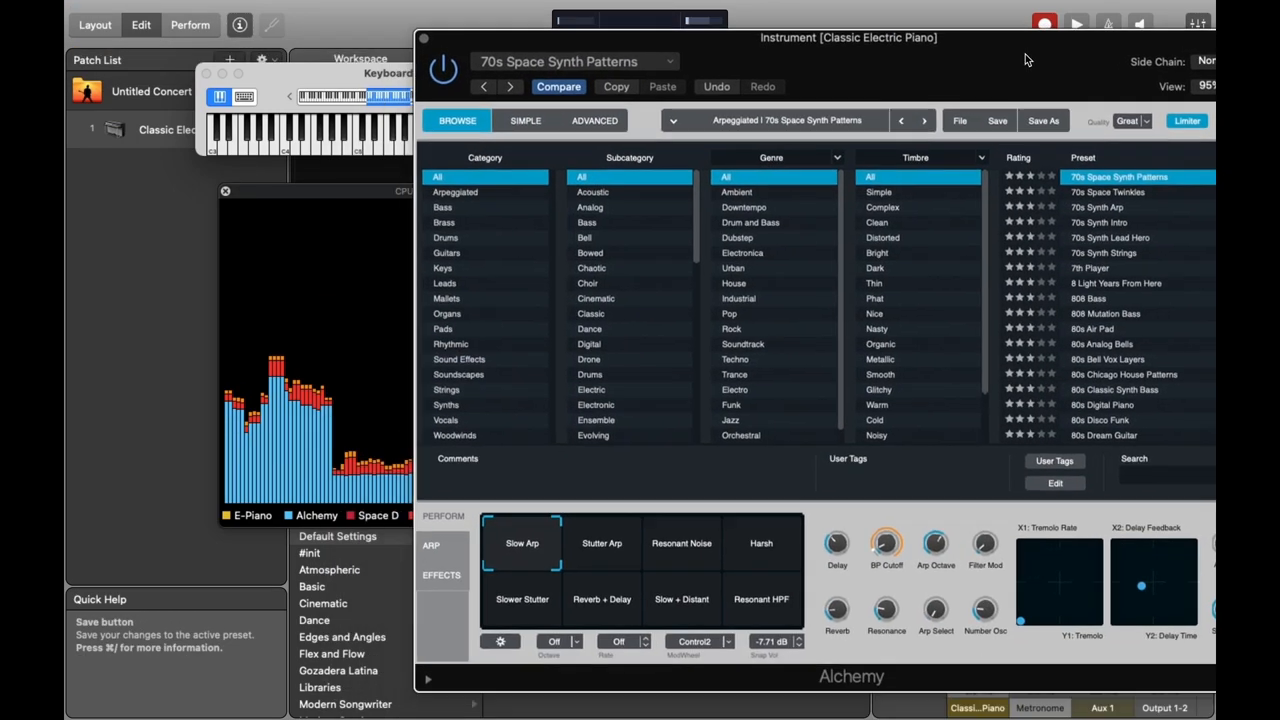
Step: Swap the Classic Electric Piano instrument to Alchemy on 70s Space Synth Patterns
click(1105, 313)
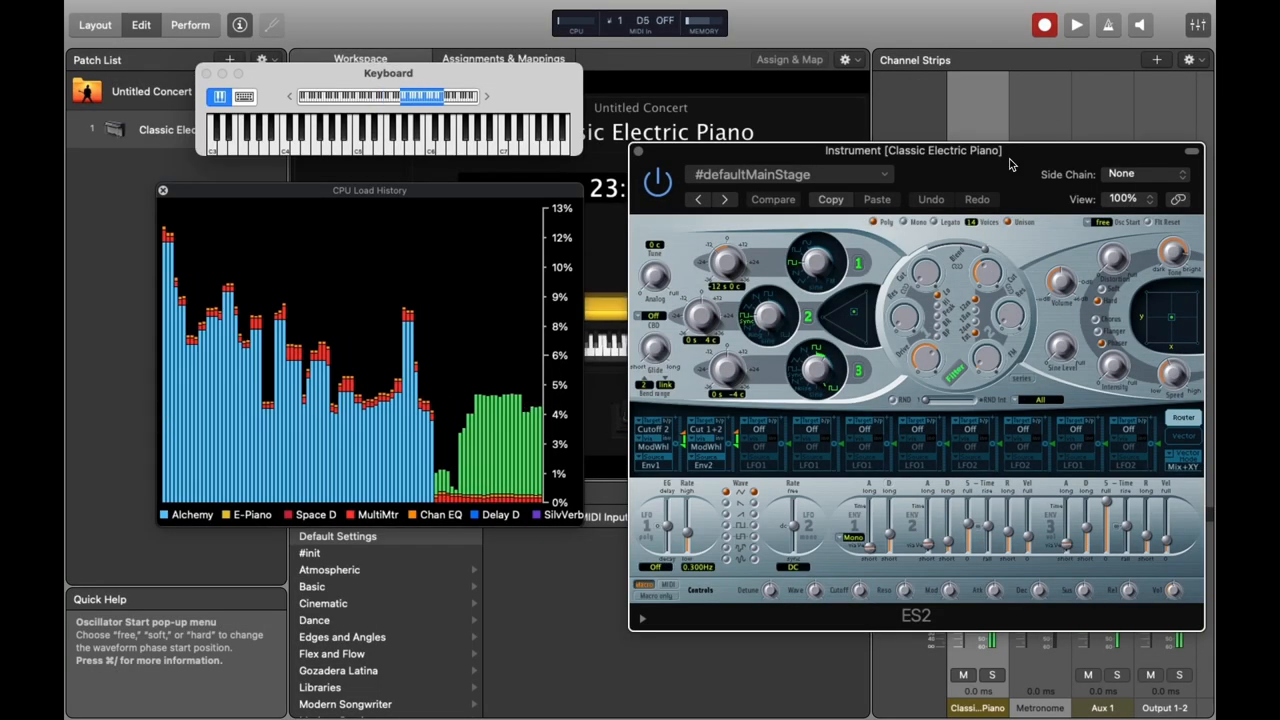
Step: Choose ES2 with #defaultMainStage as the Classic Electric Piano's instrument
click(724, 199)
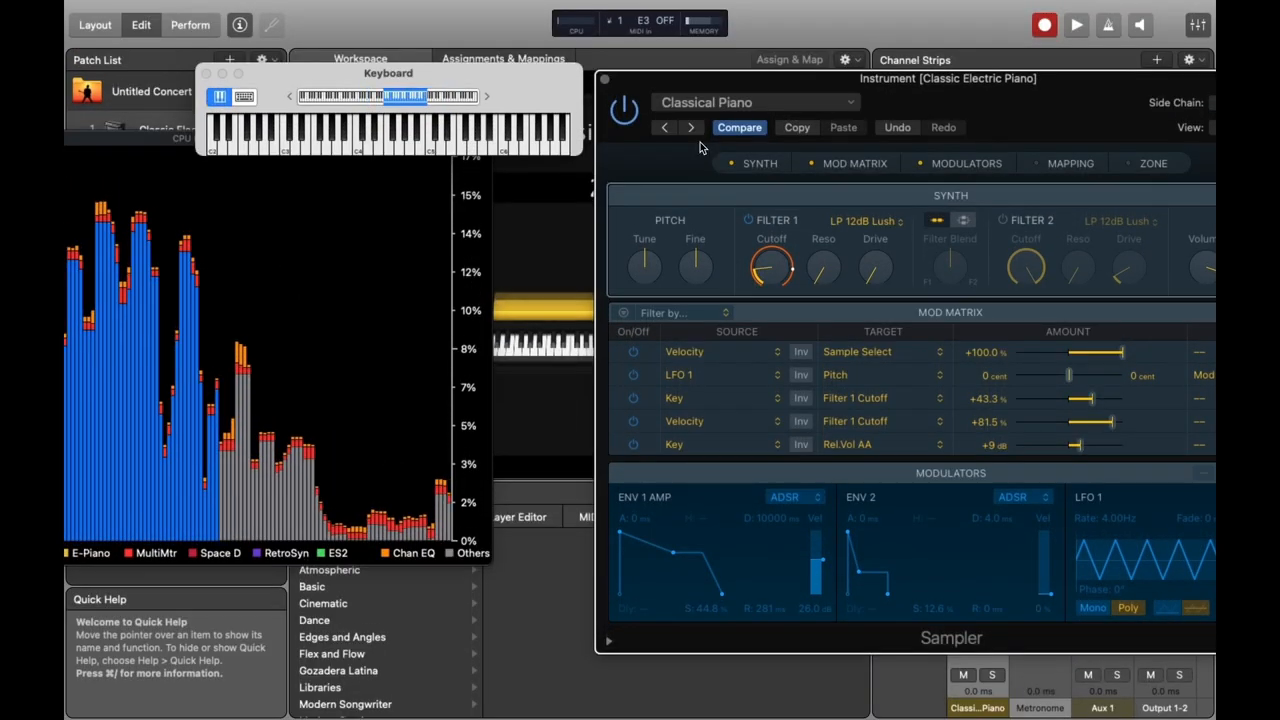
Step: Step Sampler presets through Grand Piano, Grand Piano+Bass and Grand Piano+Pad onward
click(691, 127)
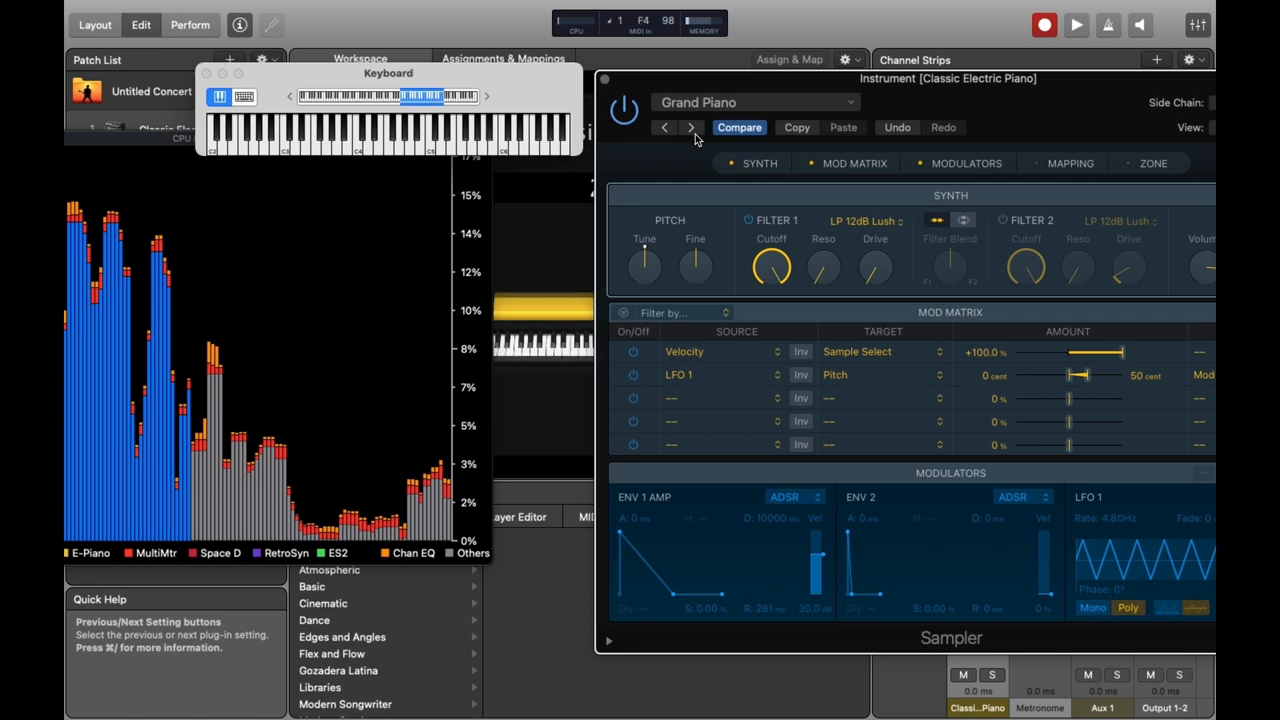
click(692, 127)
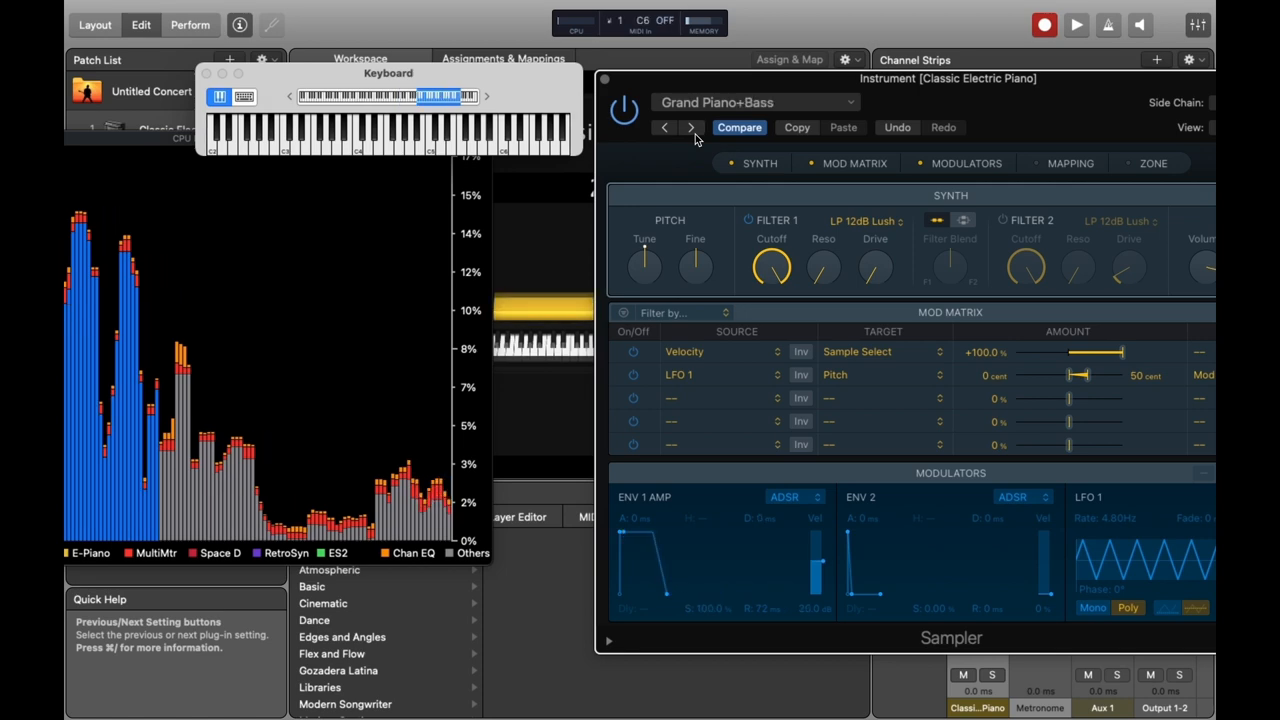
click(691, 127)
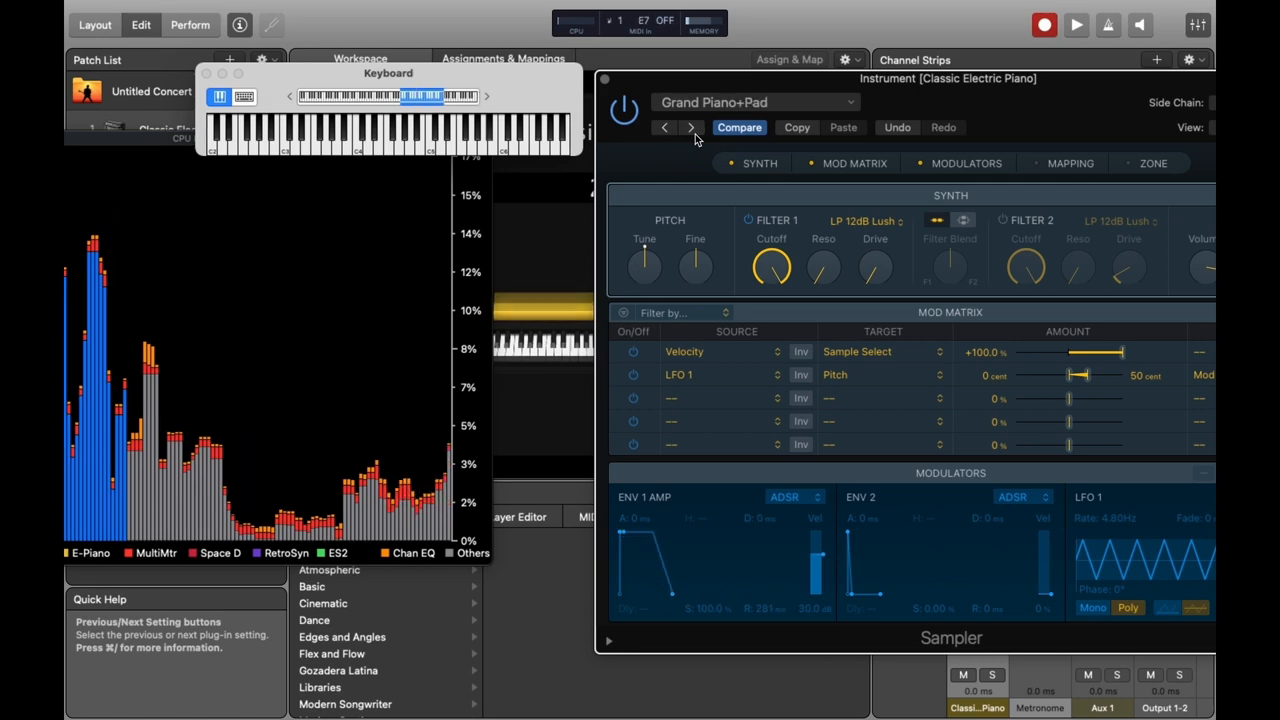
click(691, 128)
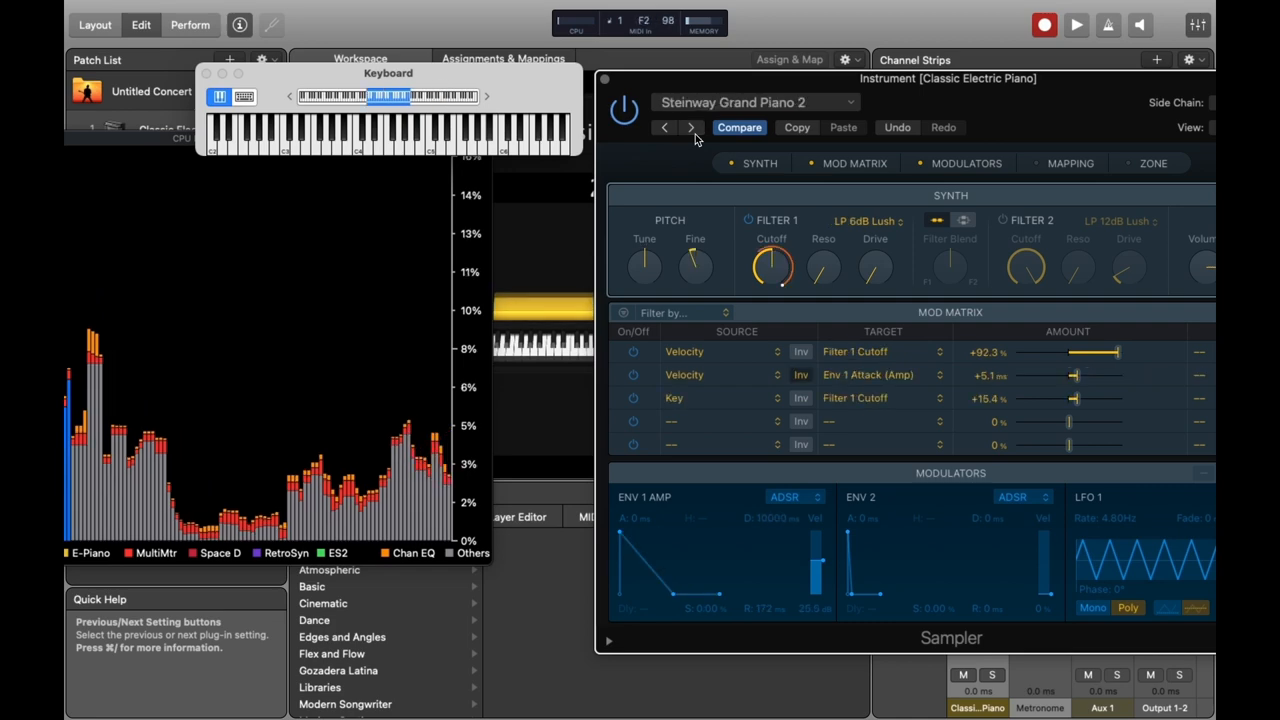
click(690, 127)
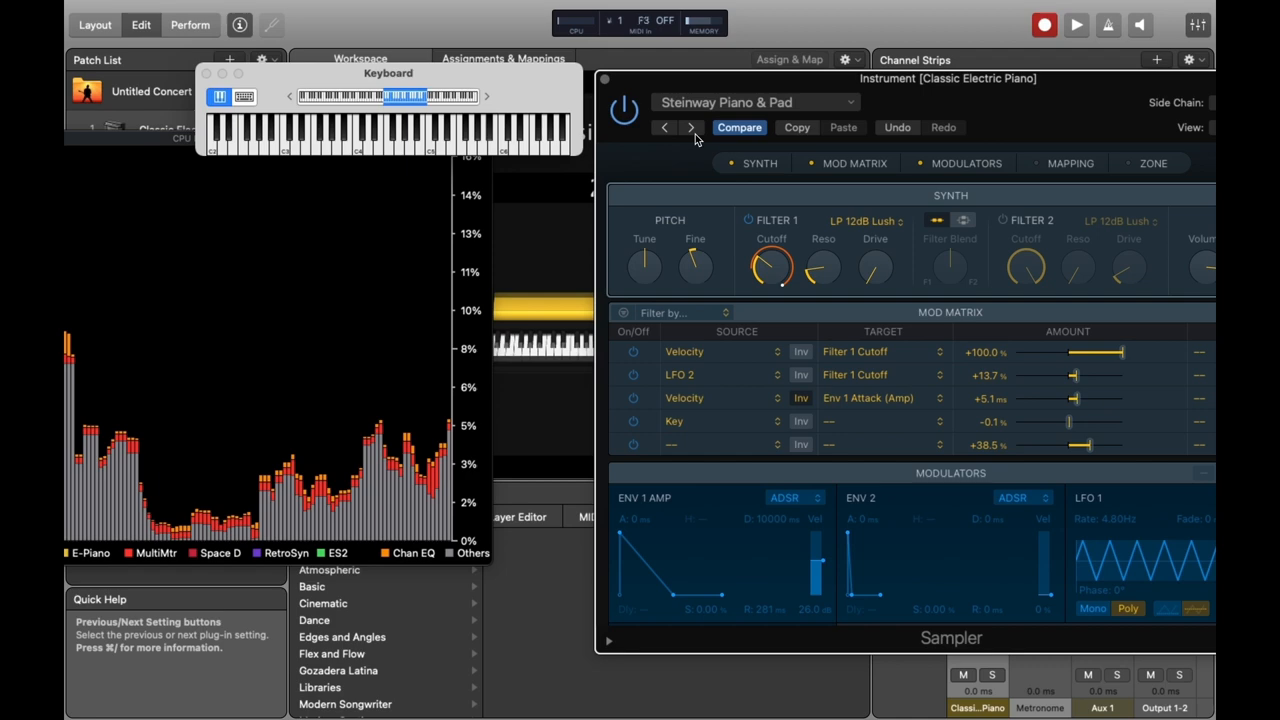
click(691, 127)
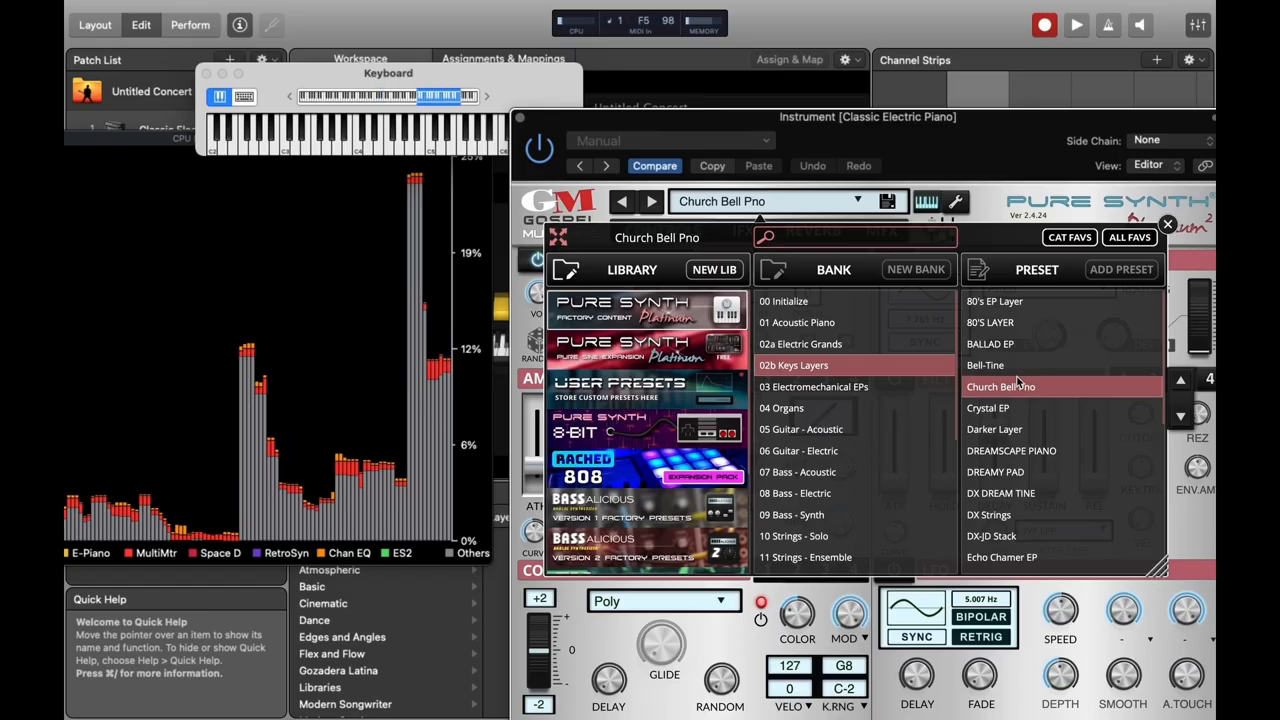
Step: Load DREAMY PAD, then BEDtime Pad from the 12 Pads and Synth Strings bank
click(1010, 472)
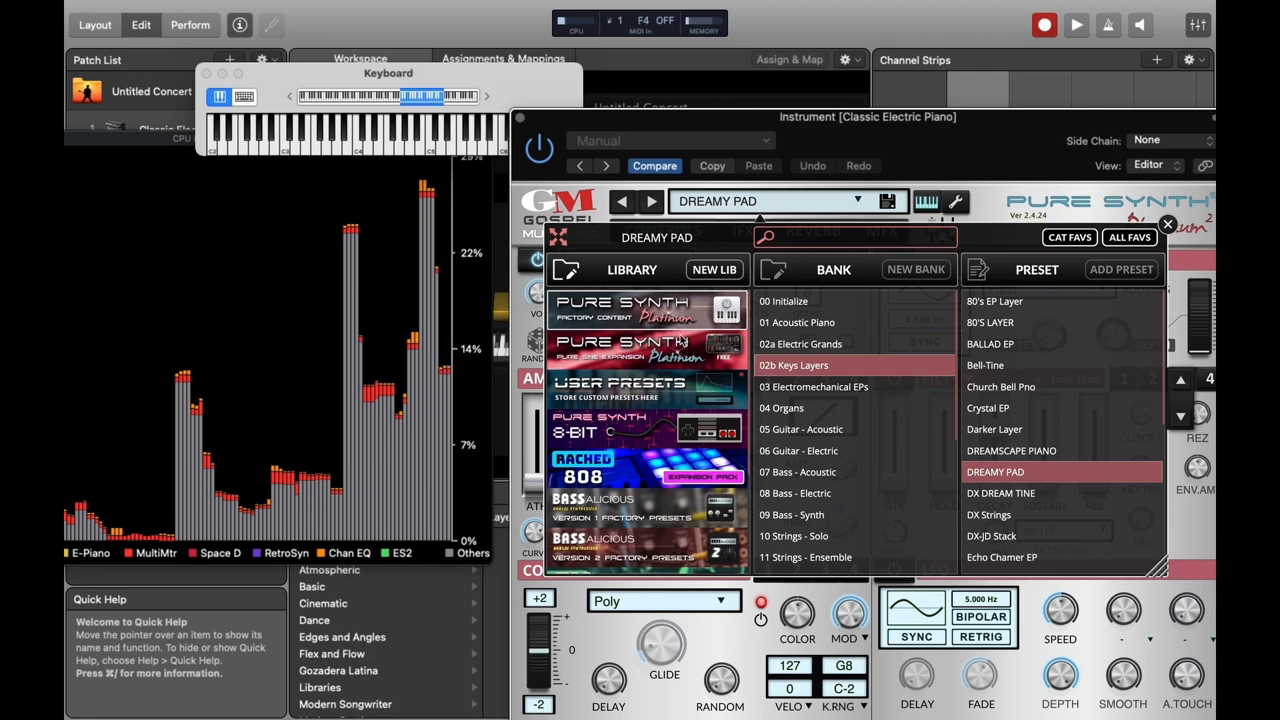
click(835, 563)
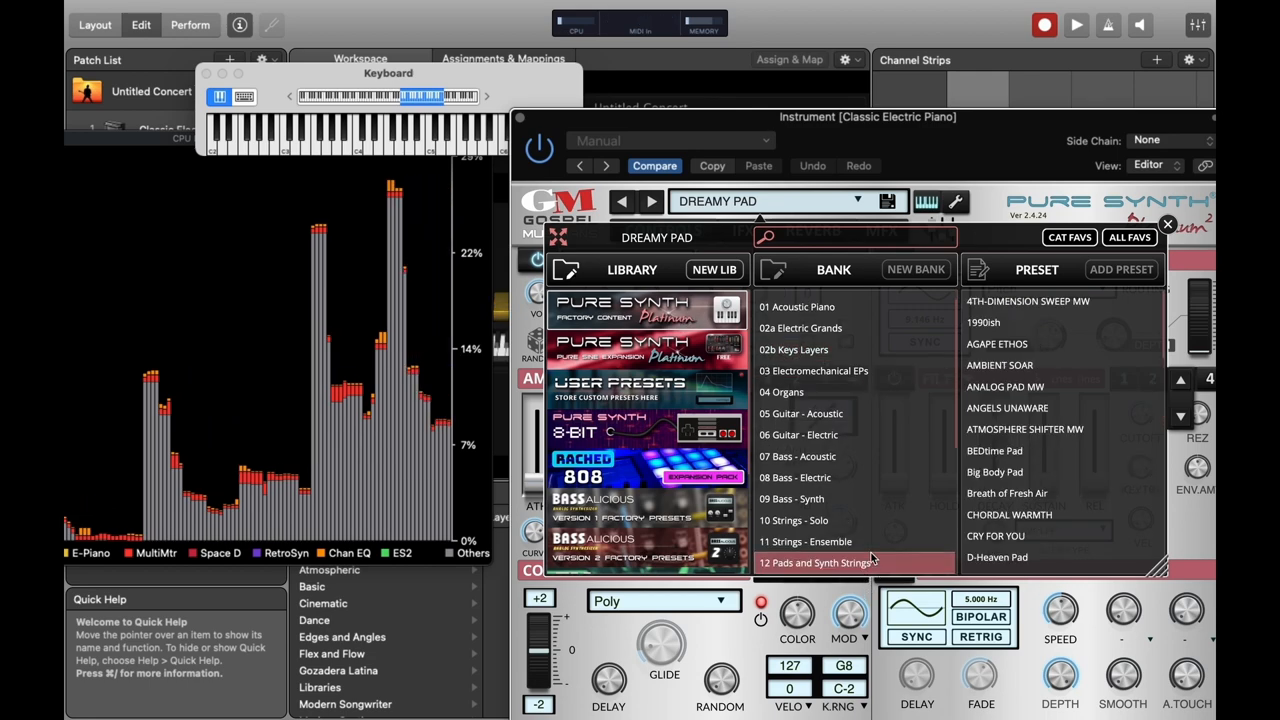
click(996, 450)
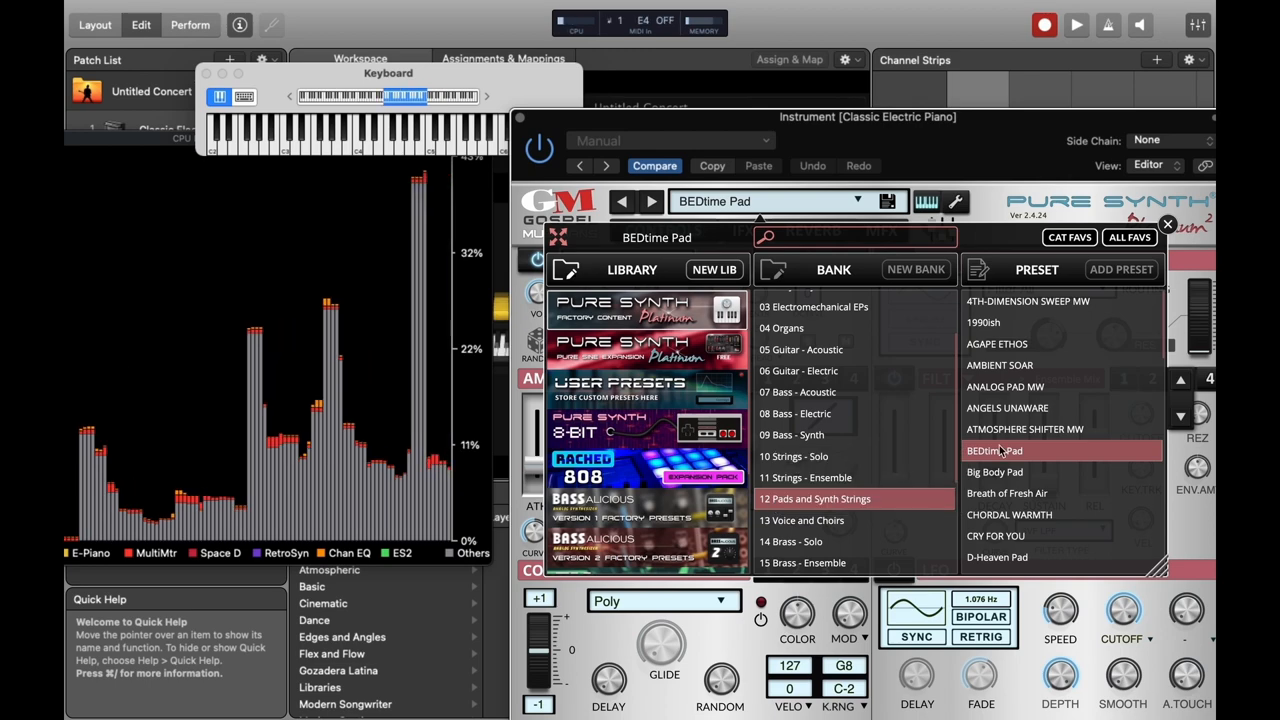
click(996, 343)
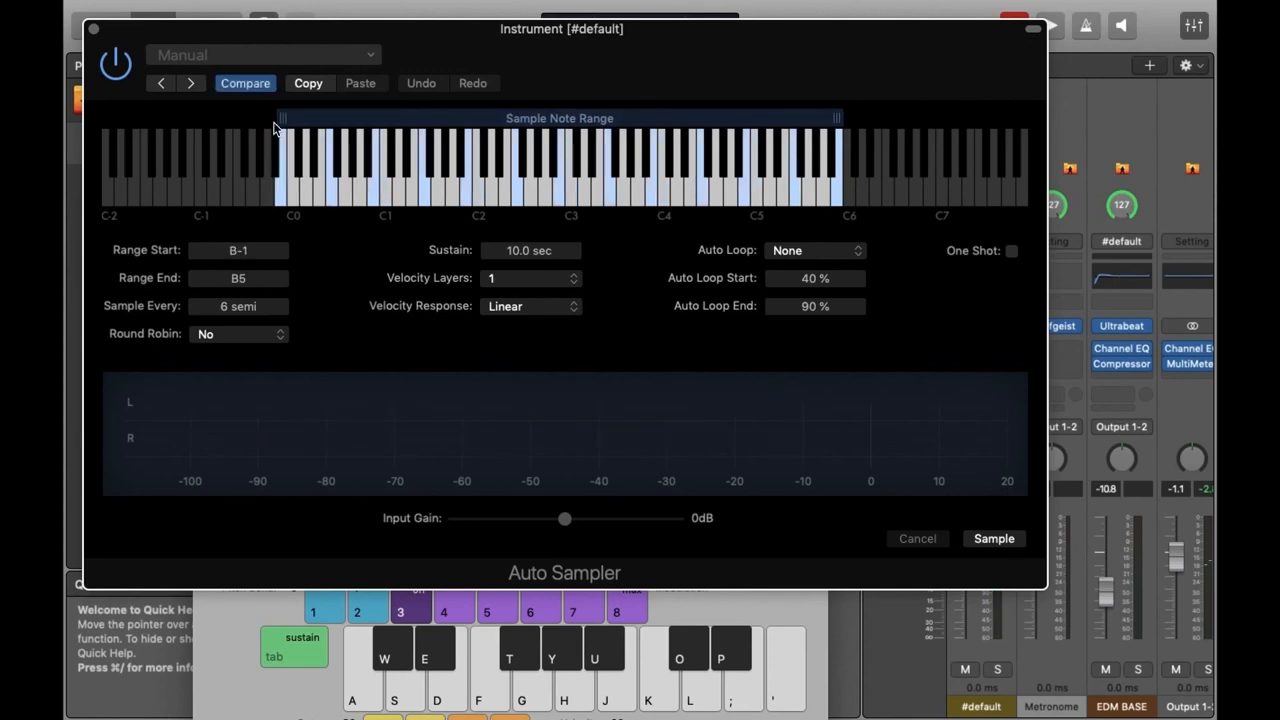
Step: Drag the Auto Sampler note range handles out to A-1 and C7
drag(280, 118, 268, 118)
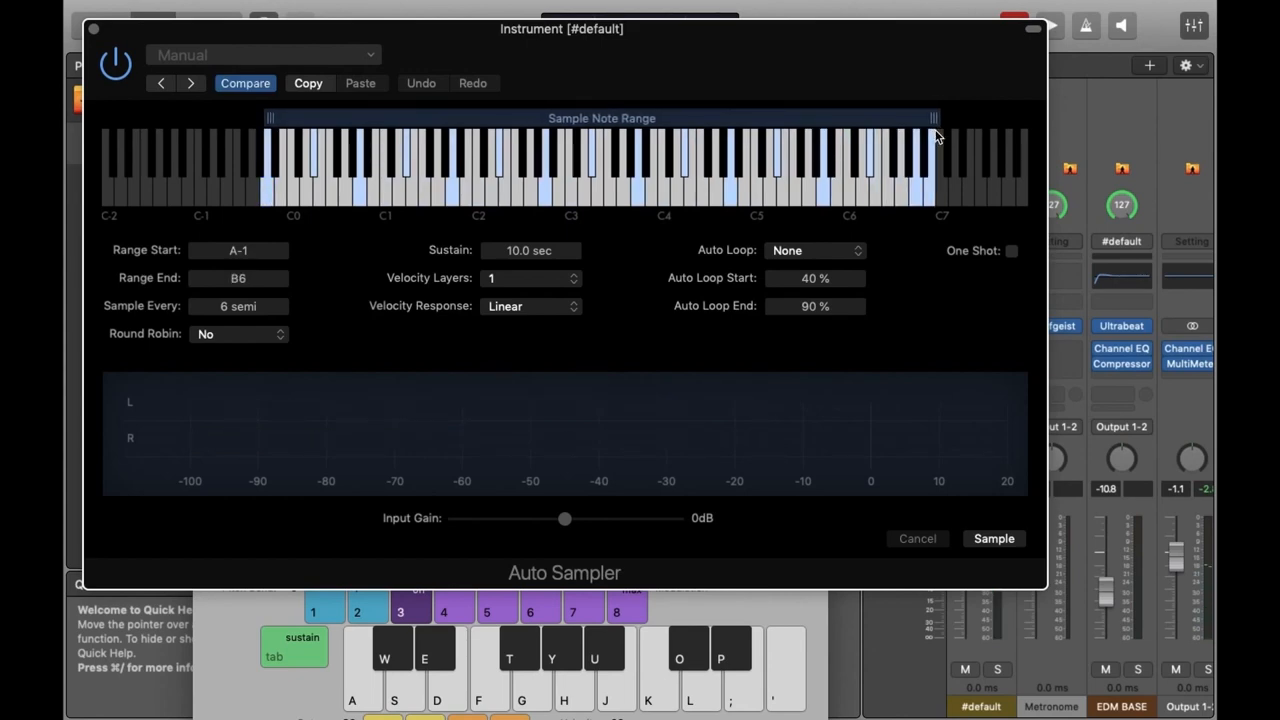
drag(933, 118, 940, 118)
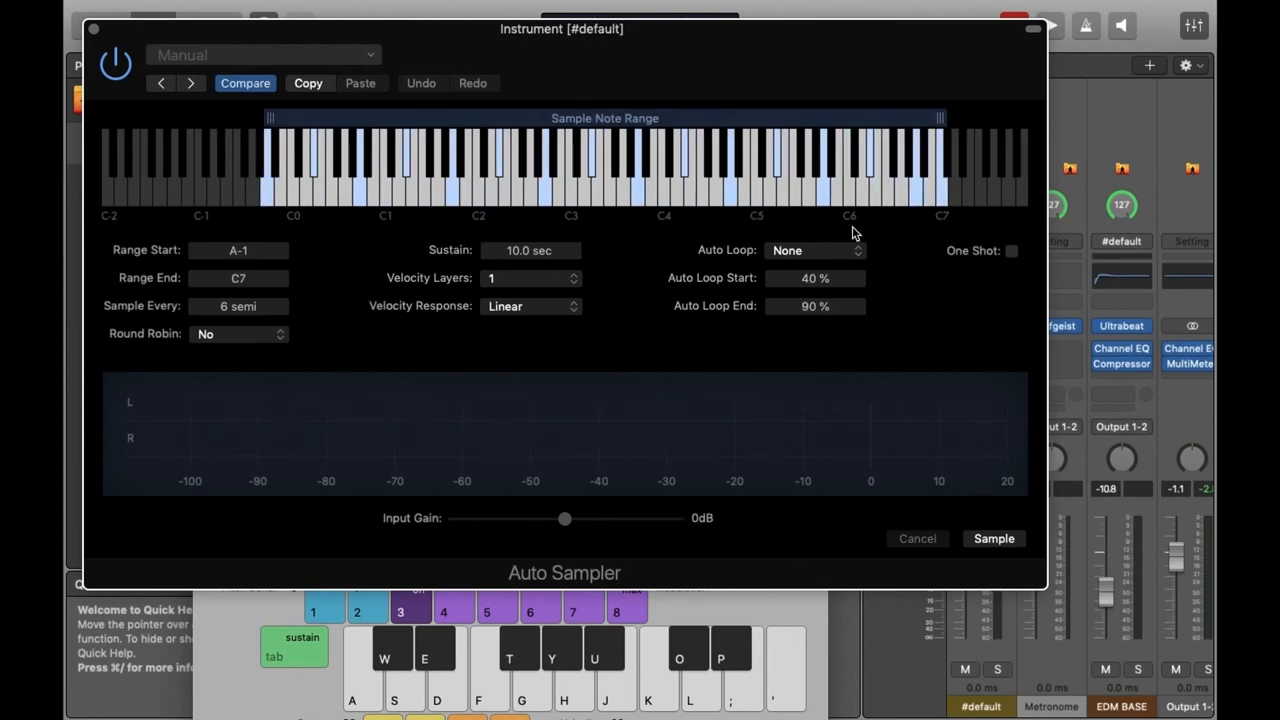
mouse_move(258, 190)
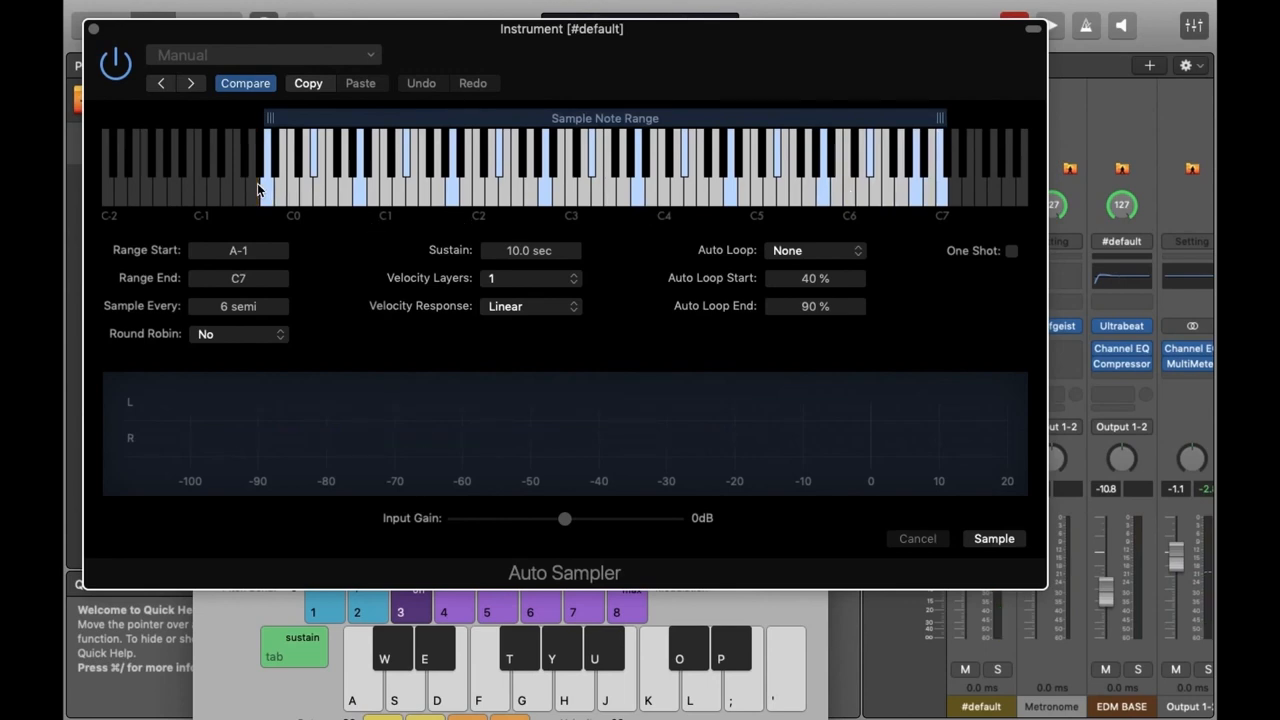
click(357, 185)
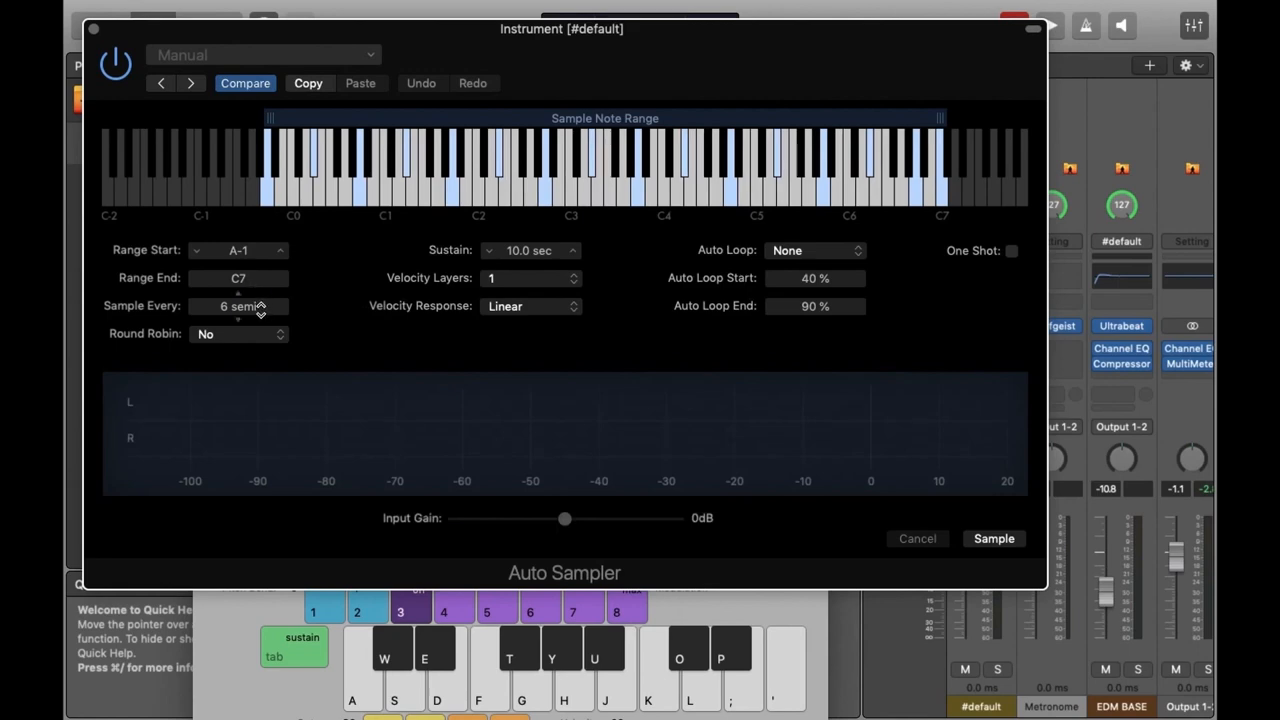
mouse_move(360, 256)
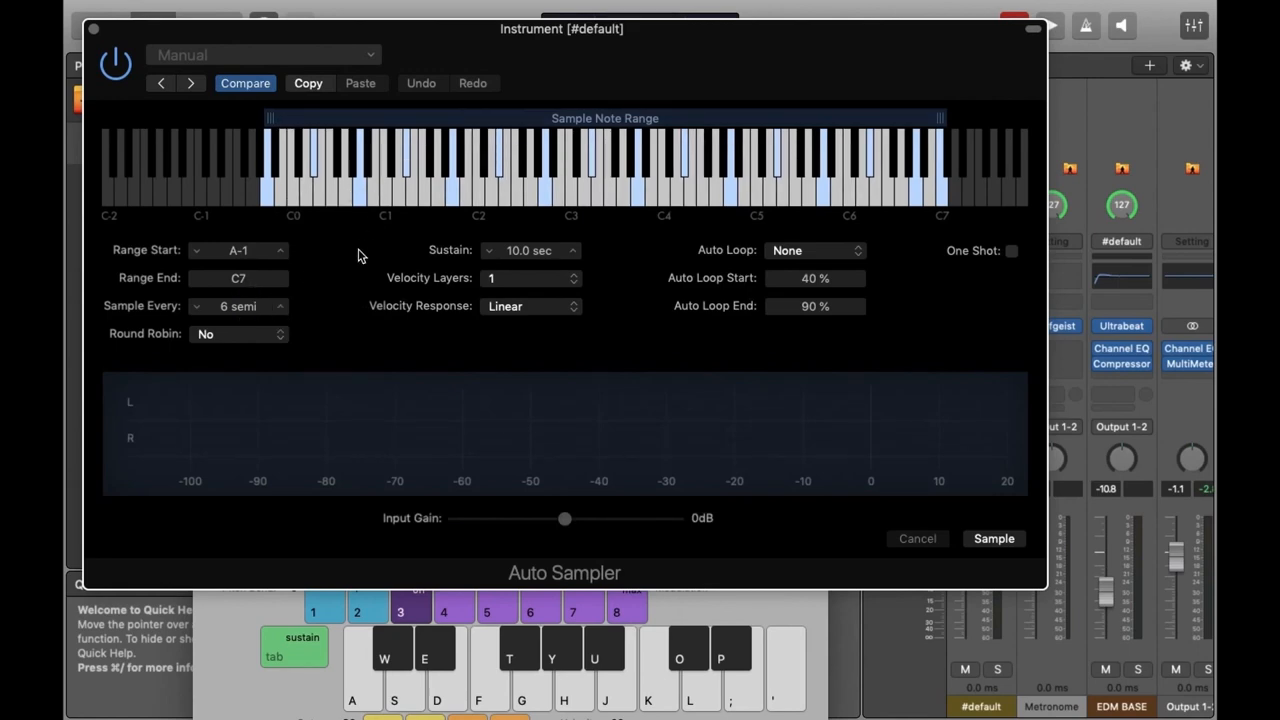
mouse_move(303, 330)
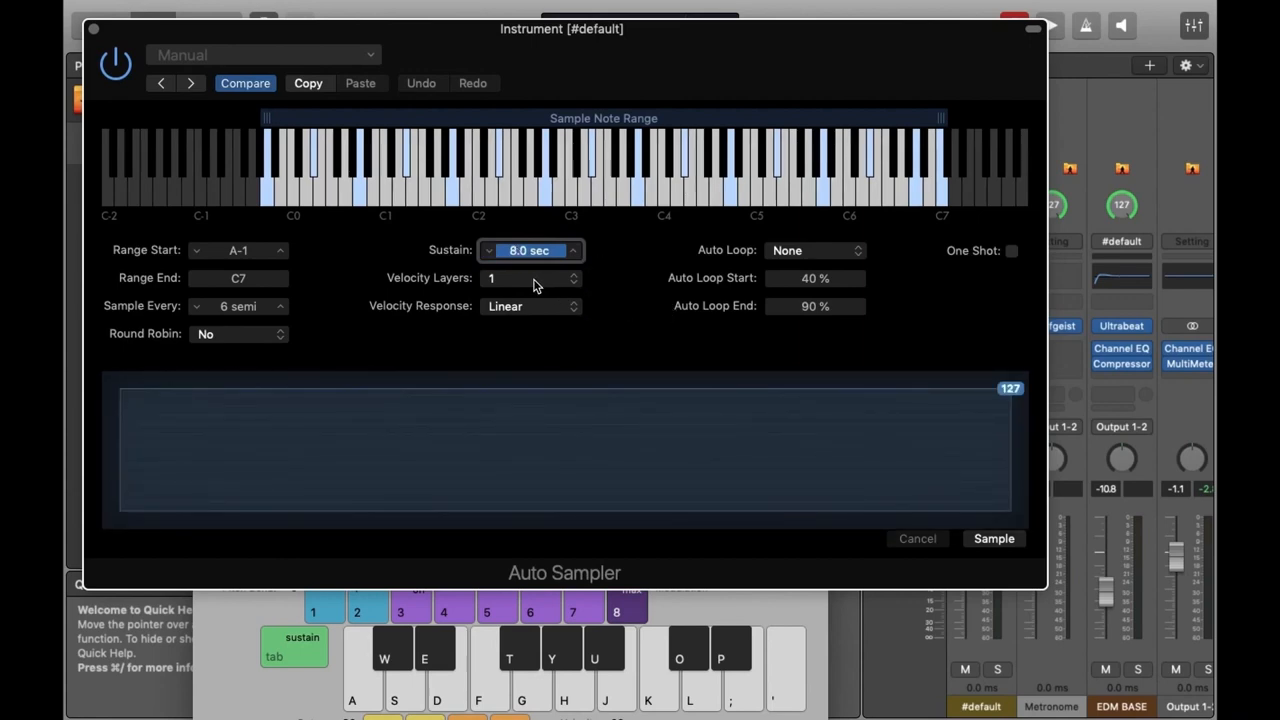
Step: Choose Penrose Machine looping, sample into DEMO_AUTO_SAMPLER.exs, and load the sampled instrument
click(814, 250)
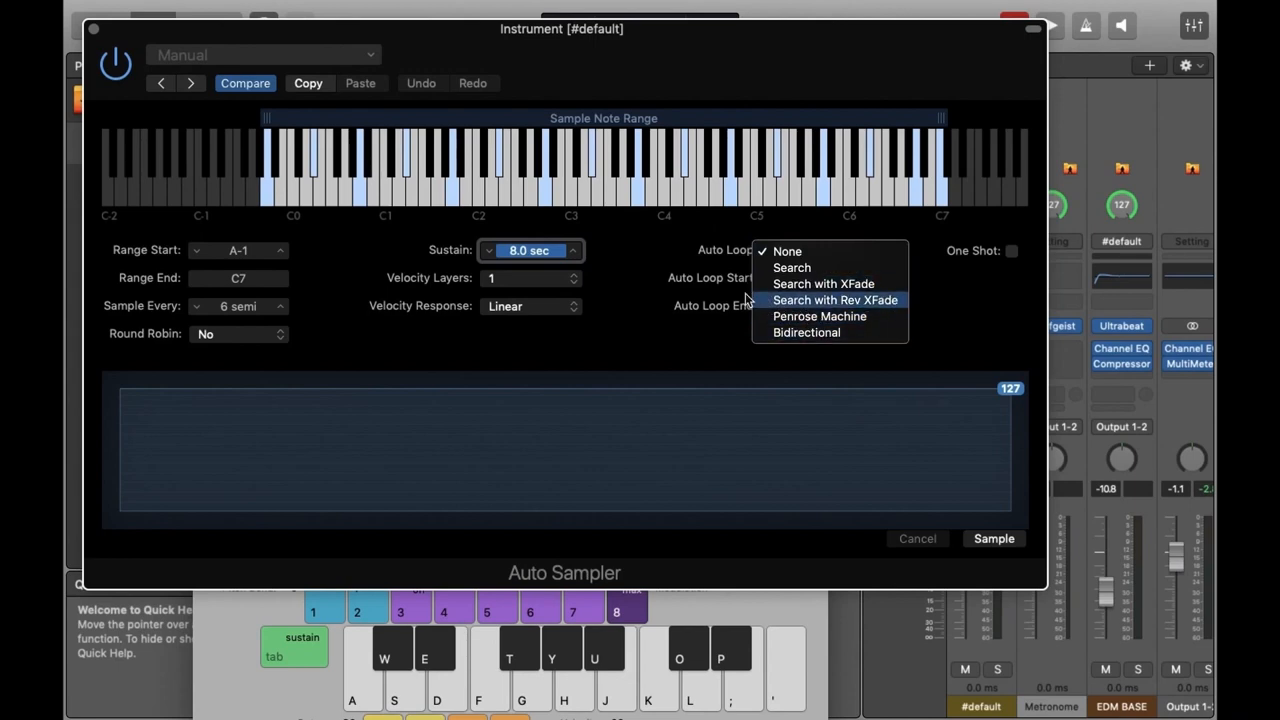
mouse_move(808, 316)
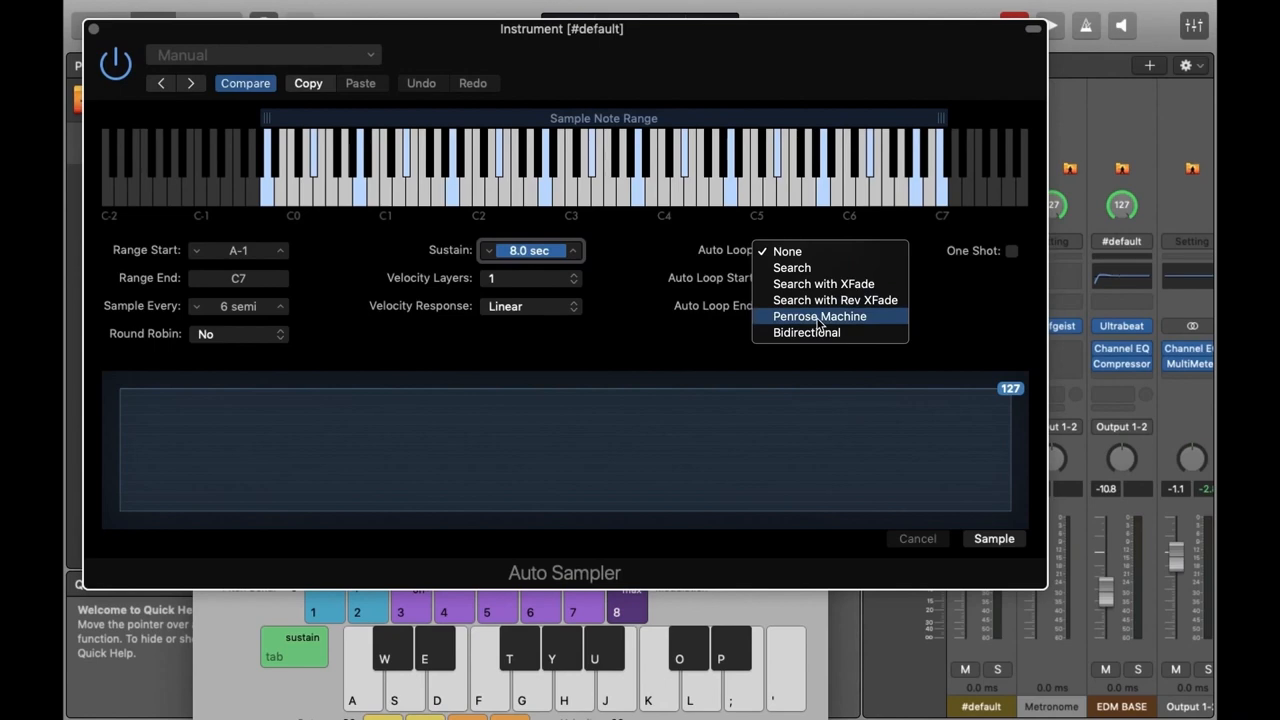
click(819, 316)
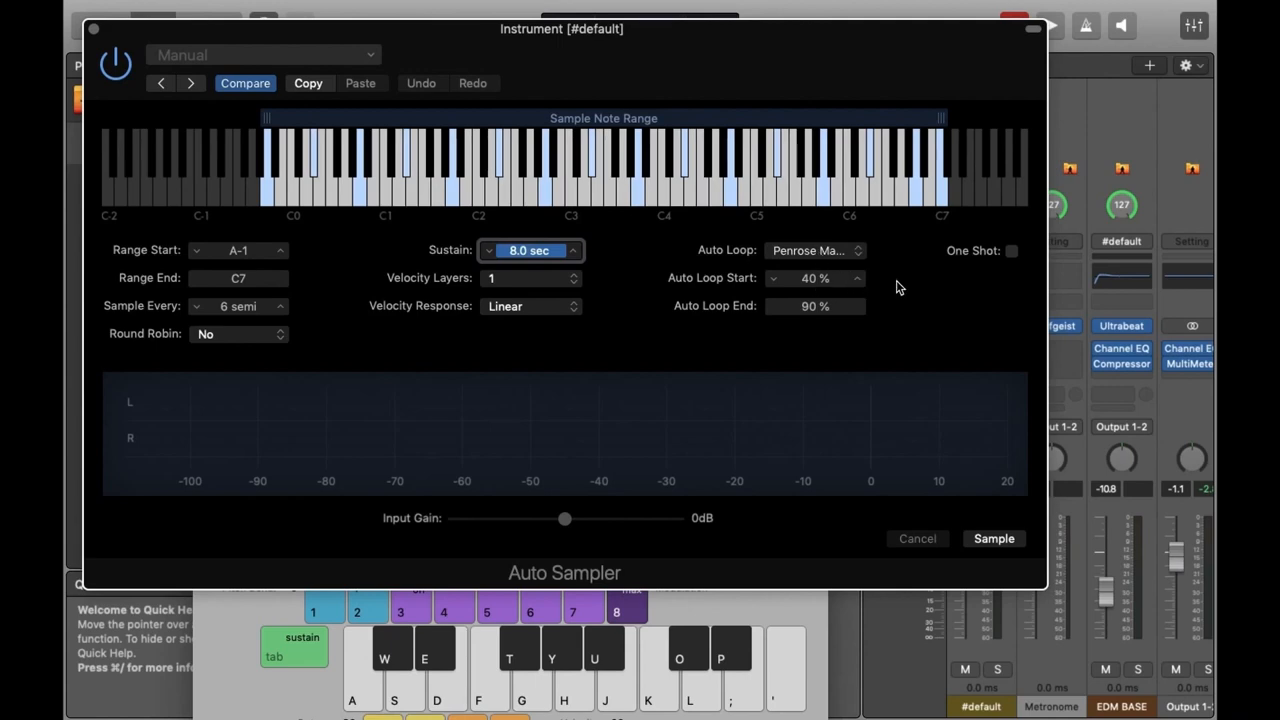
mouse_move(994, 539)
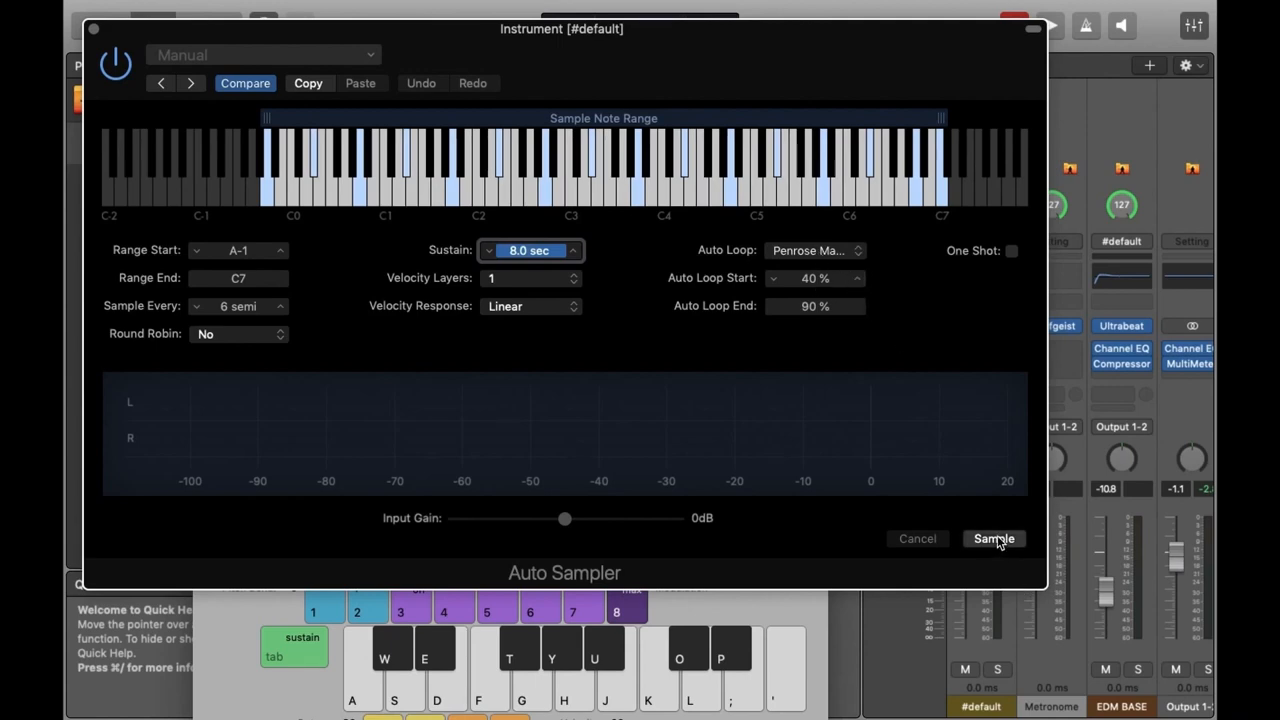
click(993, 538)
text(DEMO_AUTO_SAMPLER.exs)
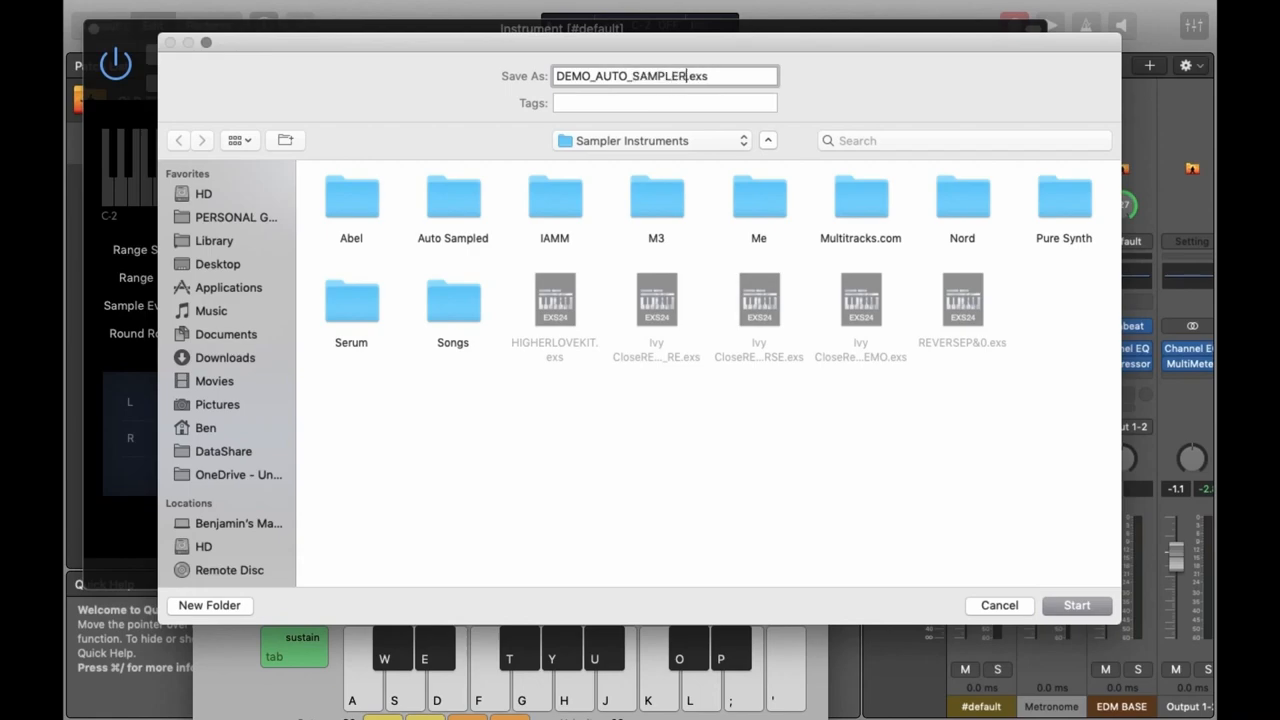
click(1105, 606)
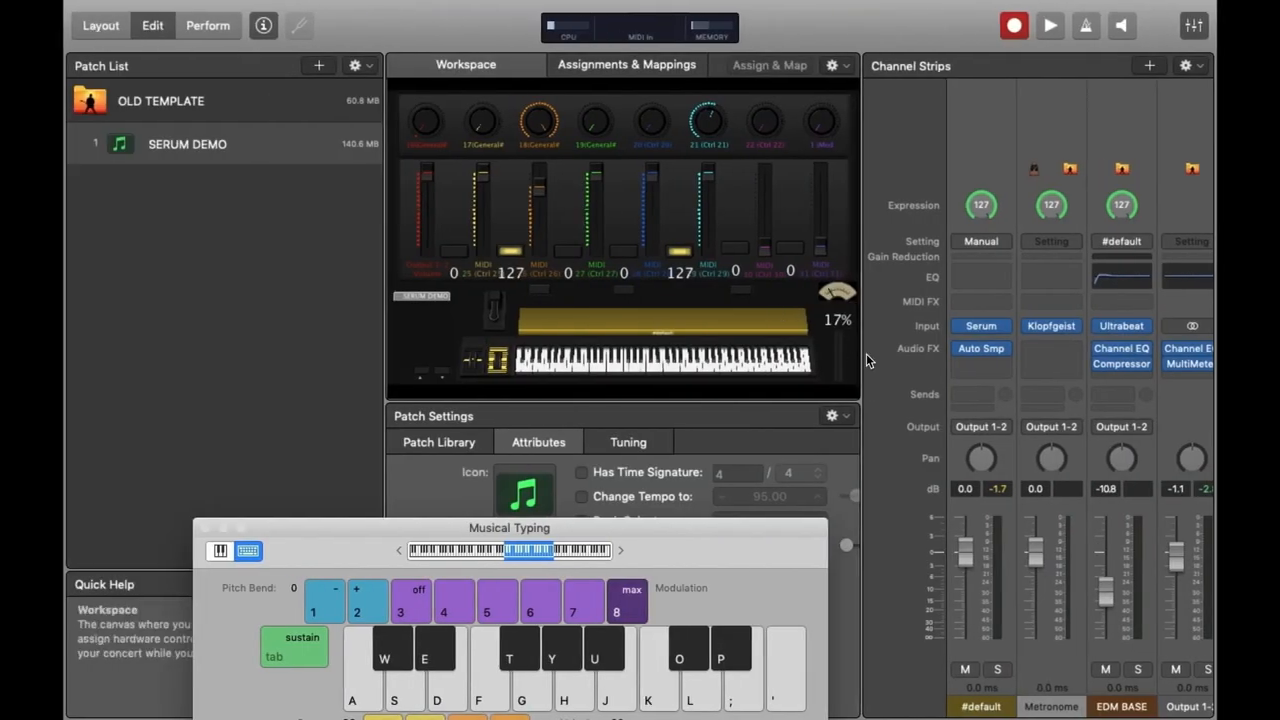
click(980, 349)
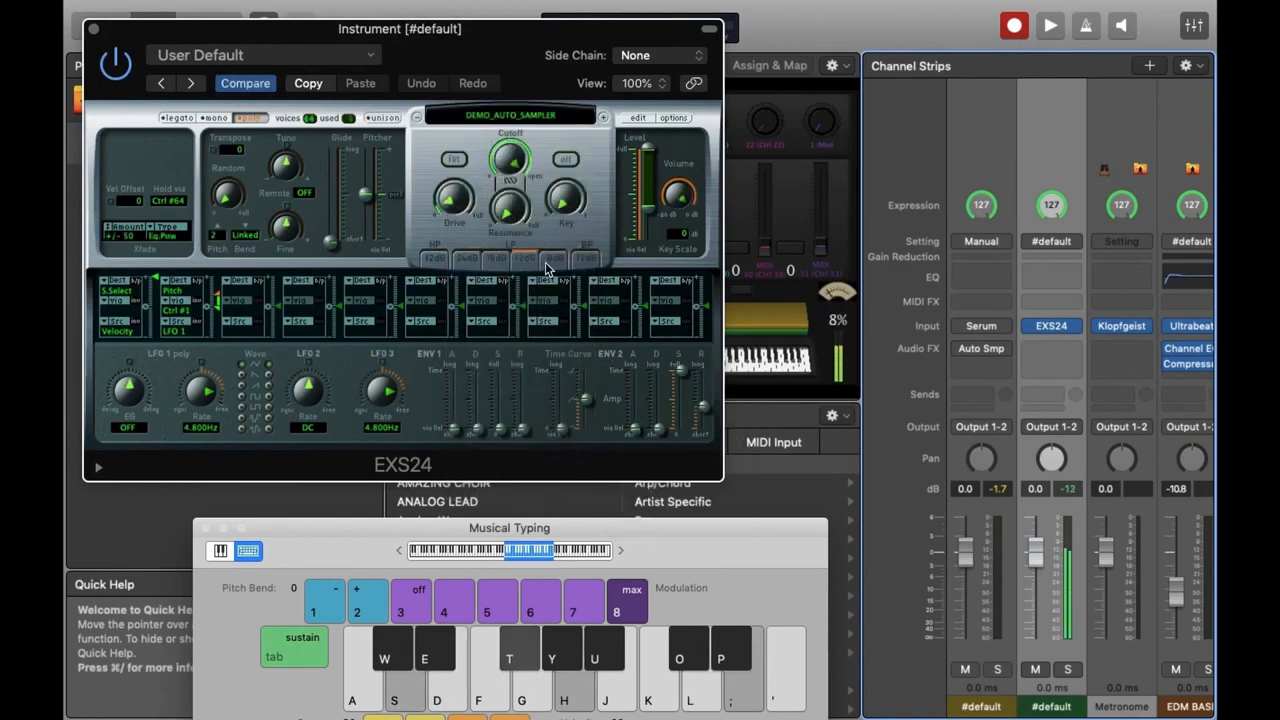
Step: Drag in the MainStage window to reach the new EXS24 DEMO_AUTO_SAMPLER channel strip
drag(400, 28, 560, 208)
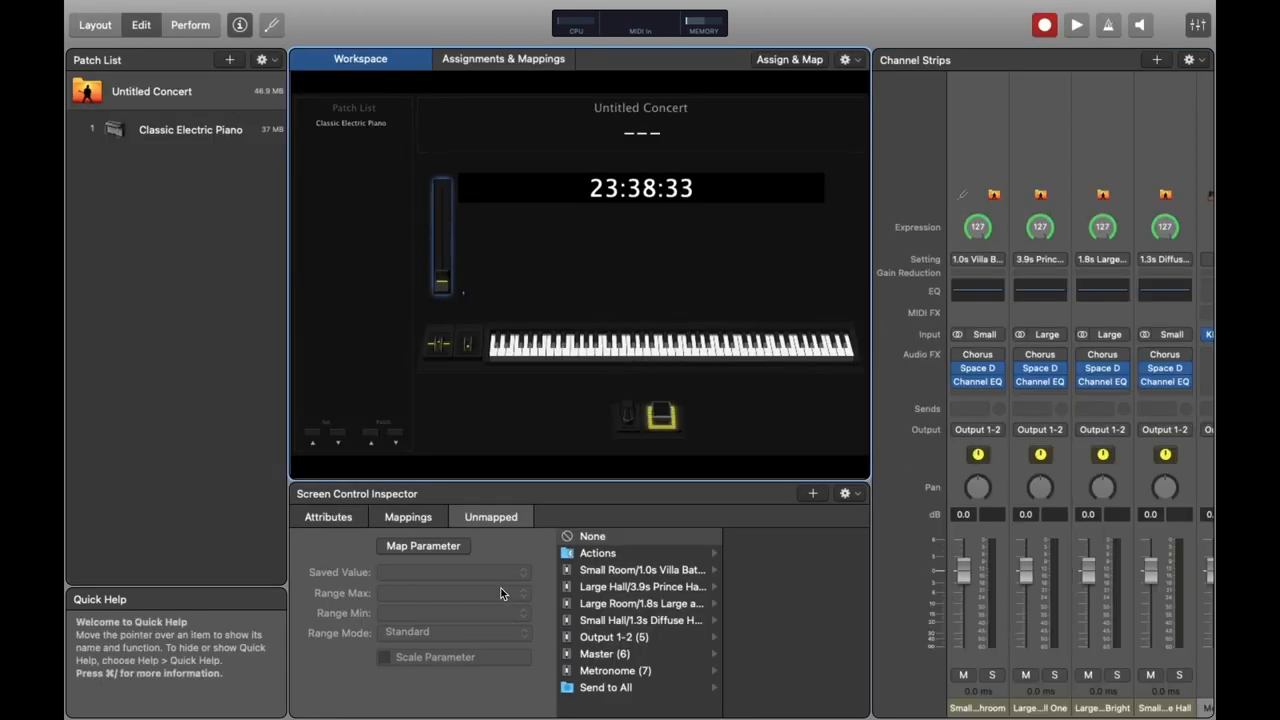
Step: Put the layout fader into parameter-learn mode for the Classic Electric Piano patch
click(190, 129)
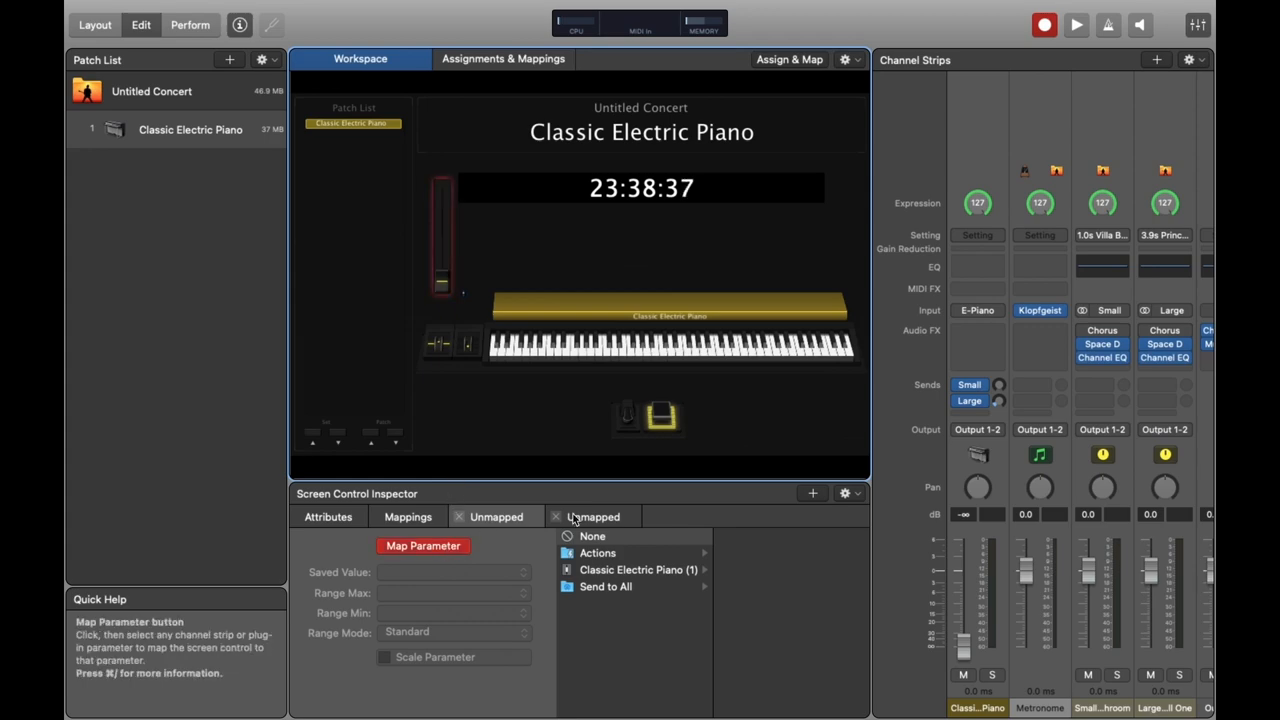
mouse_move(436, 562)
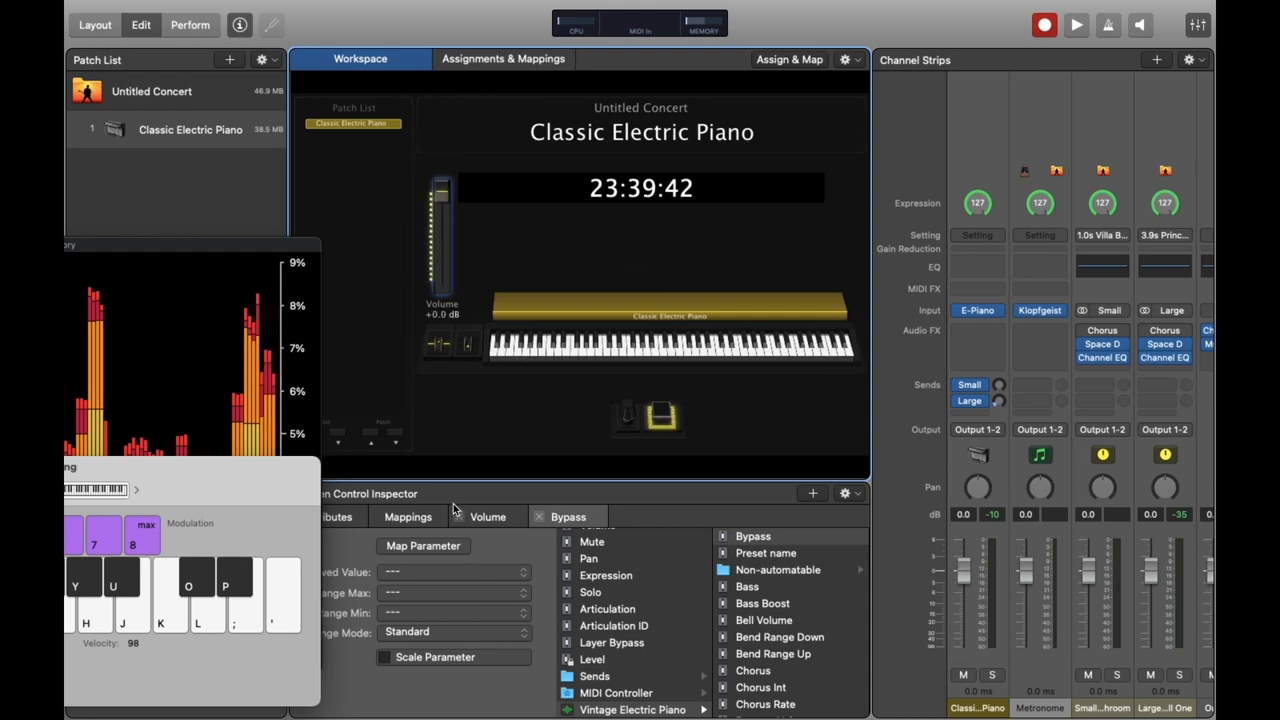
Step: Set the Vintage Electric Piano bypass mapping's Range Min to Bypassed
click(450, 632)
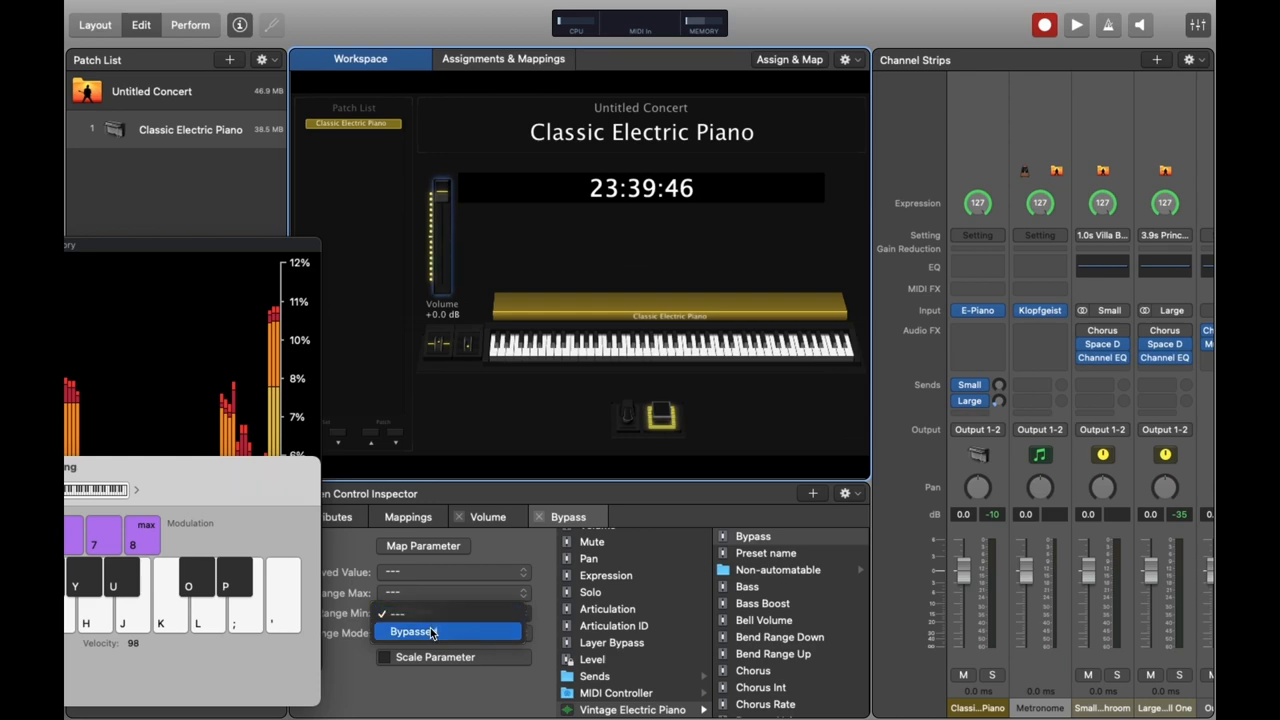
click(427, 631)
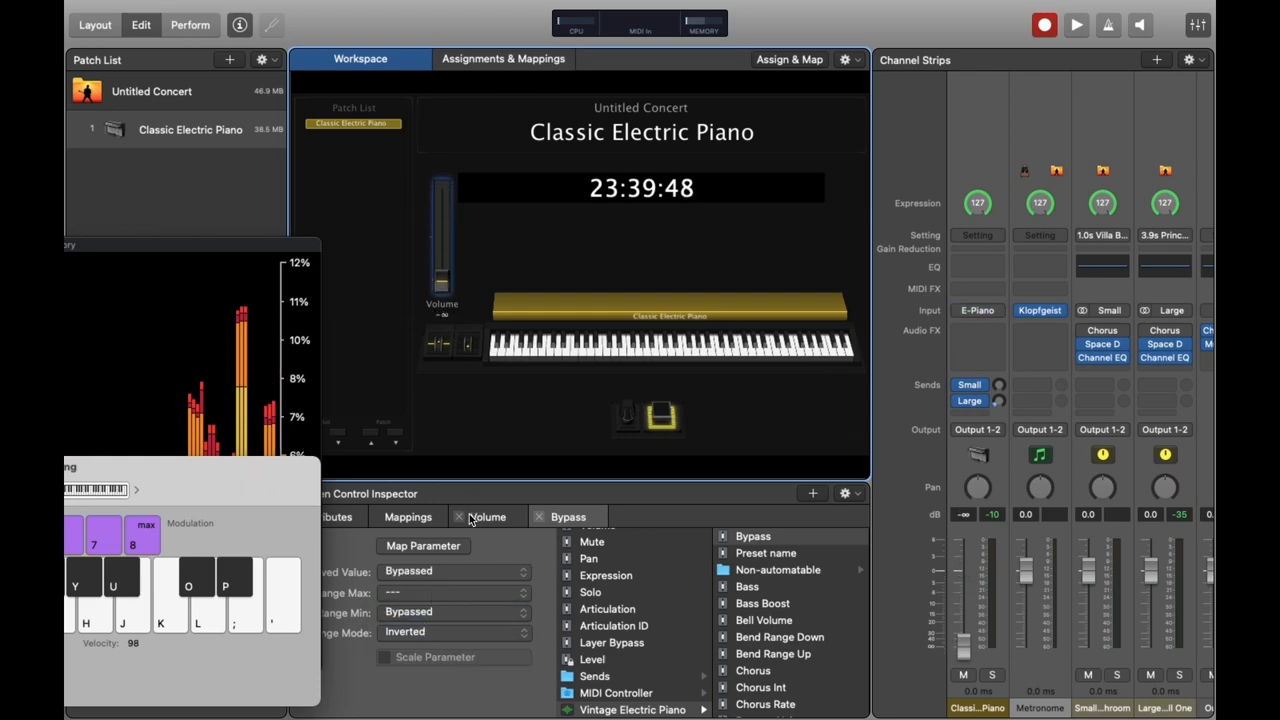